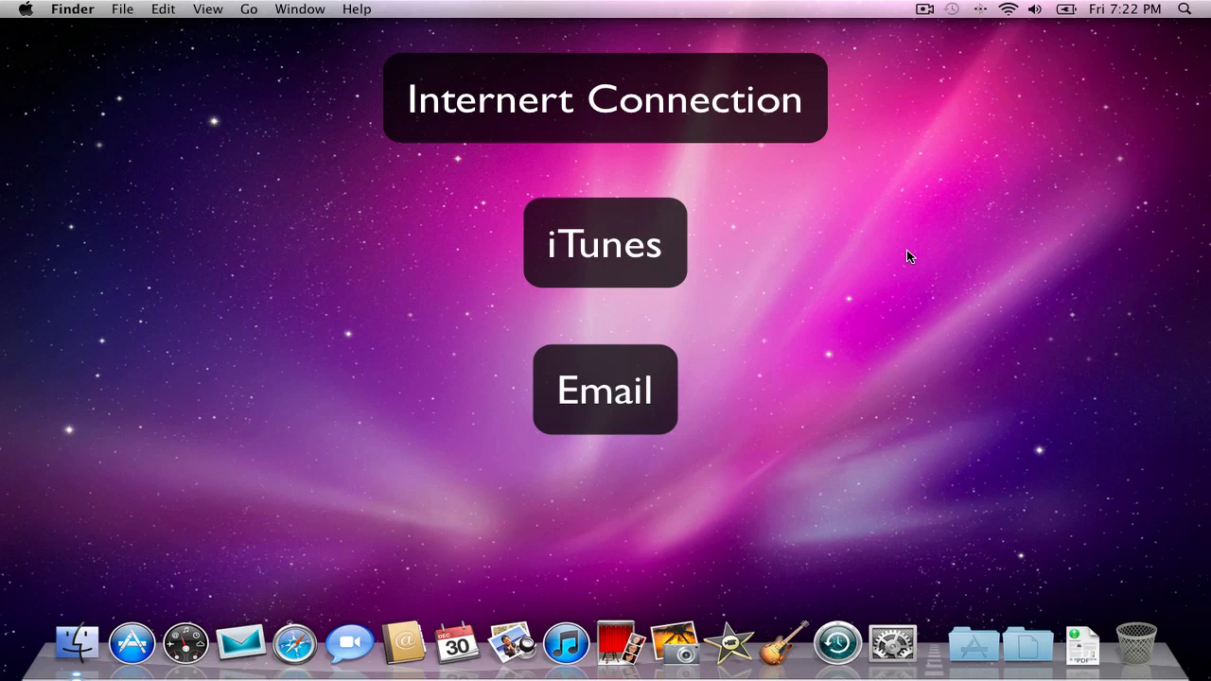
pyautogui.moveTo(801, 277)
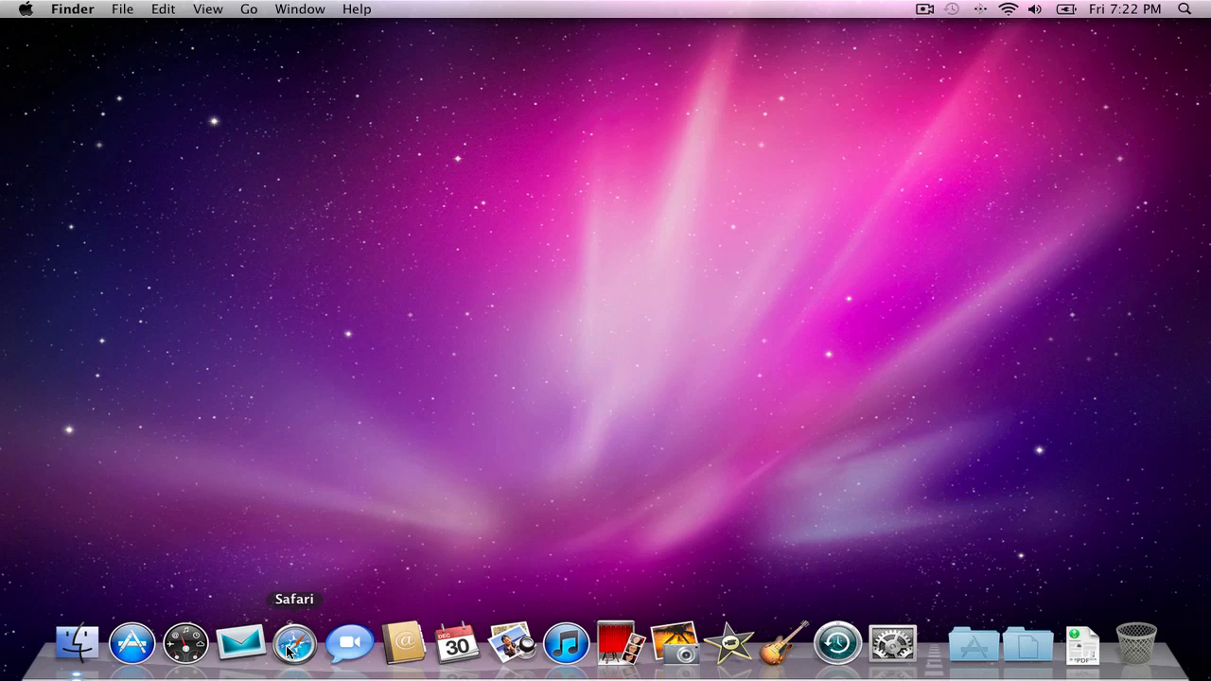
pyautogui.click(296, 643)
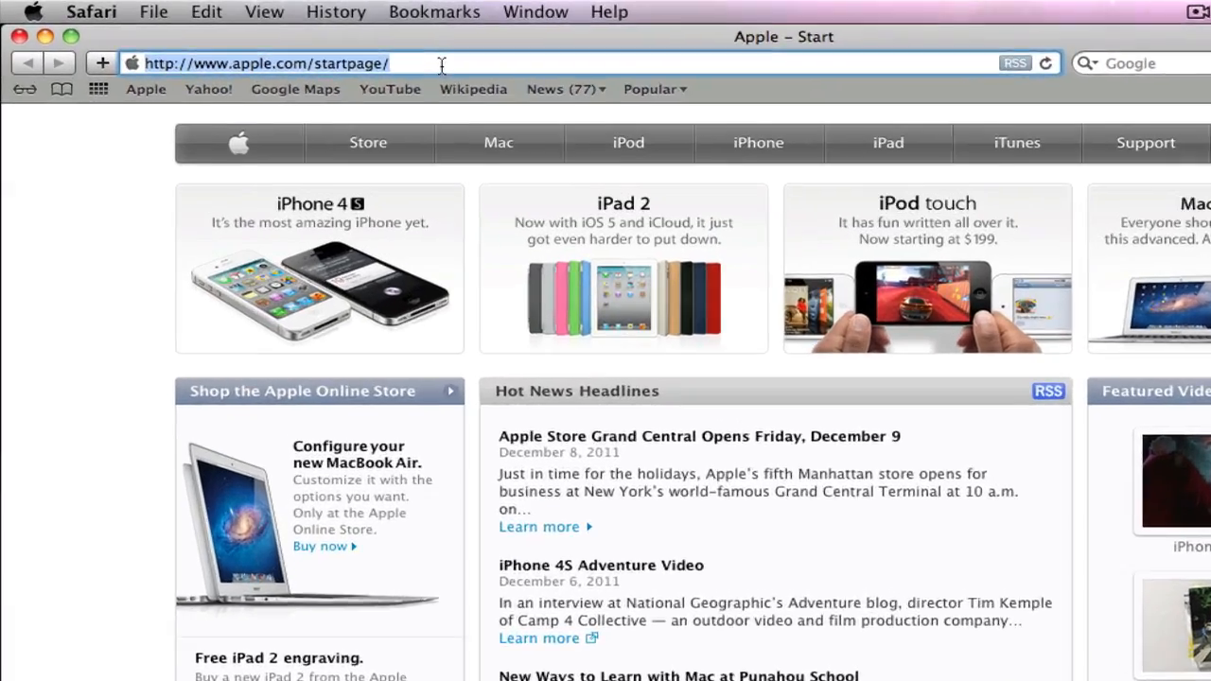
pyautogui.write('www.p')
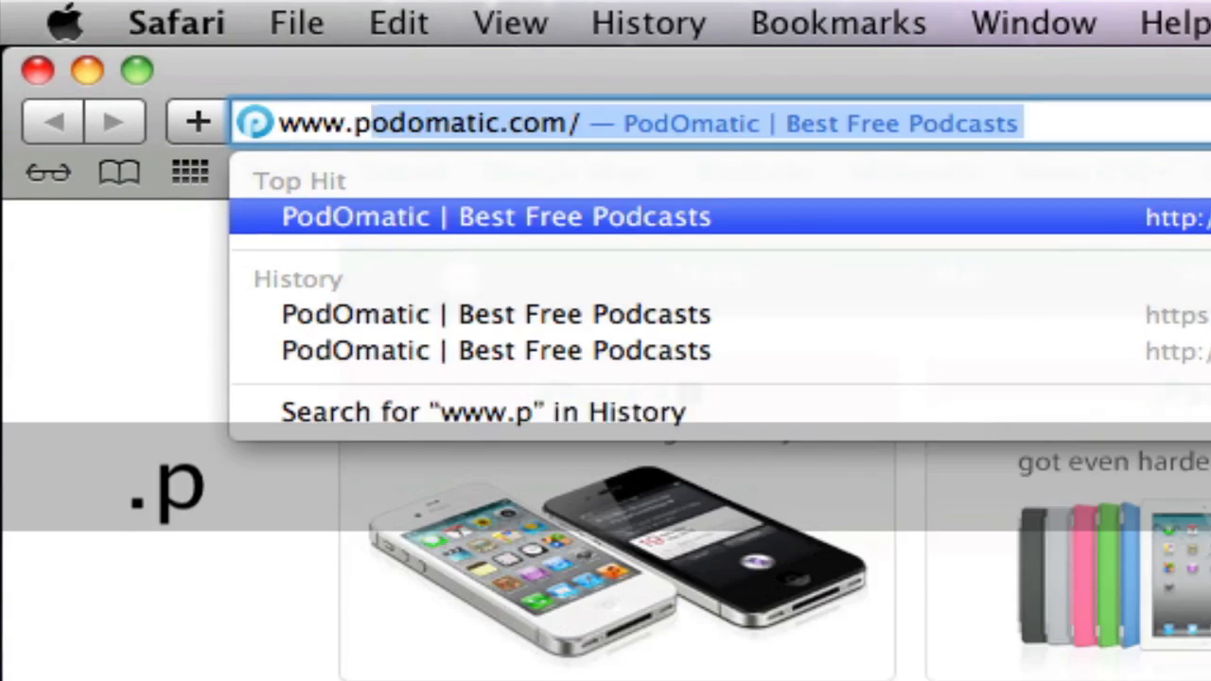
pyautogui.write('odomatic.')
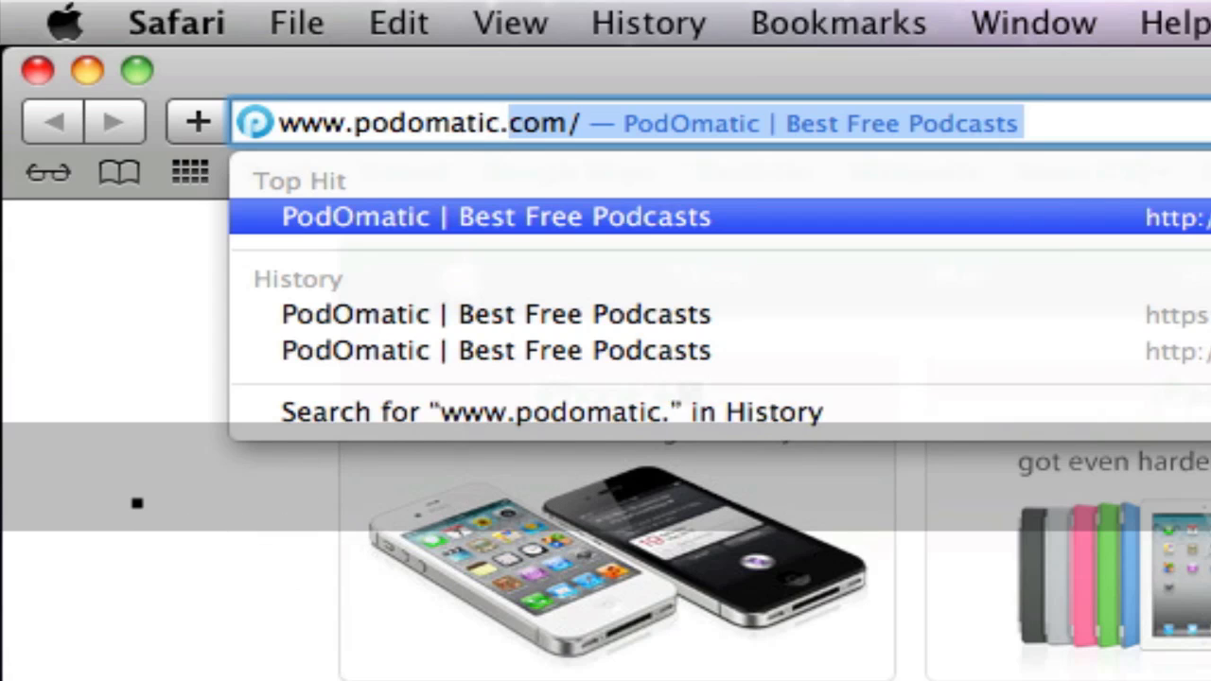
pyautogui.click(496, 216)
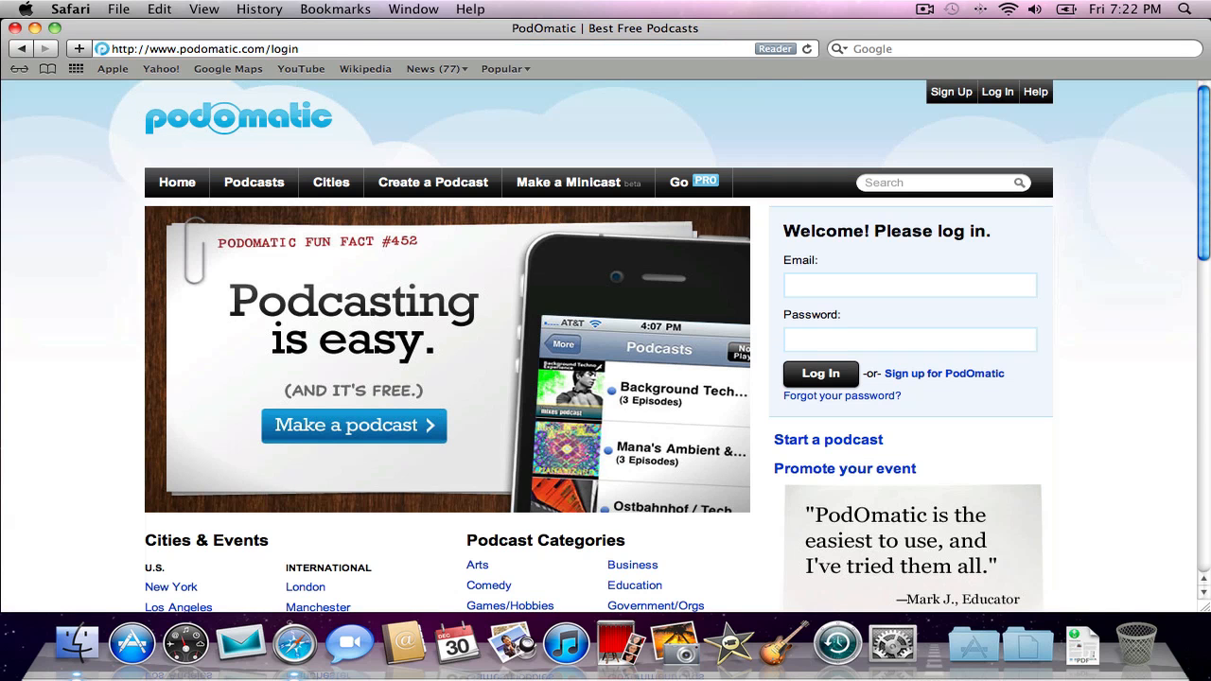
pyautogui.click(950, 91)
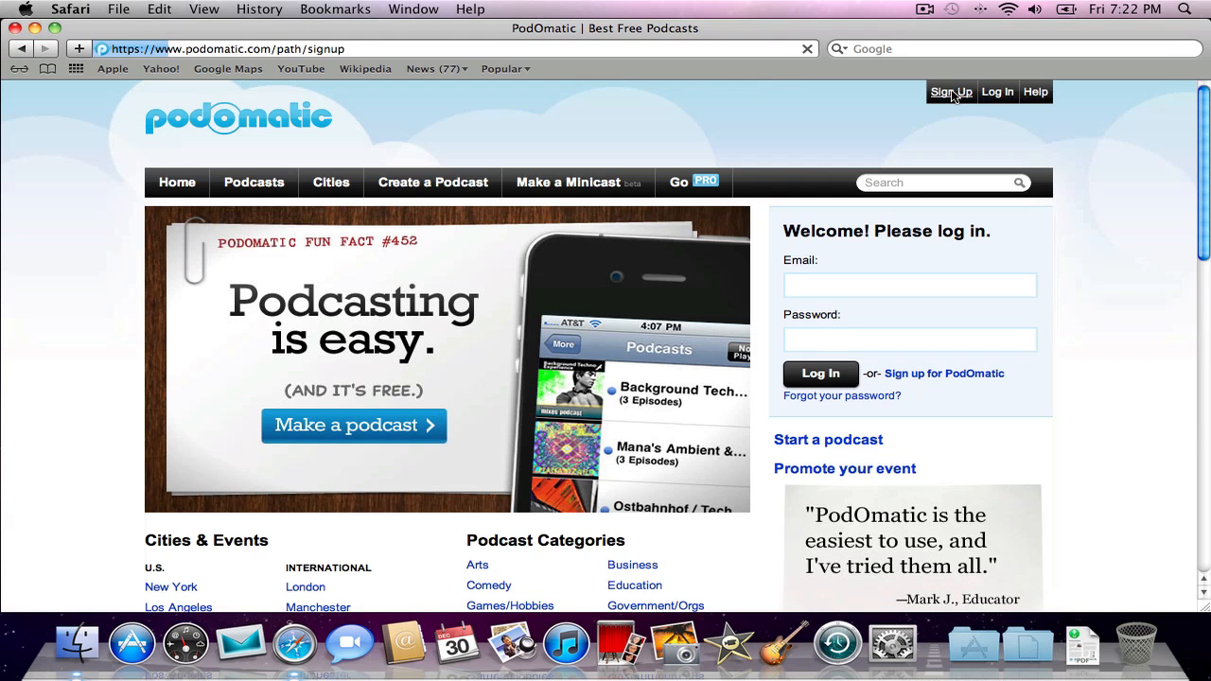
pyautogui.click(950, 90)
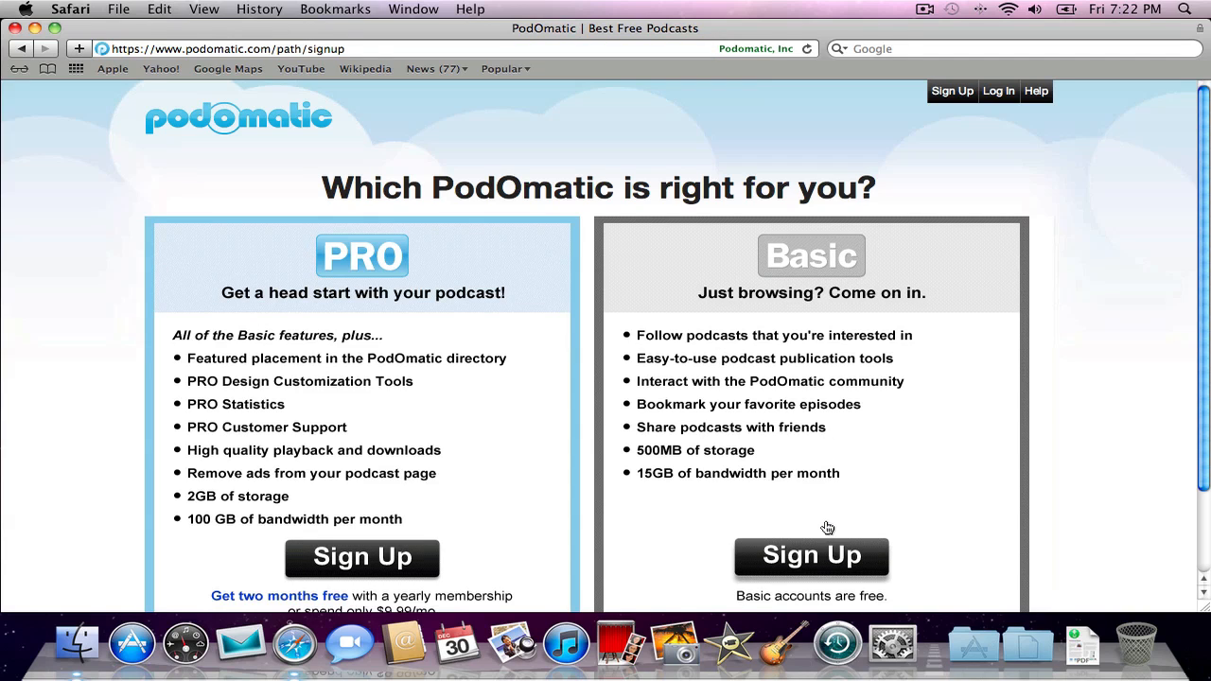
pyautogui.click(810, 556)
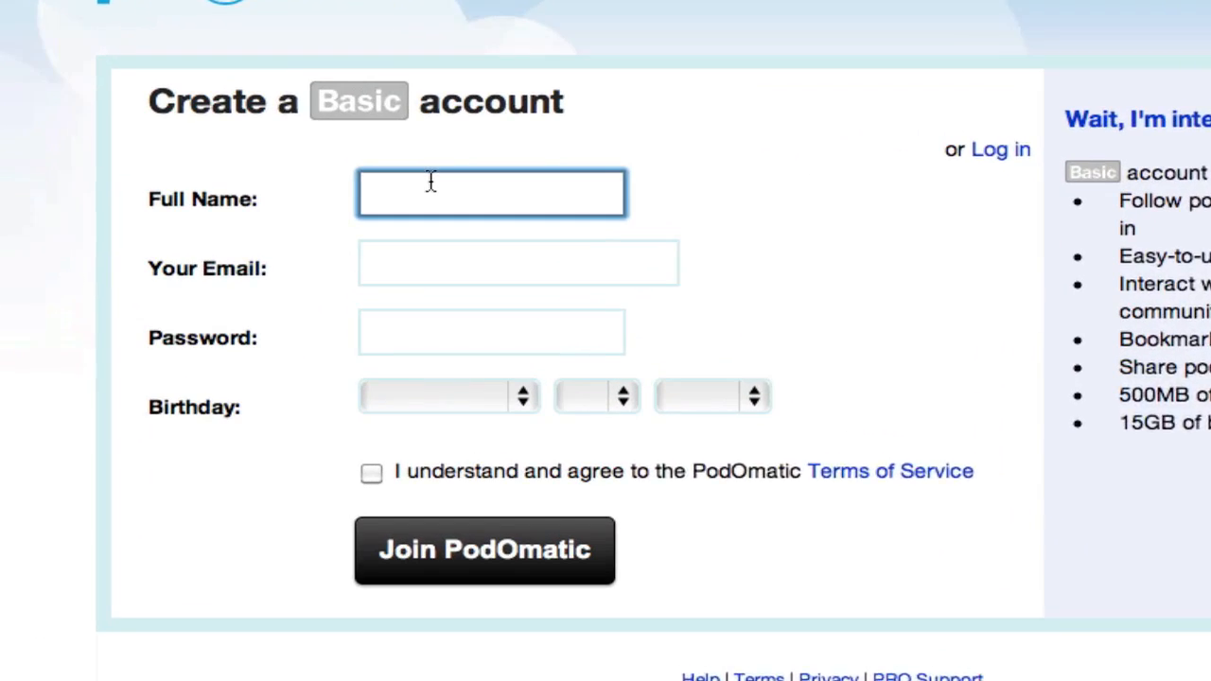
pyautogui.write('Someone Else')
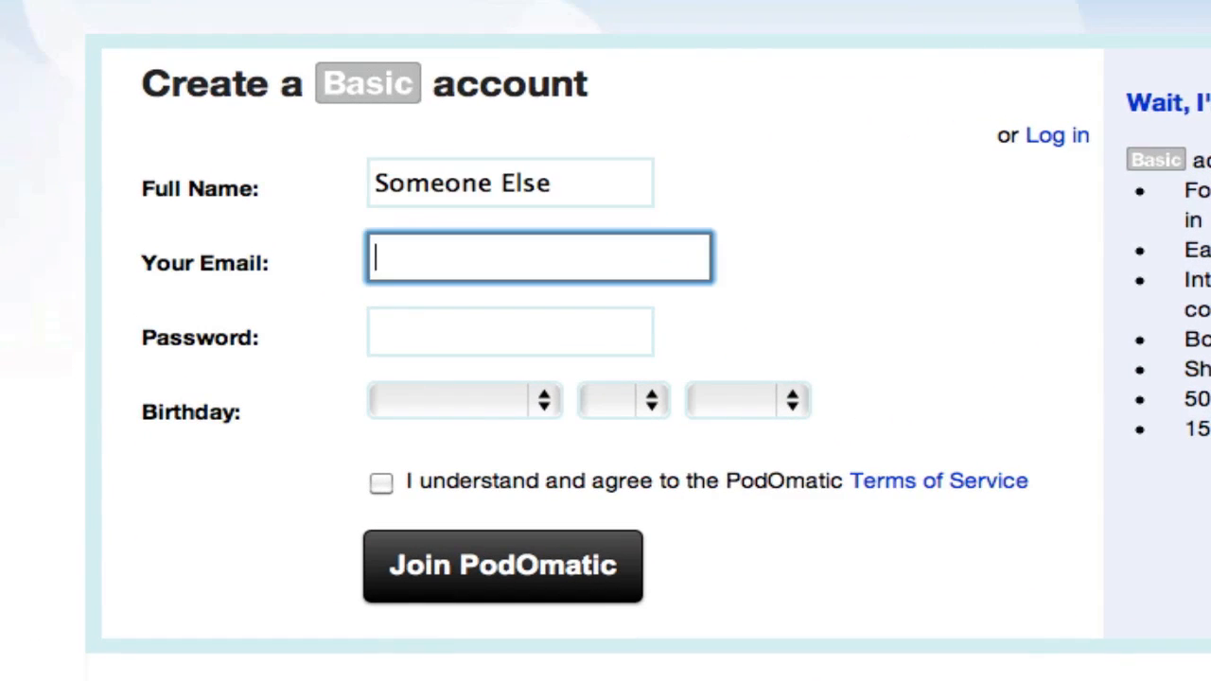
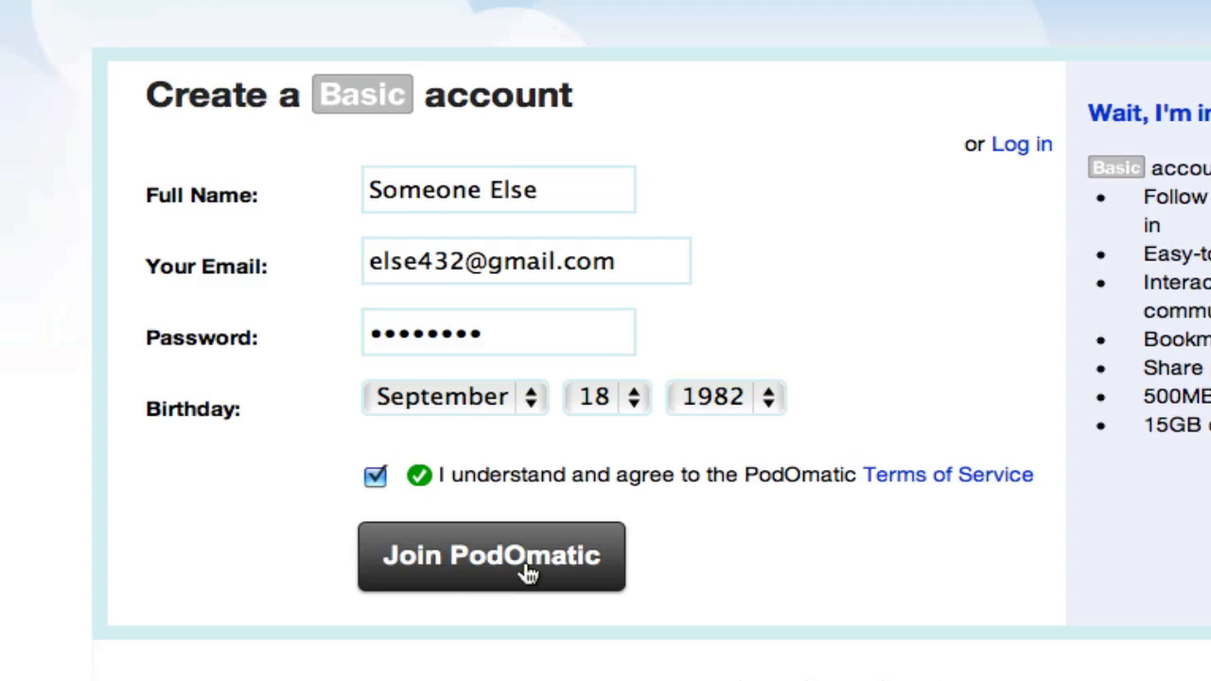
pyautogui.click(492, 557)
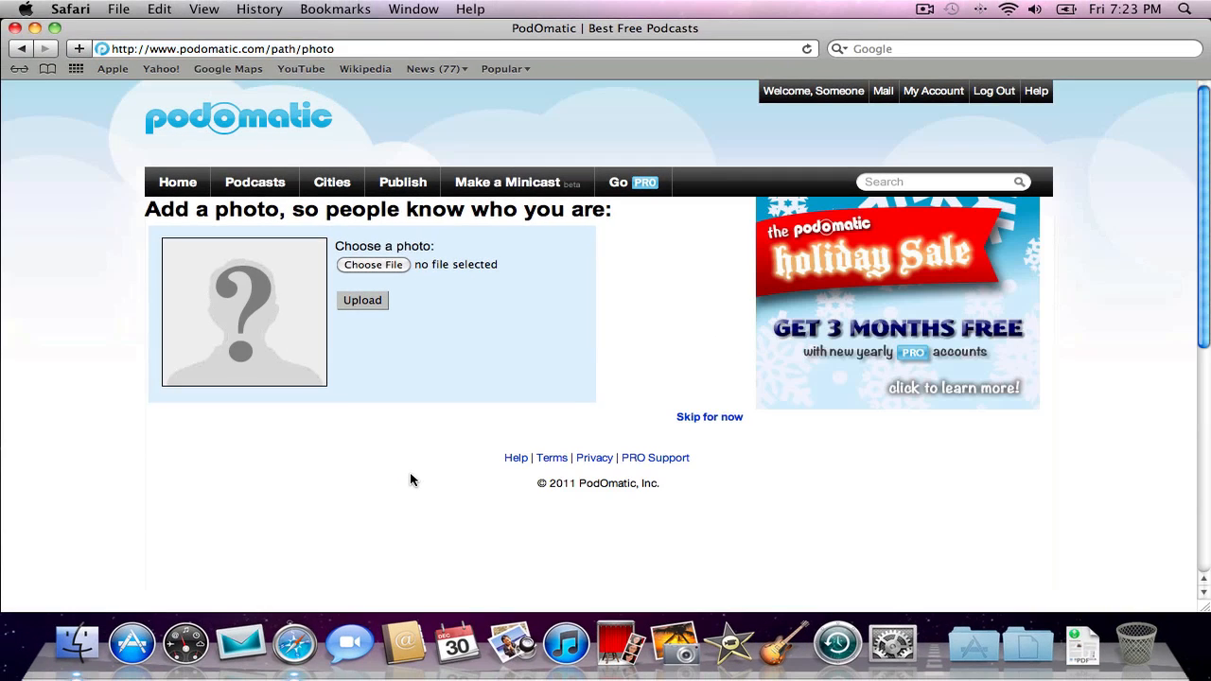
# Step: Skip the profile photo and draft an episode titled 'My Video' described 'My Video for fun'
pyautogui.click(709, 416)
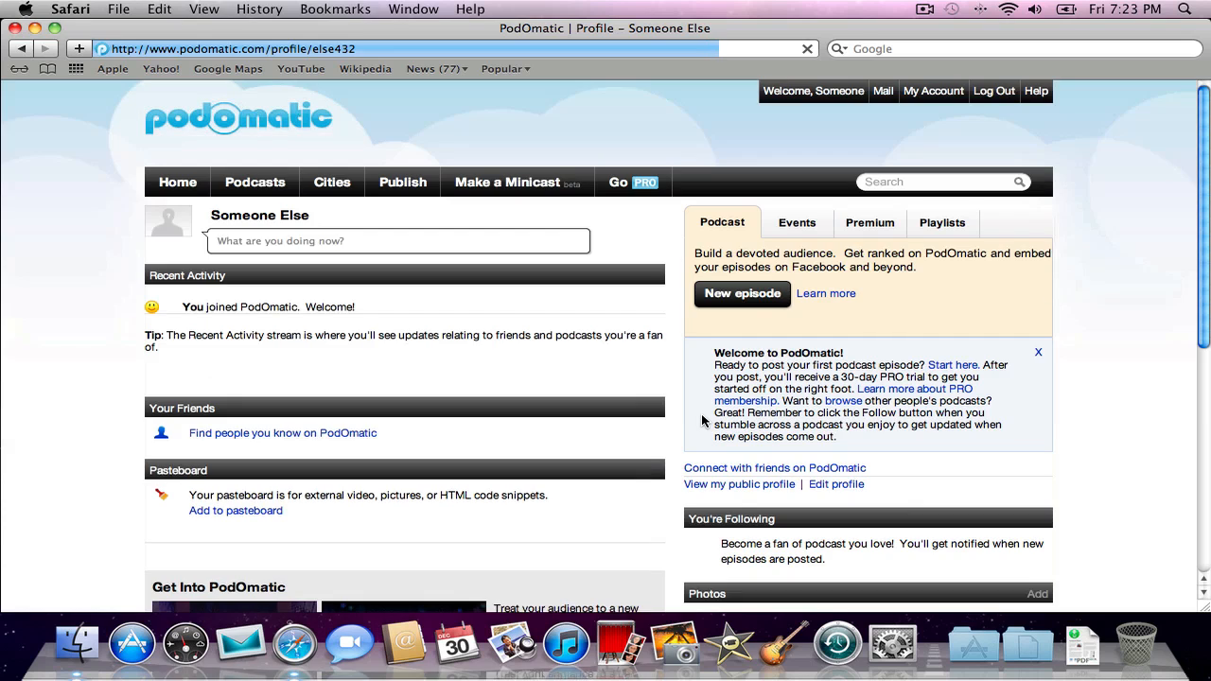
pyautogui.click(506, 182)
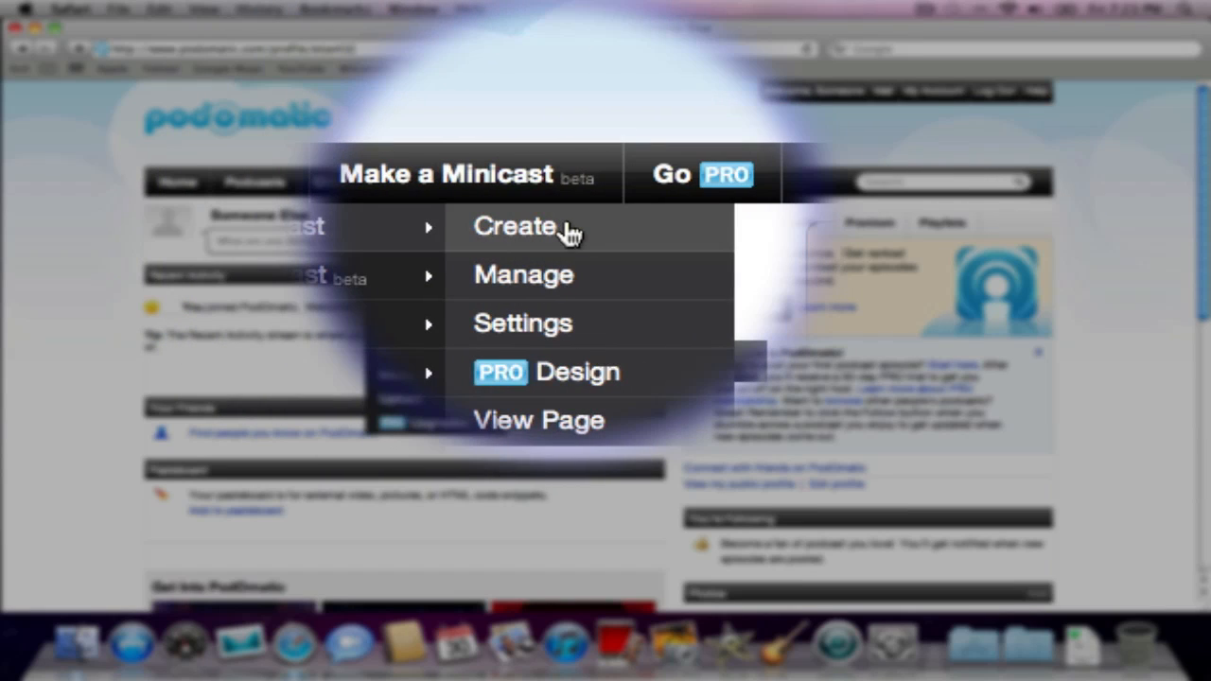
pyautogui.click(514, 227)
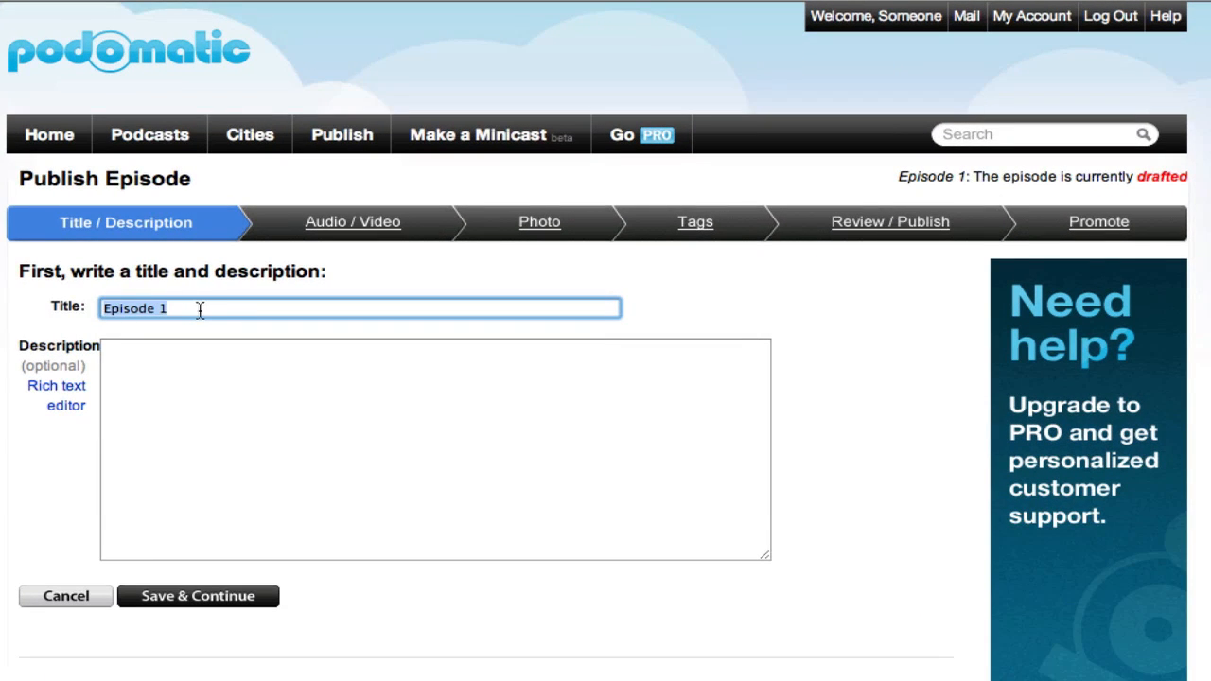
pyautogui.write('My Video')
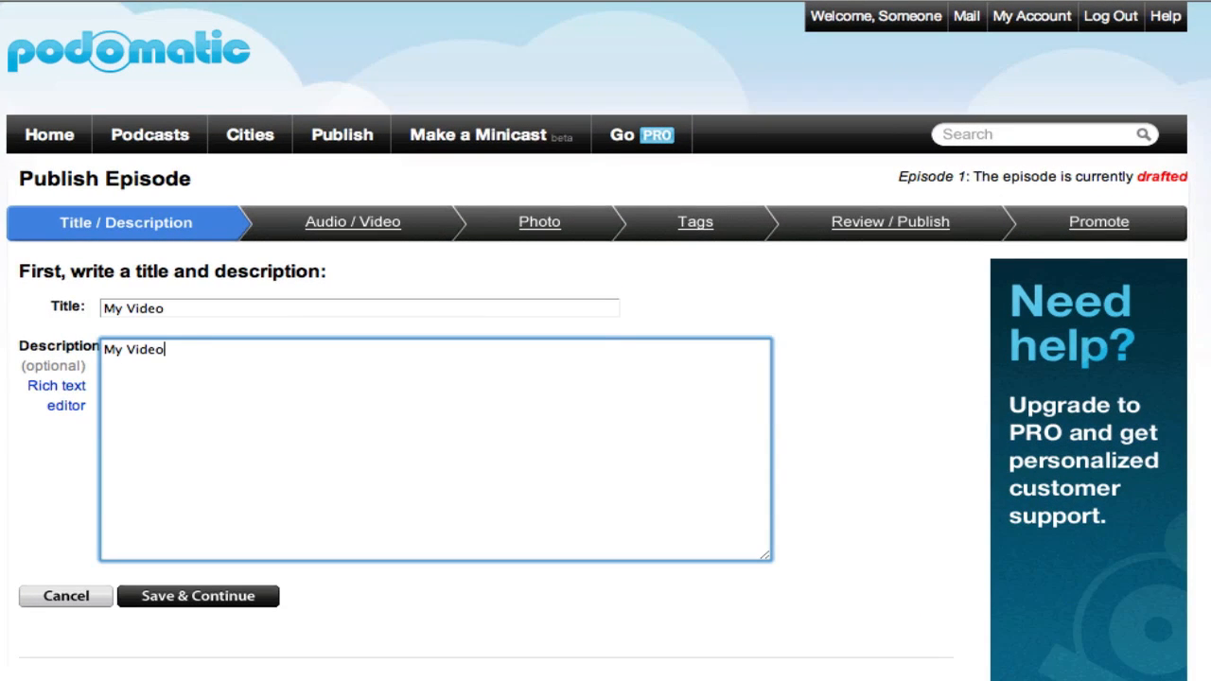
pyautogui.write('for fun')
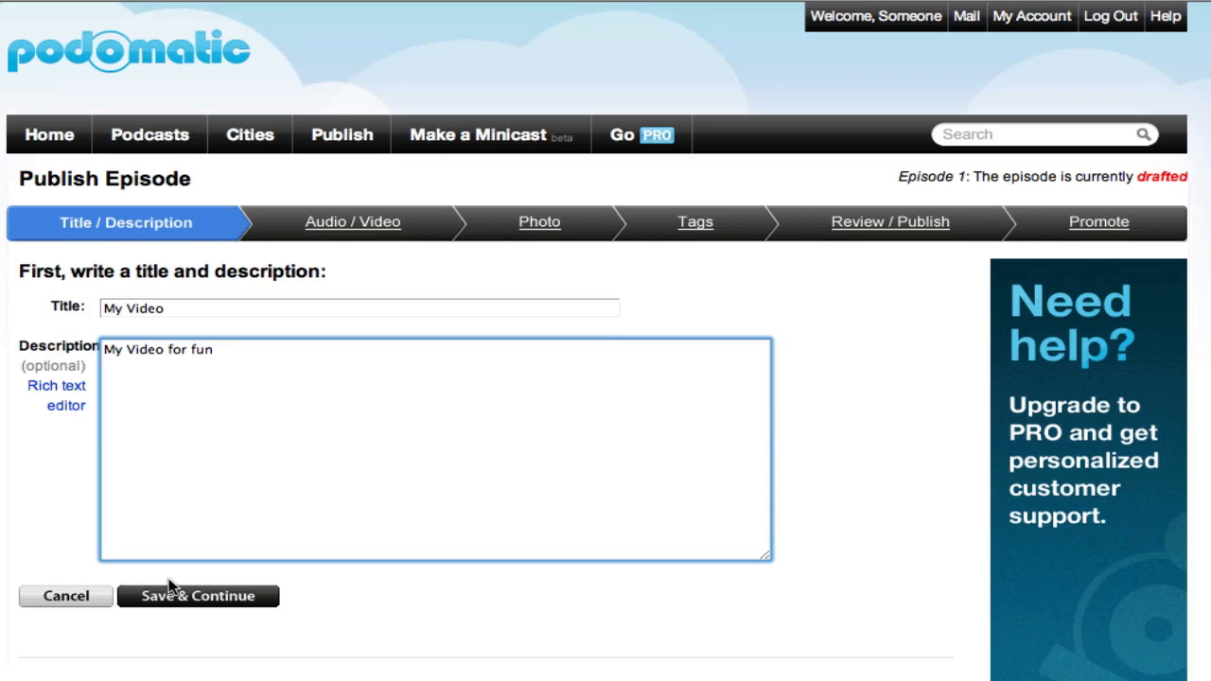
# Step: Save the title and description and bring up the Audio / Video file uploader
pyautogui.click(197, 594)
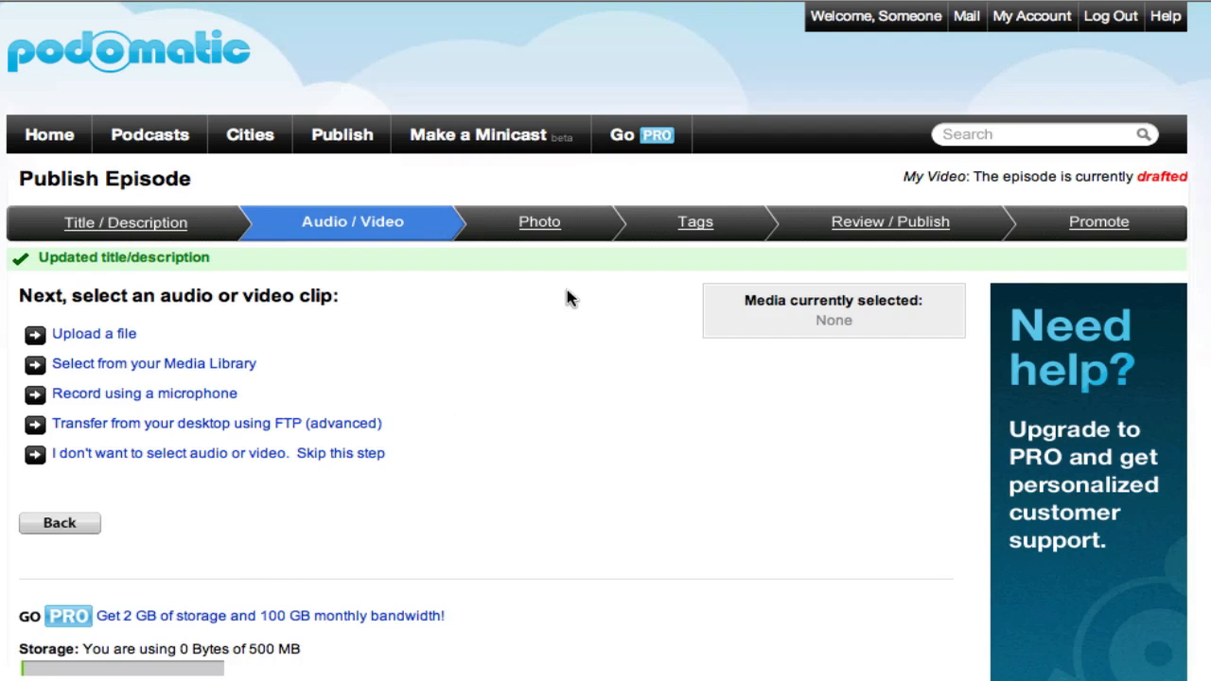
pyautogui.moveTo(387, 225)
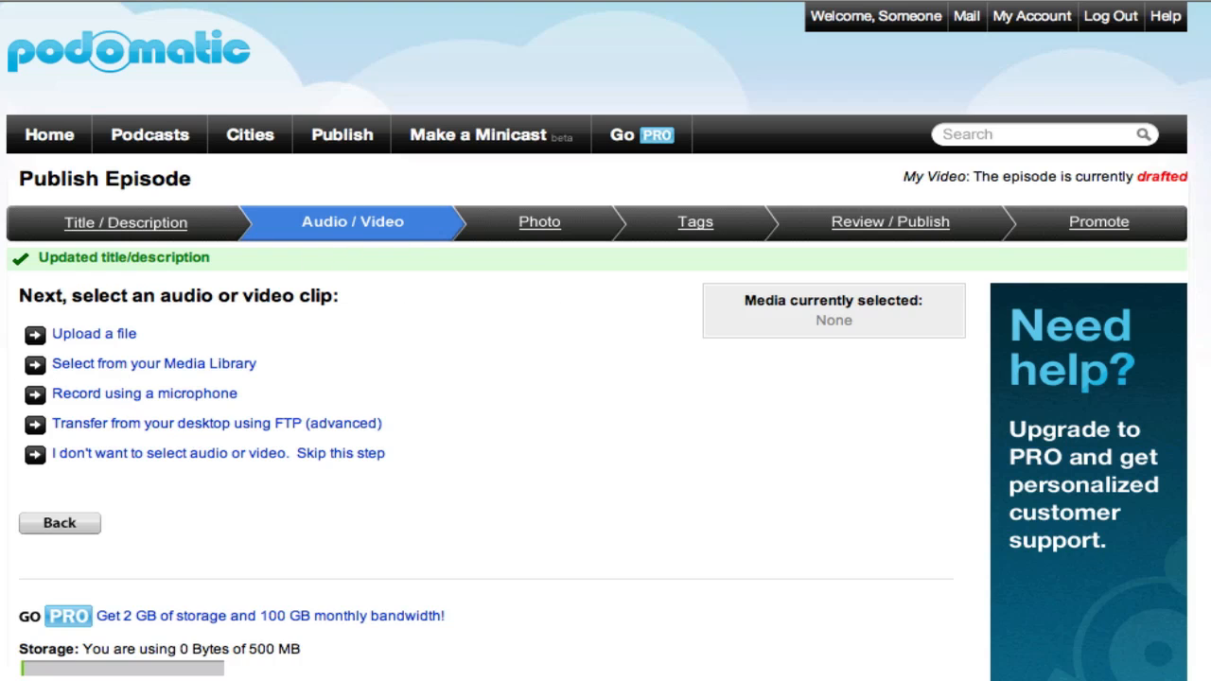
pyautogui.click(94, 333)
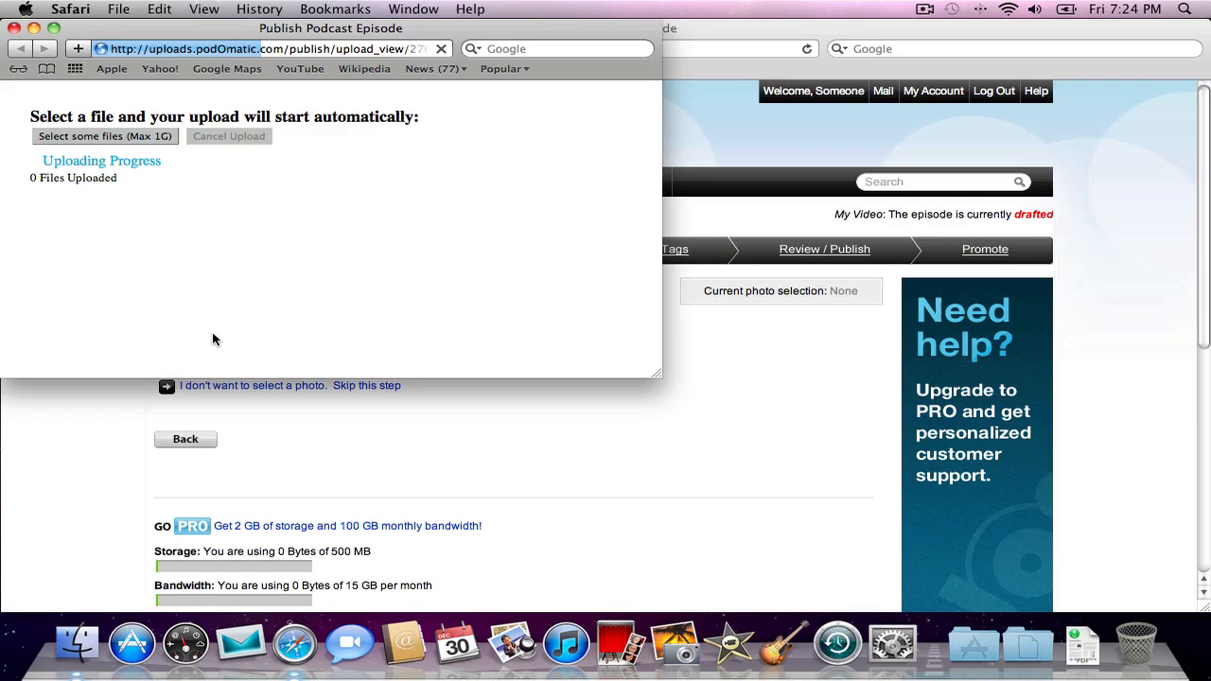
# Step: Select Bounce.mp4 from the Documents folder and upload it as the episode media
pyautogui.click(104, 137)
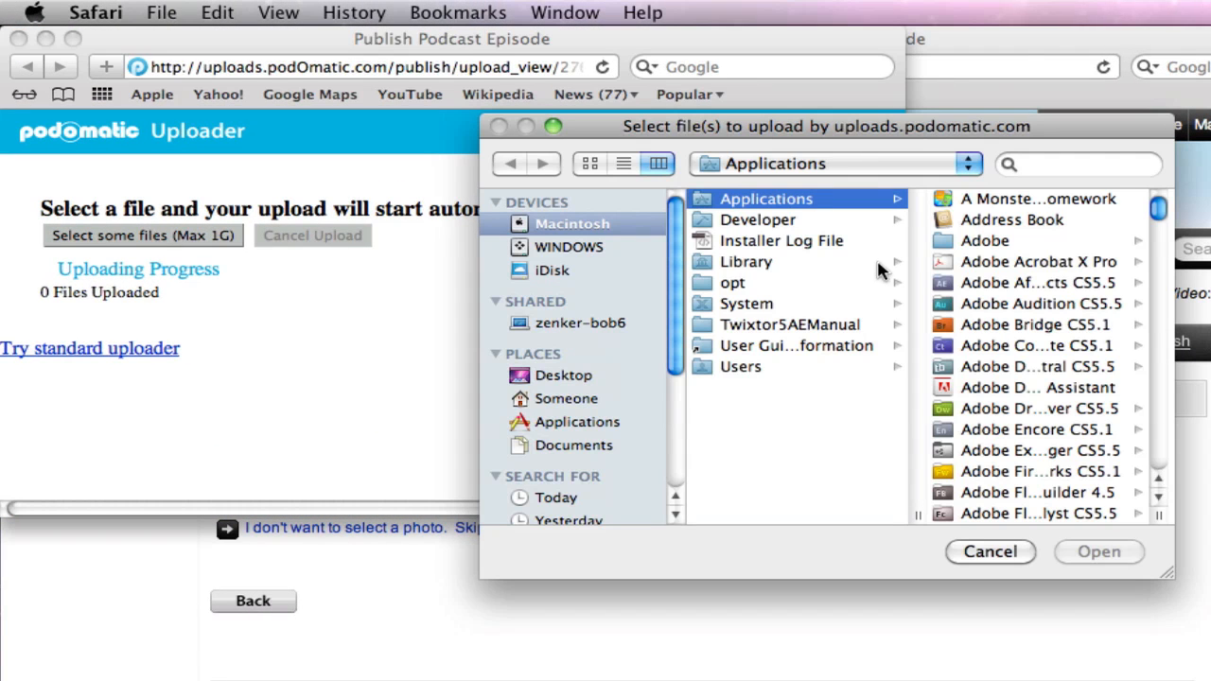
pyautogui.moveTo(560, 445)
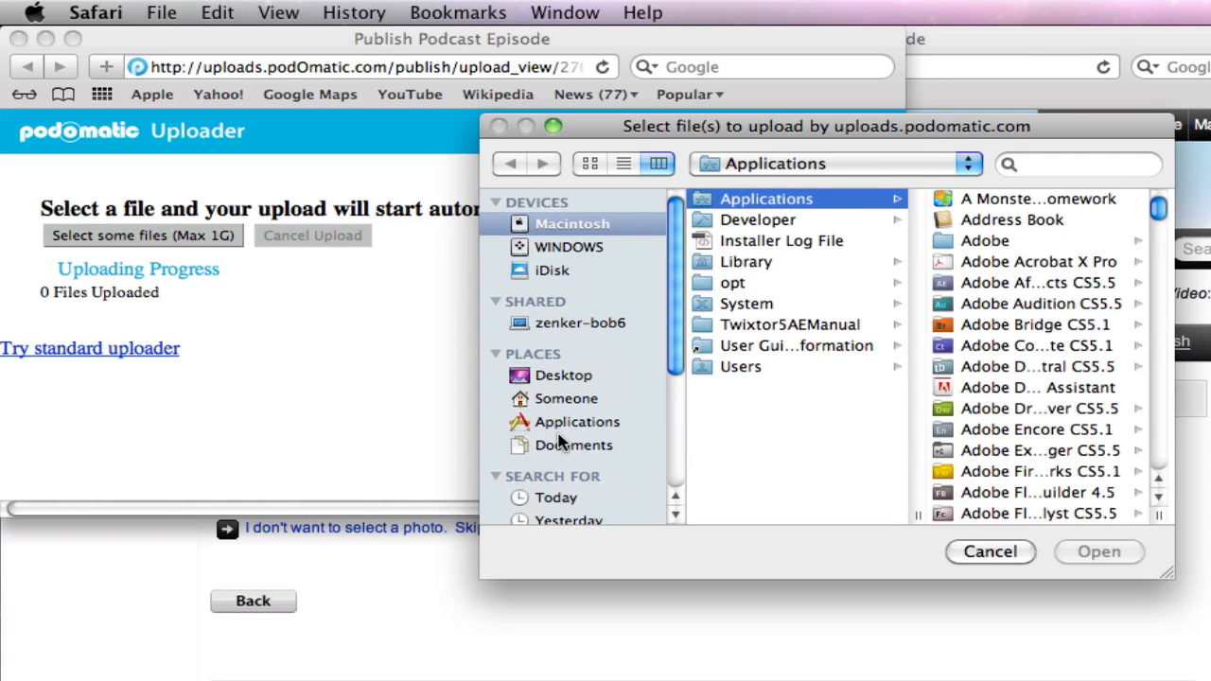
pyautogui.click(575, 445)
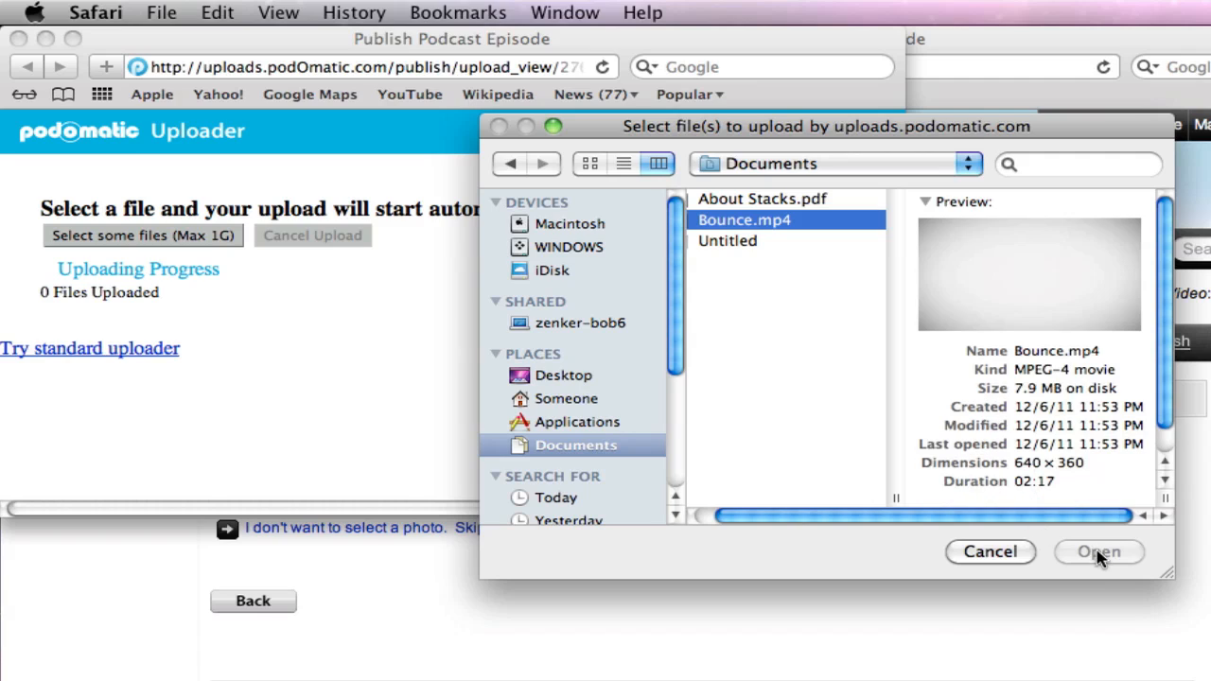
pyautogui.click(1097, 552)
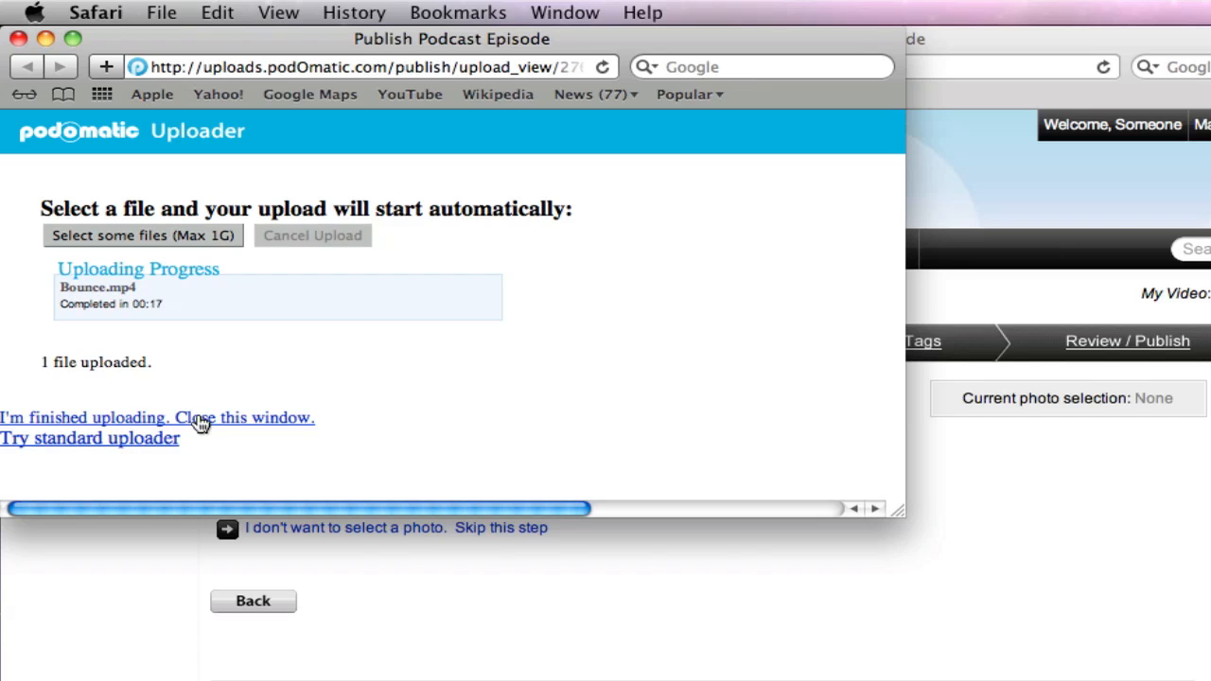
# Step: Close the finished uploader and skip attaching a photo to the episode
pyautogui.click(157, 418)
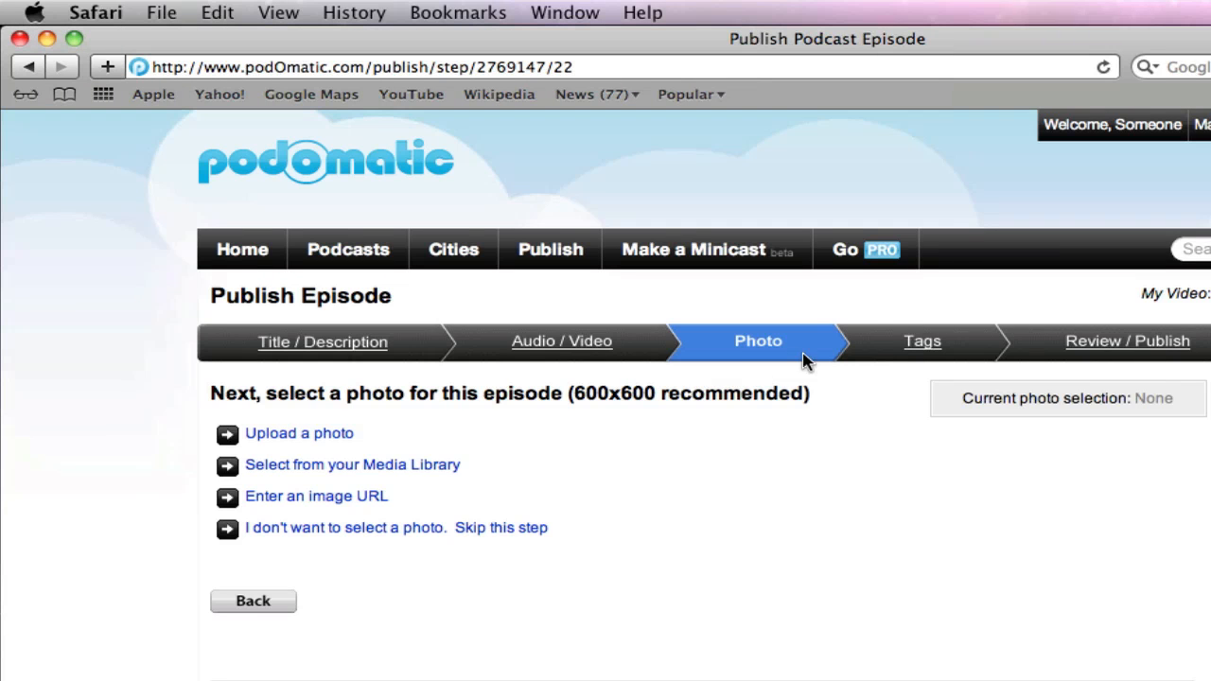
pyautogui.moveTo(417, 548)
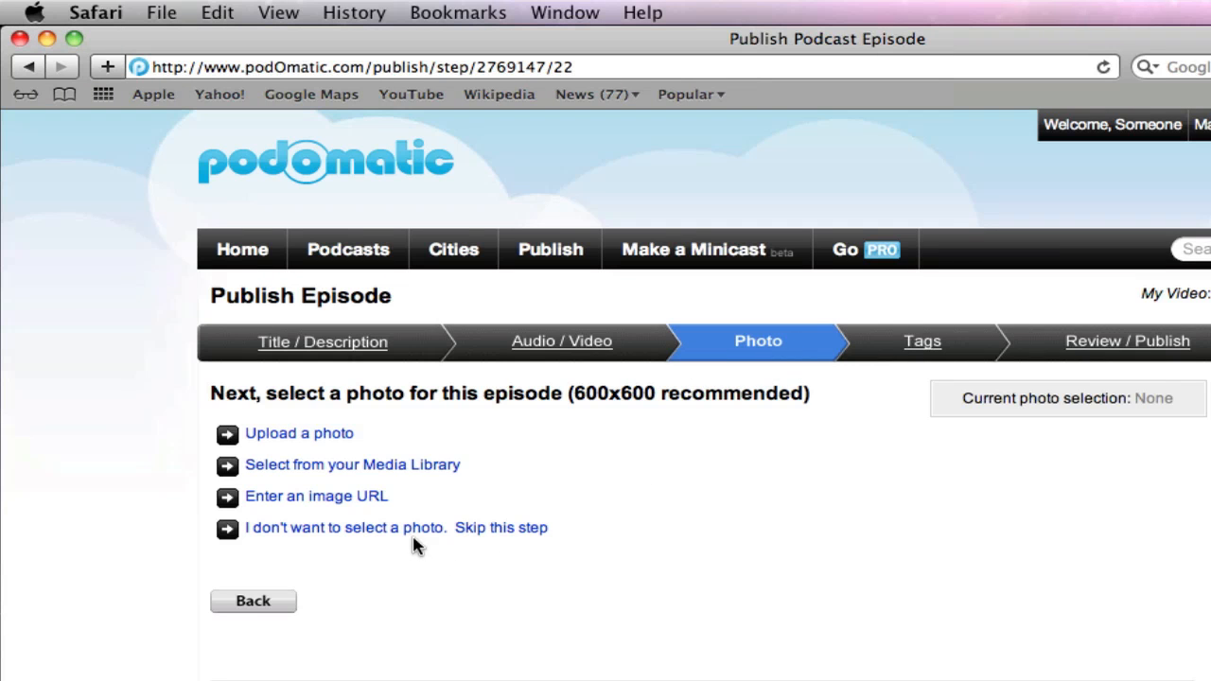
pyautogui.moveTo(341, 532)
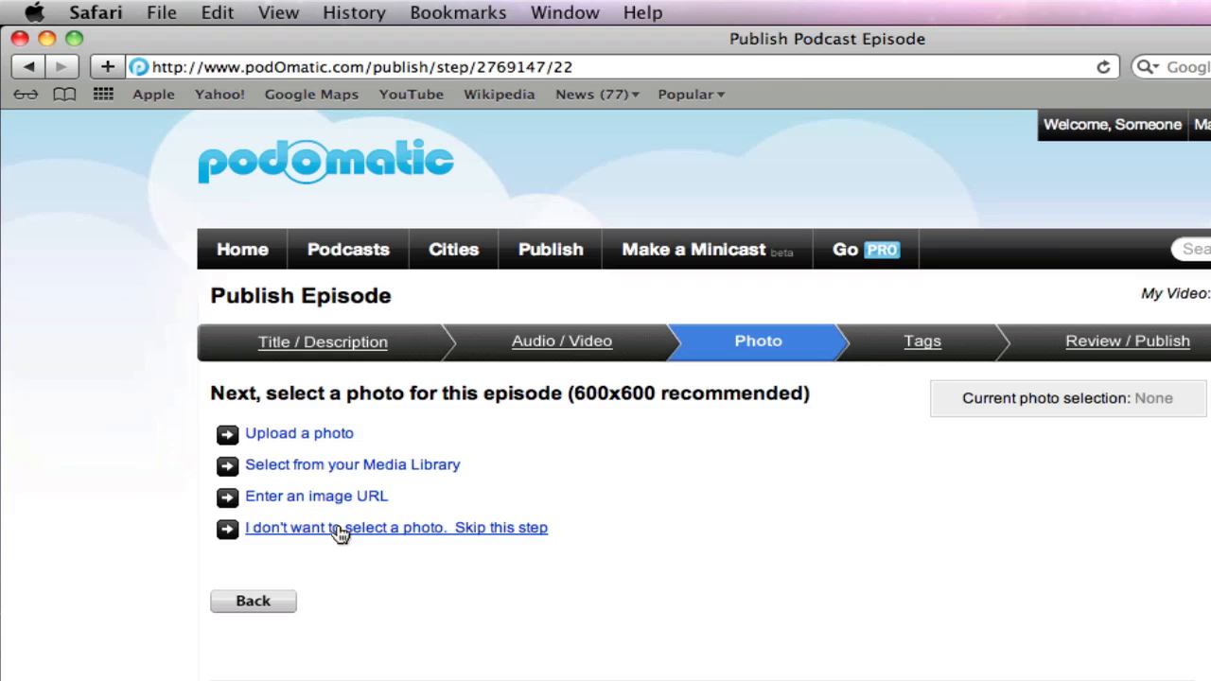
pyautogui.click(395, 526)
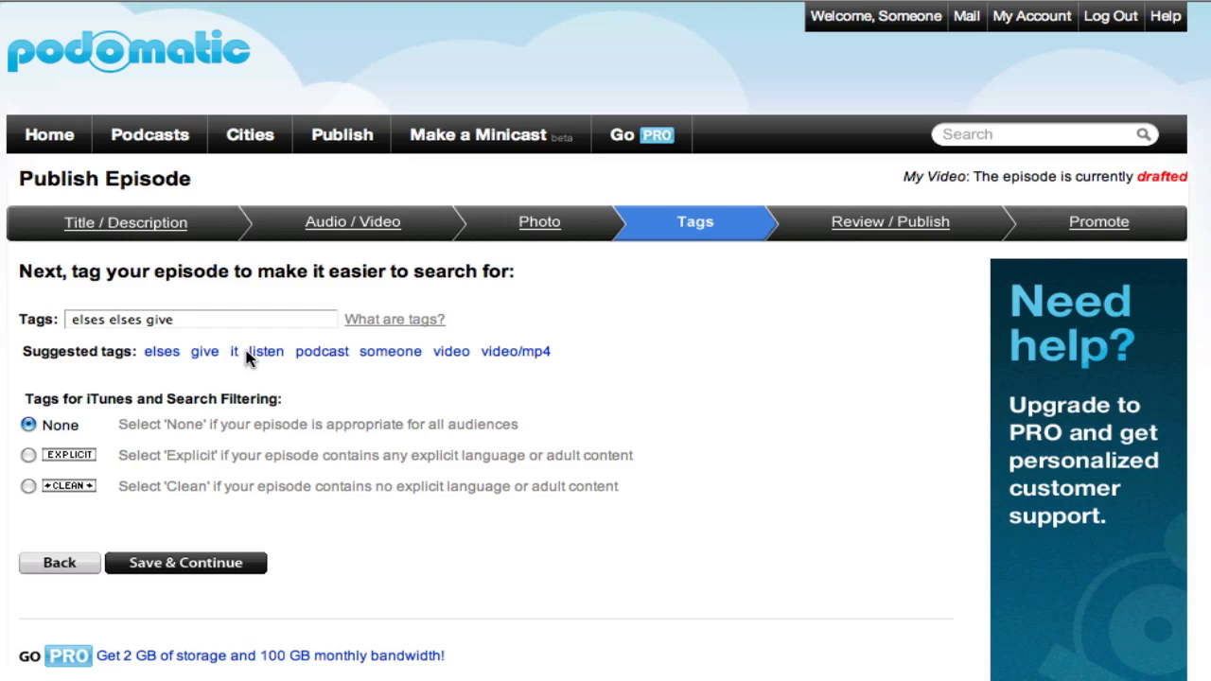
# Step: Add two suggested tags, save them, review the episode and send it for publication
pyautogui.click(322, 350)
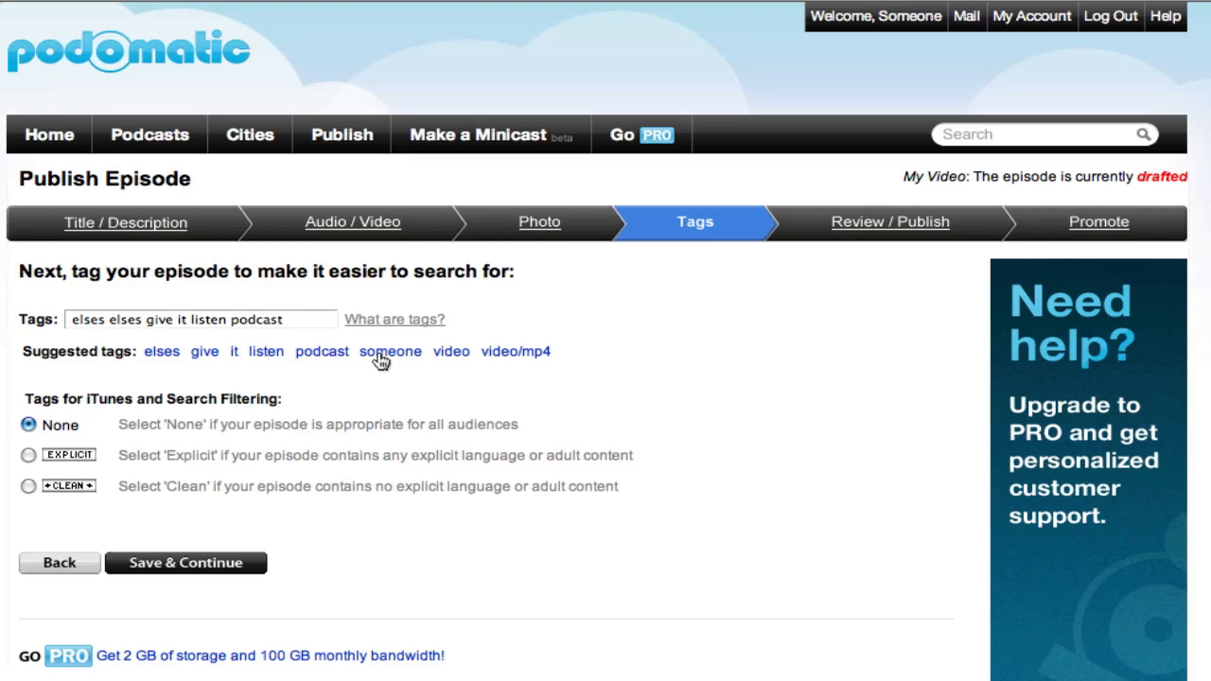
pyautogui.click(390, 350)
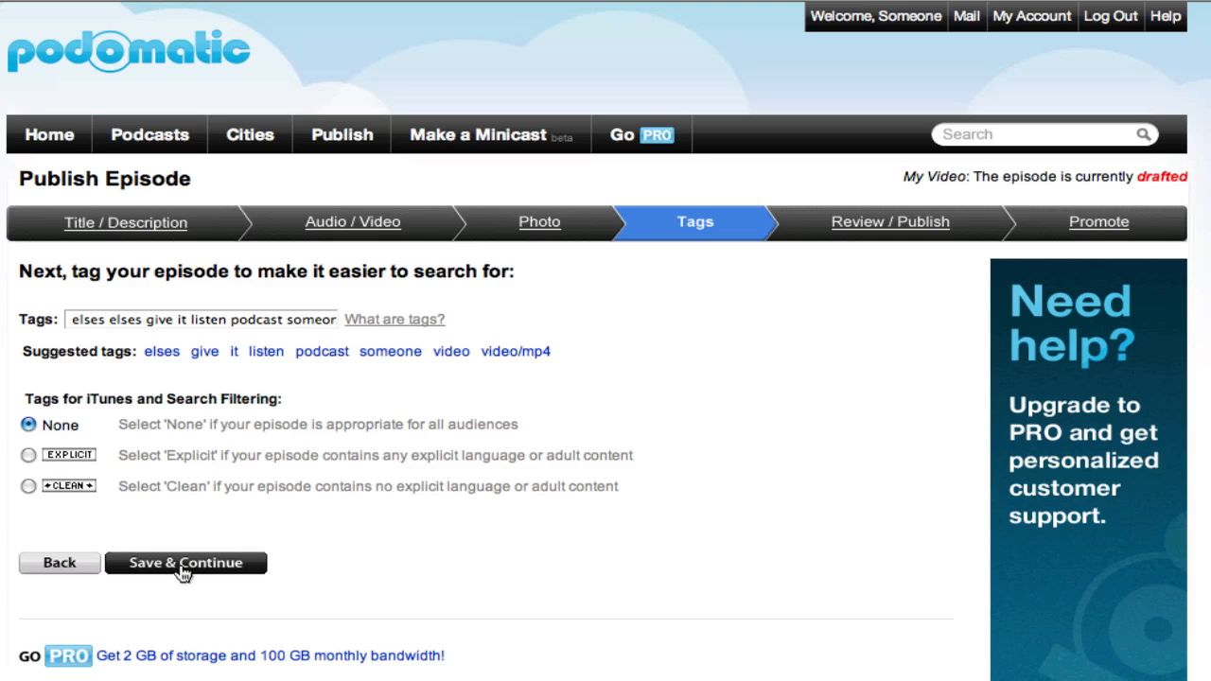
pyautogui.click(185, 562)
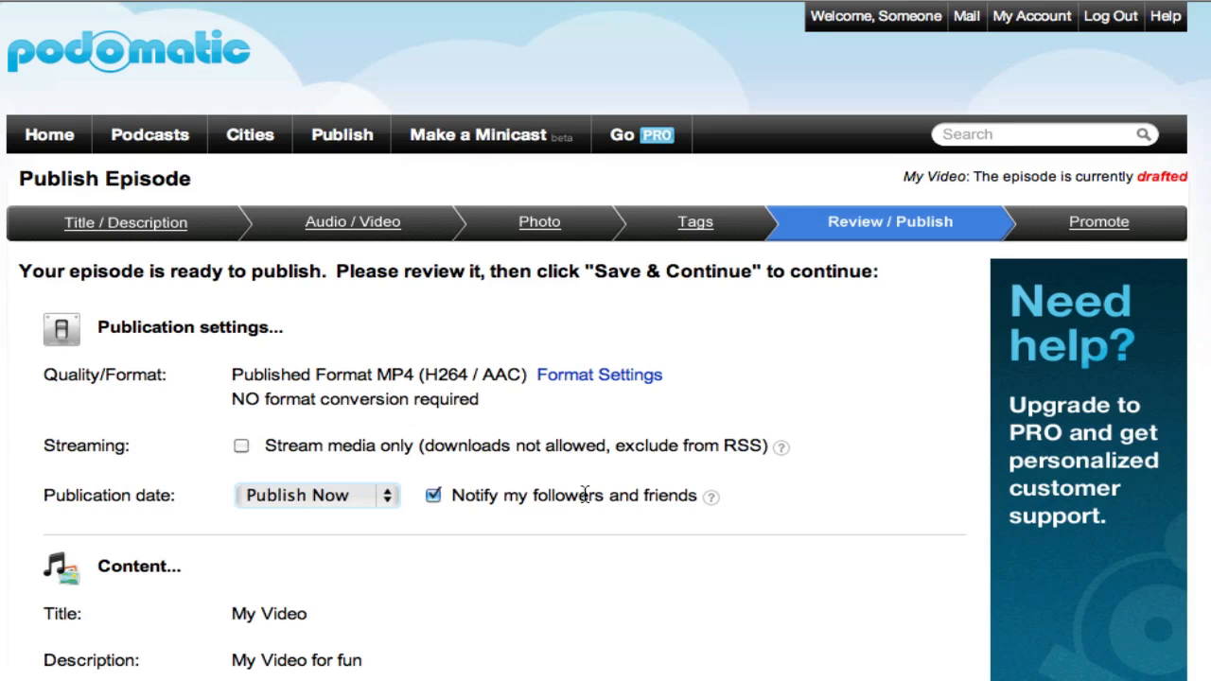
pyautogui.scroll(-3)
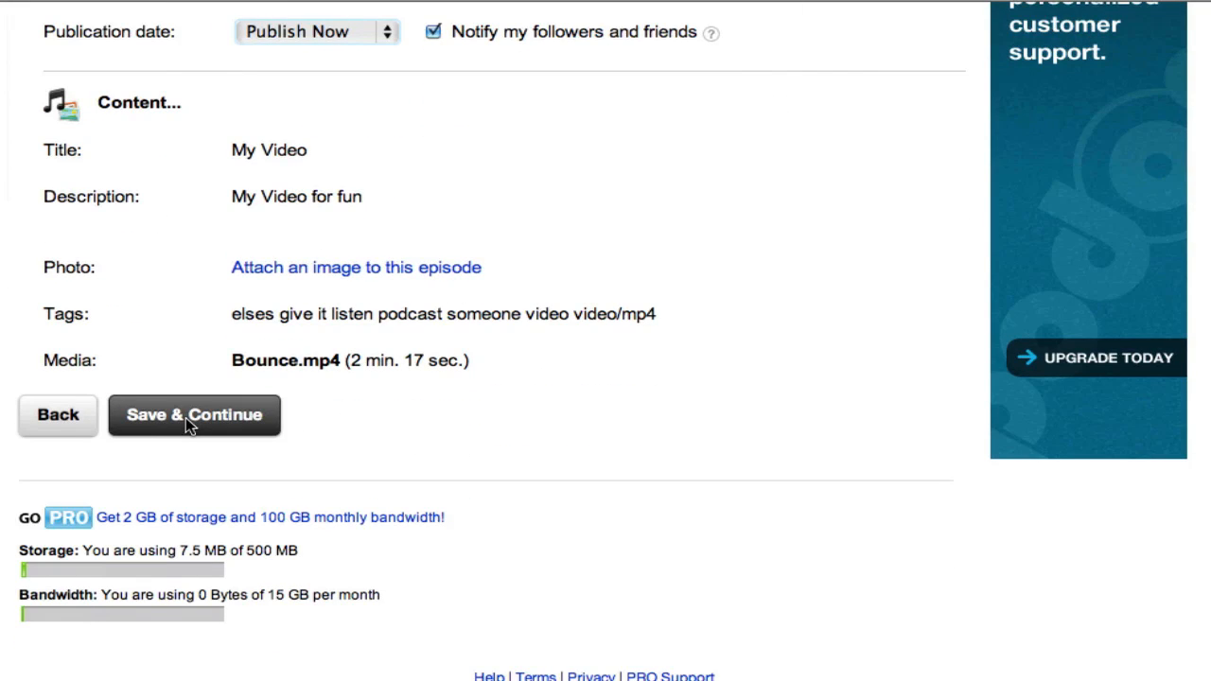
pyautogui.click(193, 416)
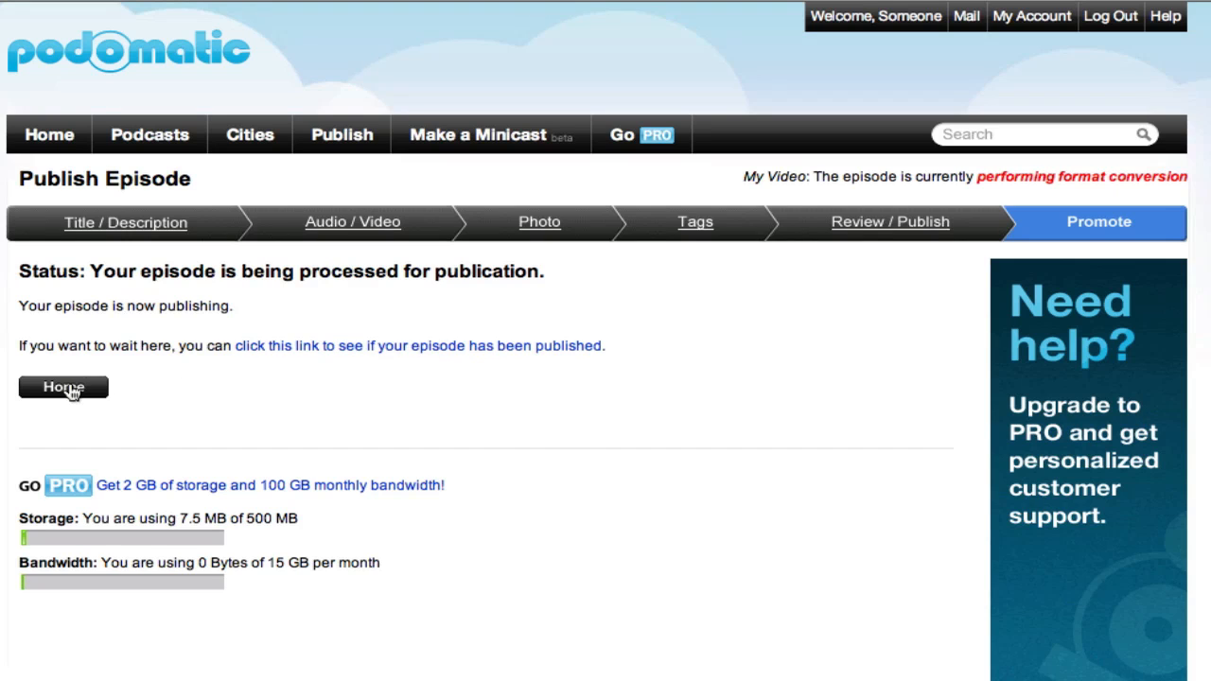
# Step: From Home, start podcast setup and submit the address else432.podomatic.com
pyautogui.click(340, 134)
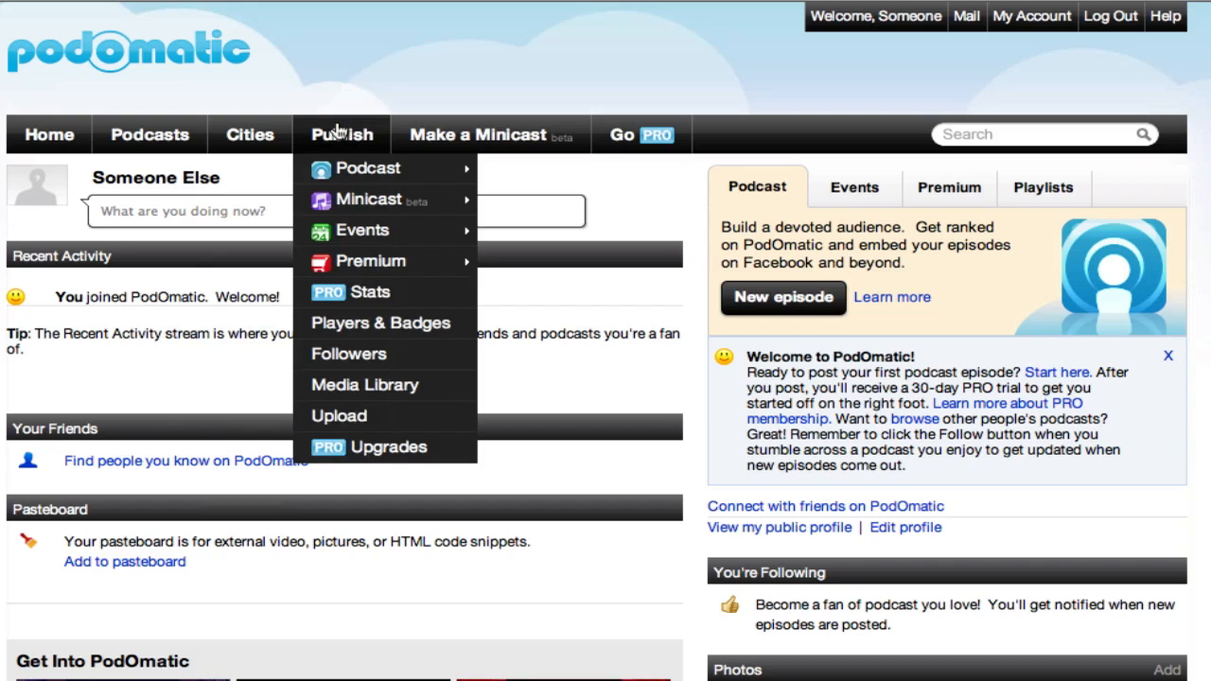
pyautogui.click(367, 166)
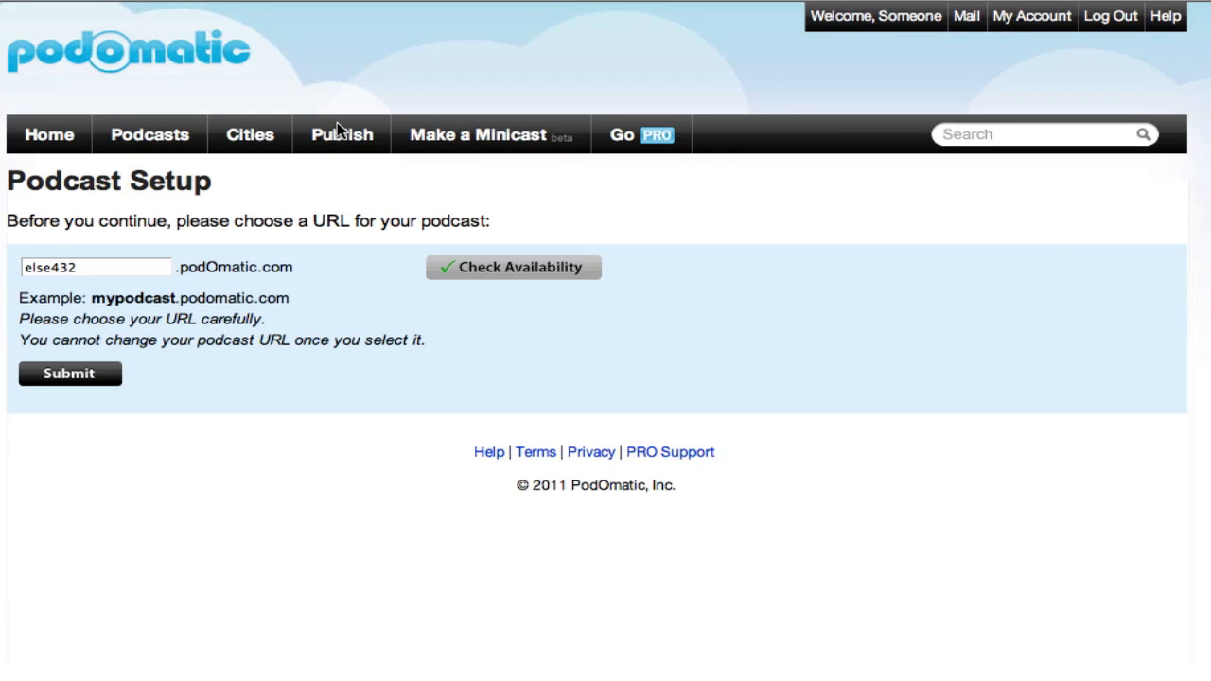
pyautogui.moveTo(460, 227)
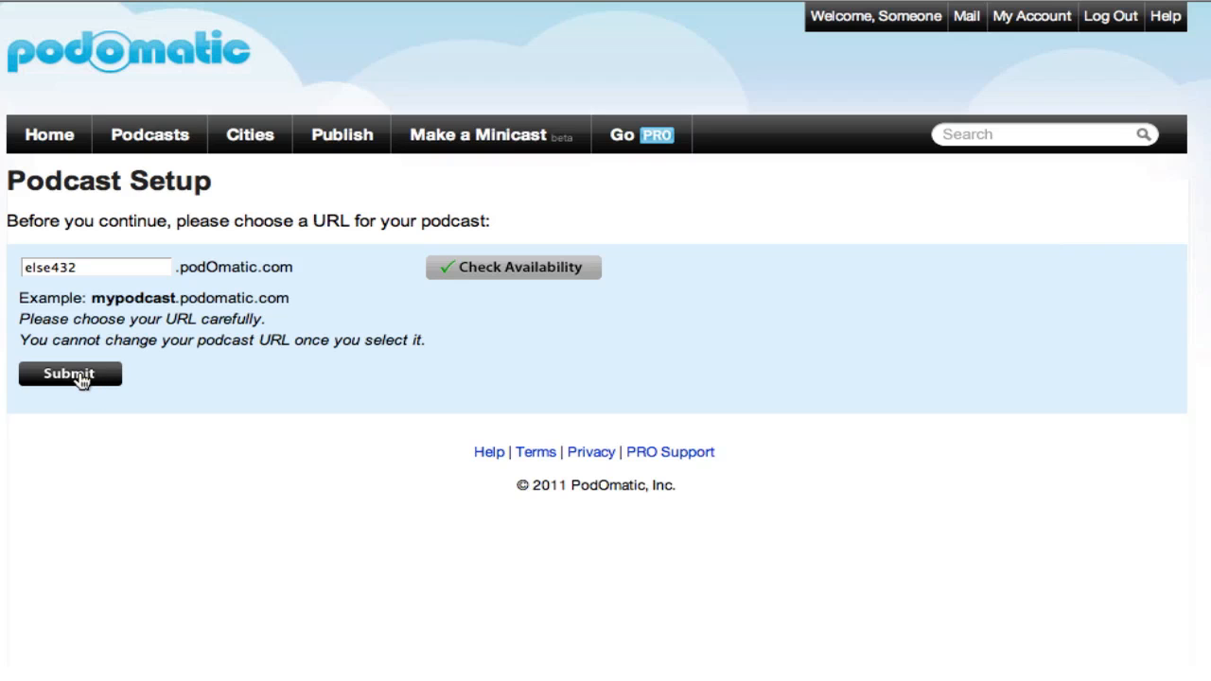
pyautogui.click(68, 373)
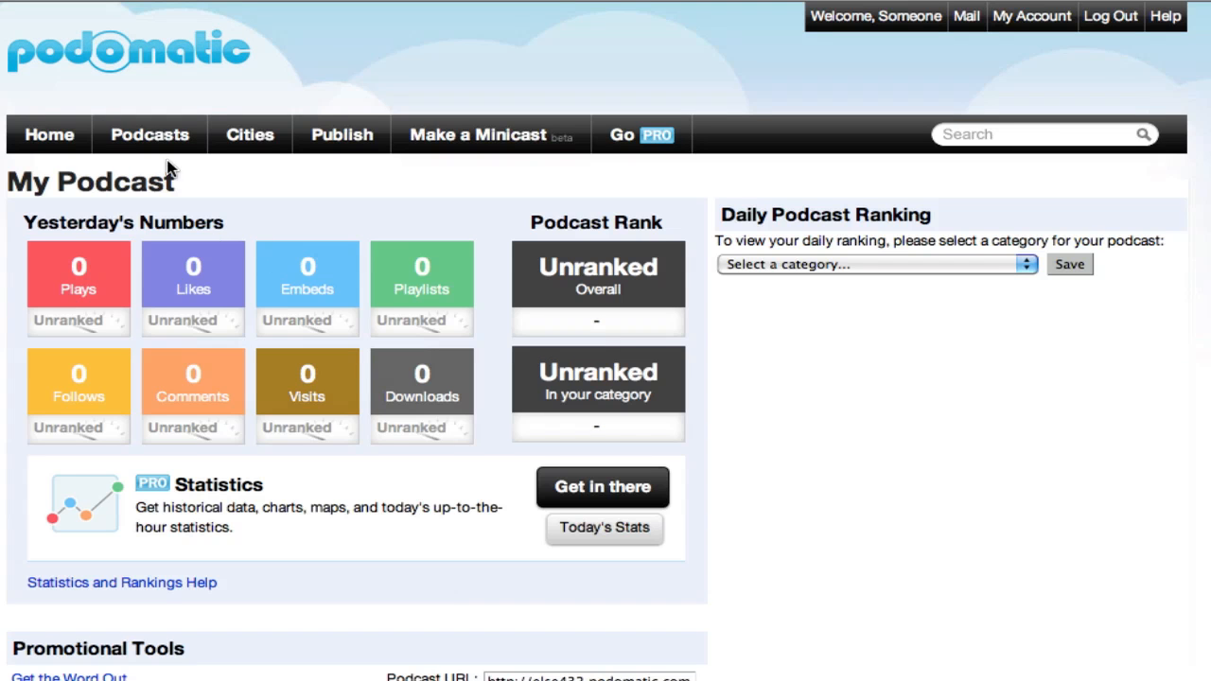
pyautogui.scroll(-3)
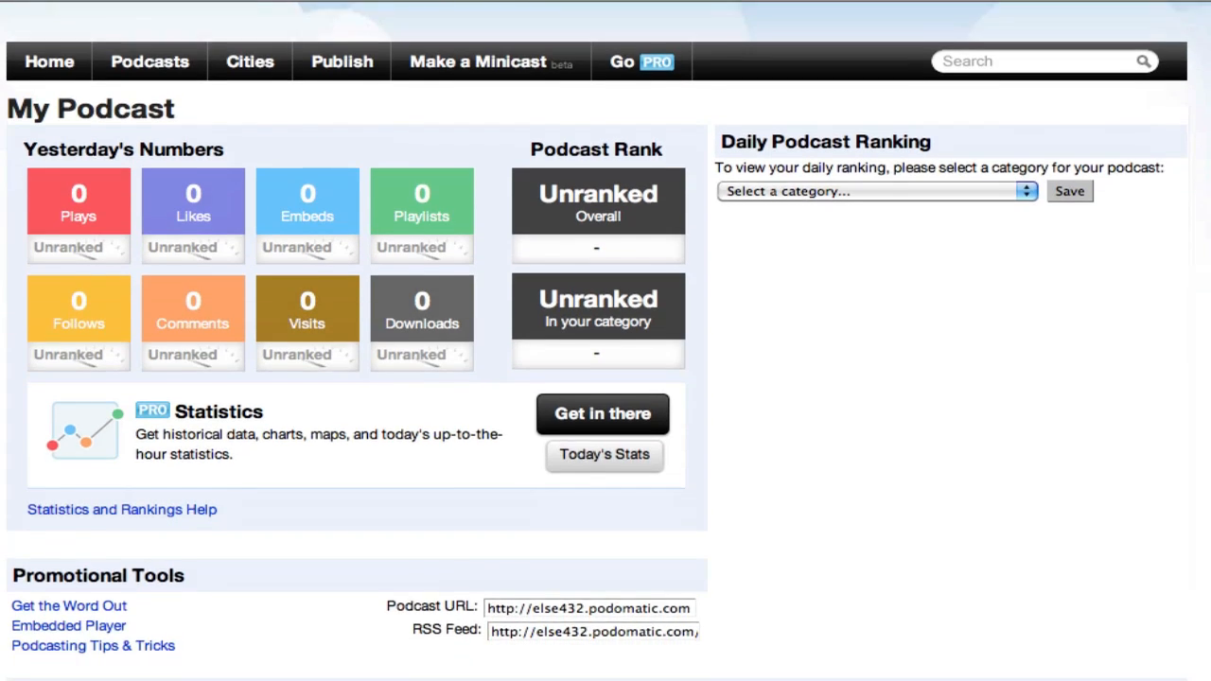
pyautogui.scroll(-3)
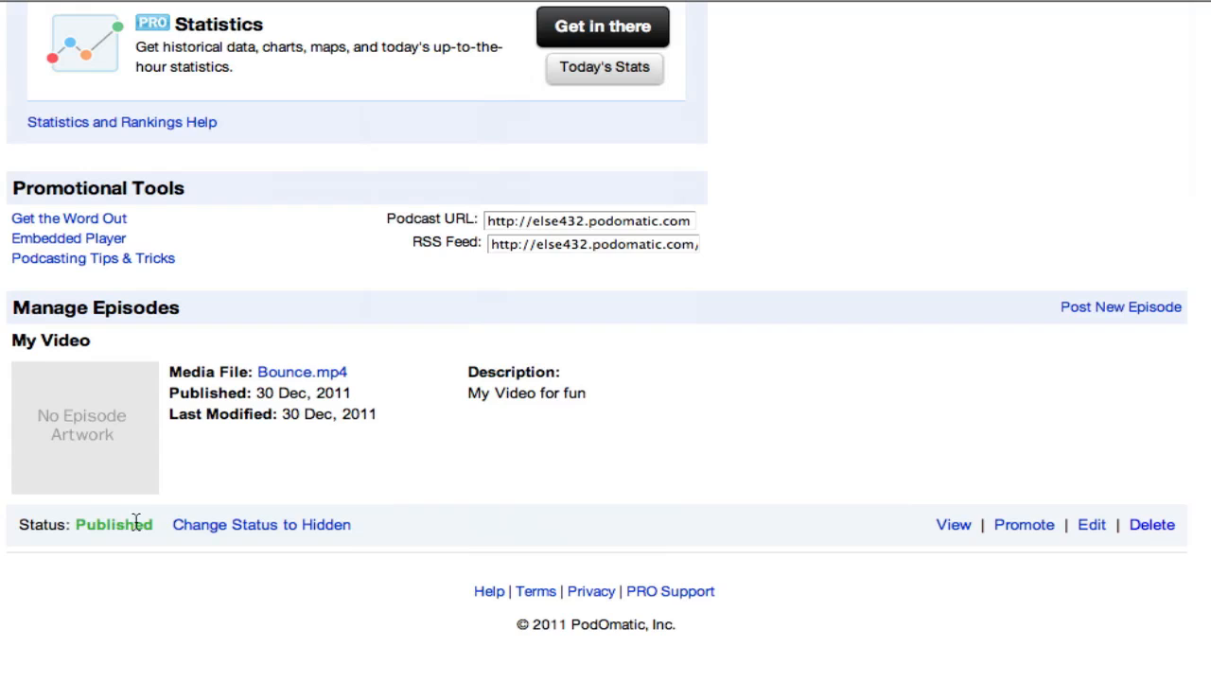
pyautogui.moveTo(80, 530)
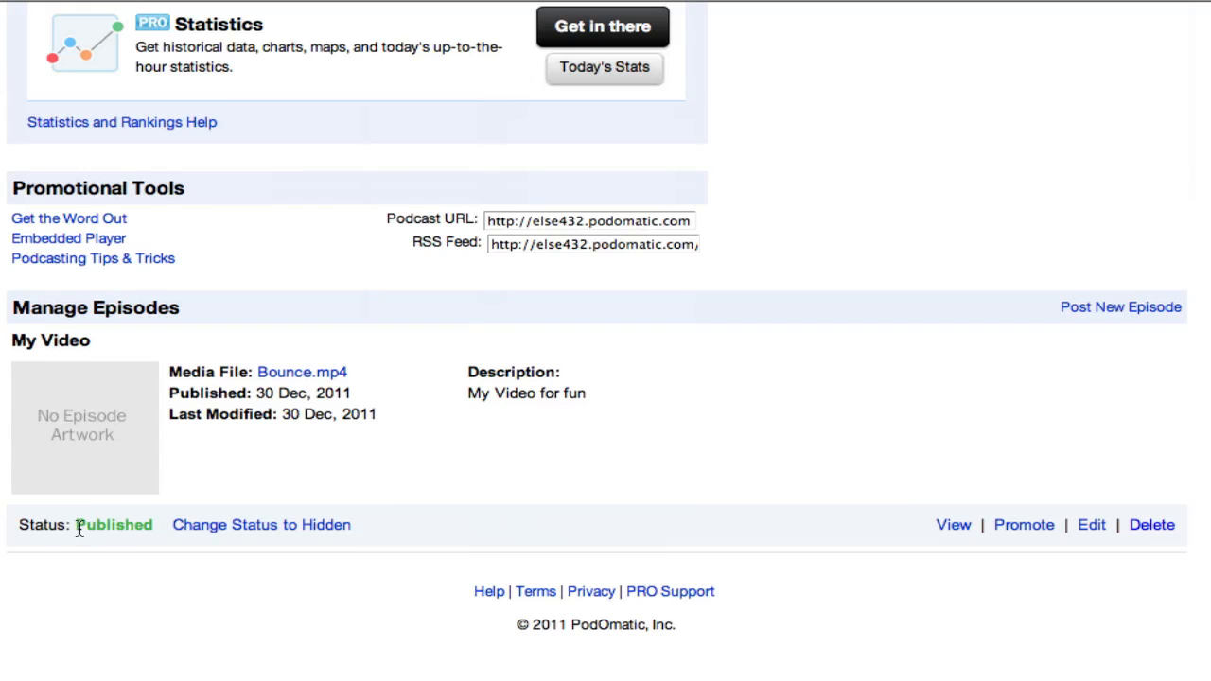
pyautogui.moveTo(110, 511)
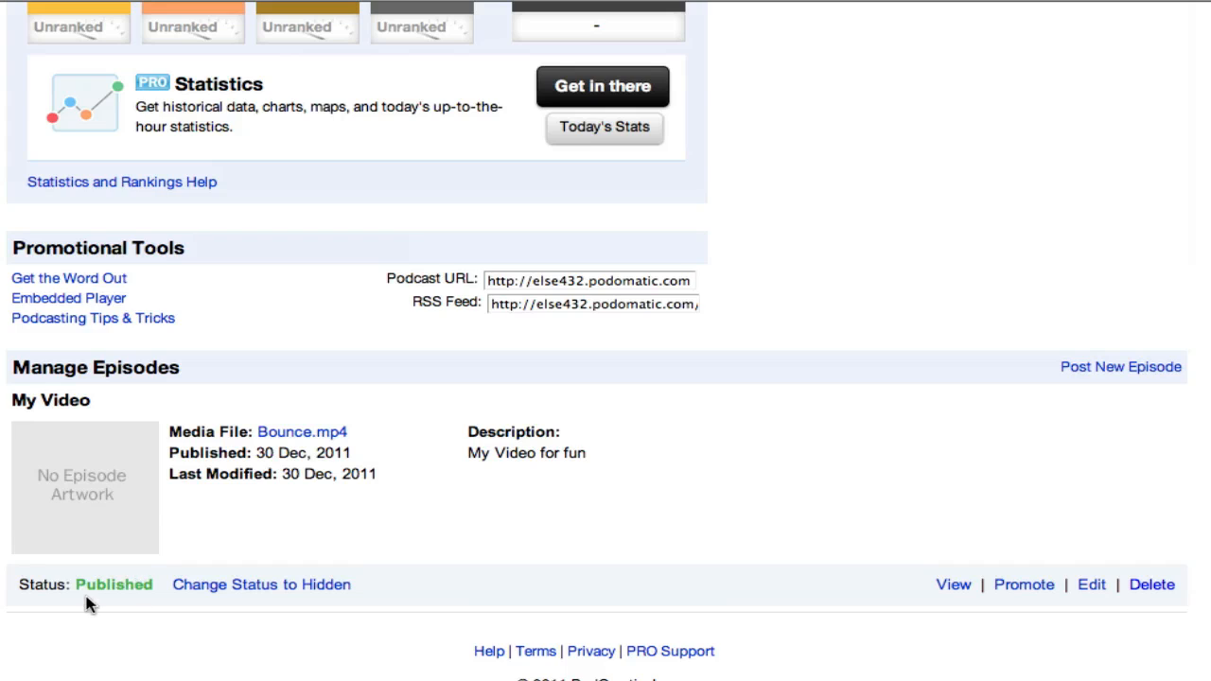
pyautogui.moveTo(137, 605)
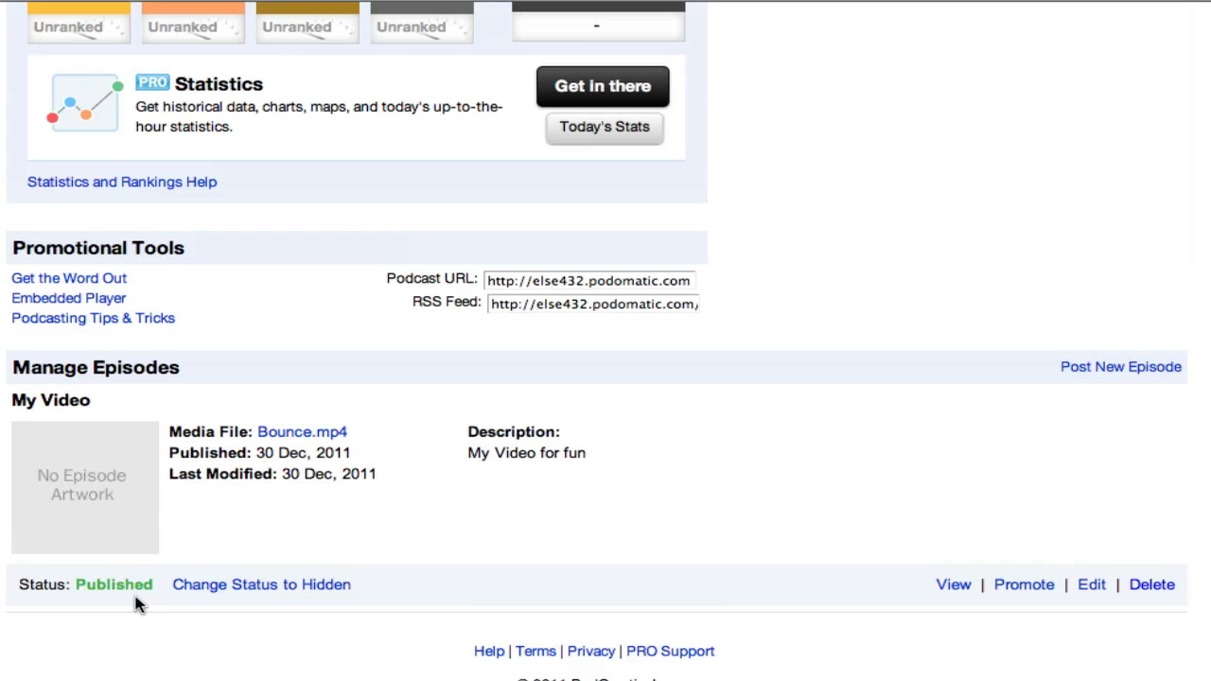
pyautogui.moveTo(613, 541)
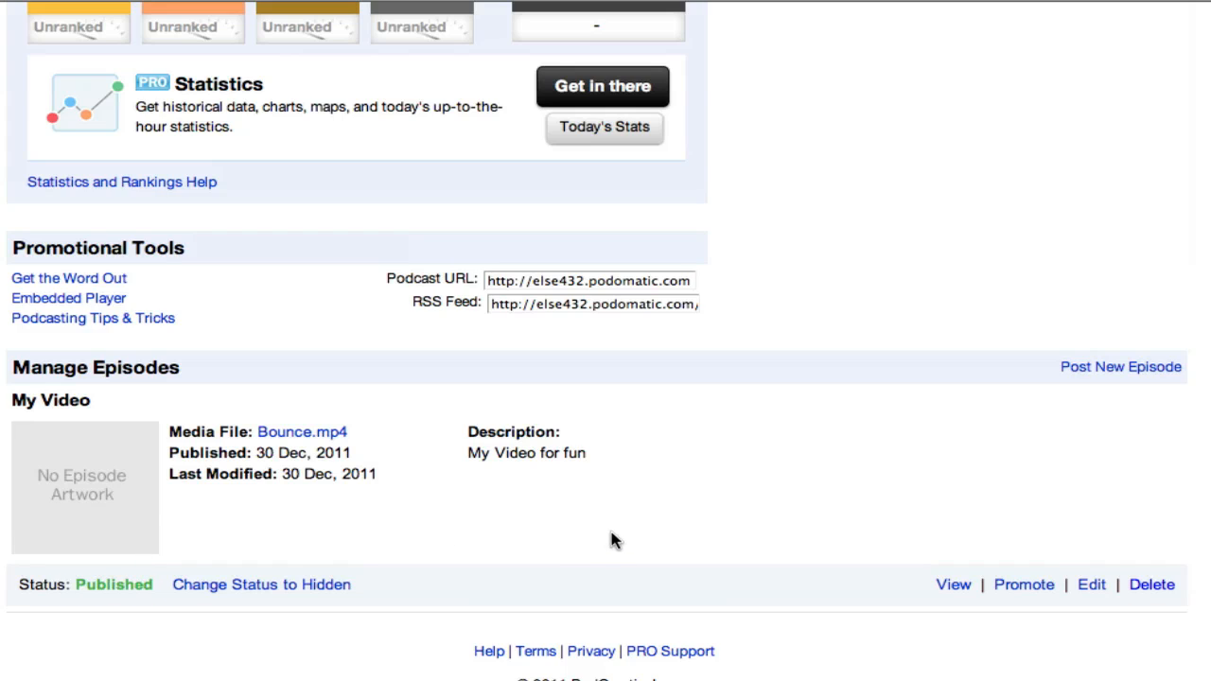
pyautogui.moveTo(621, 490)
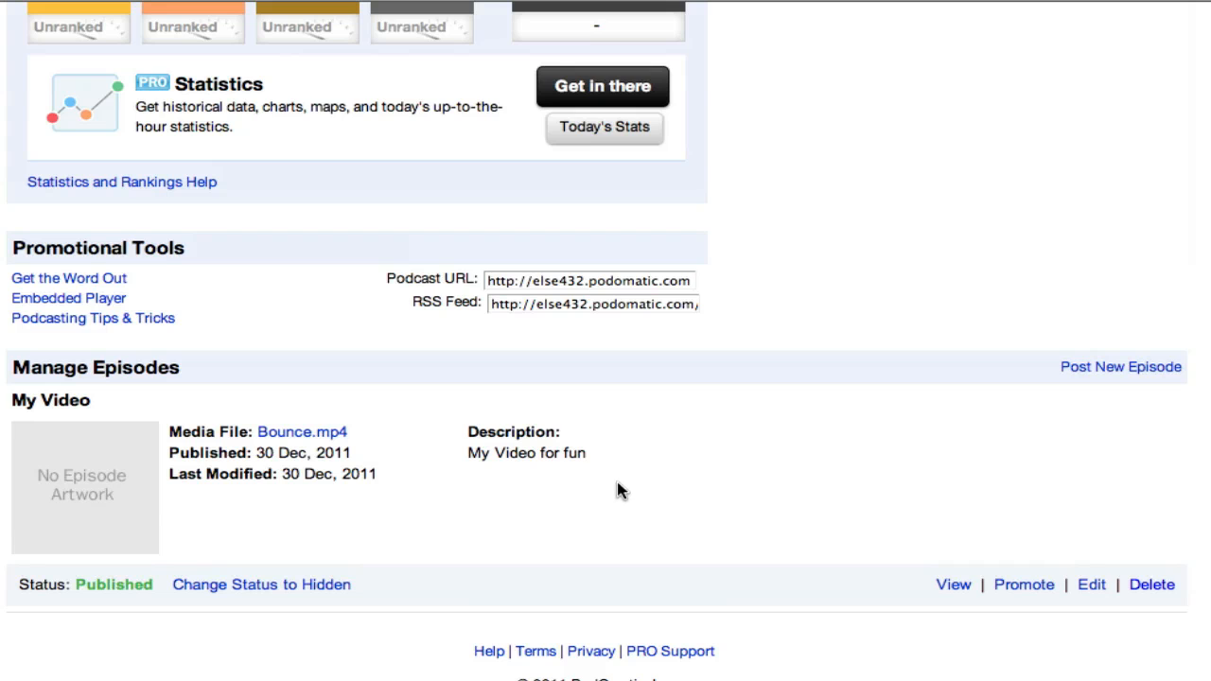
pyautogui.moveTo(636, 398)
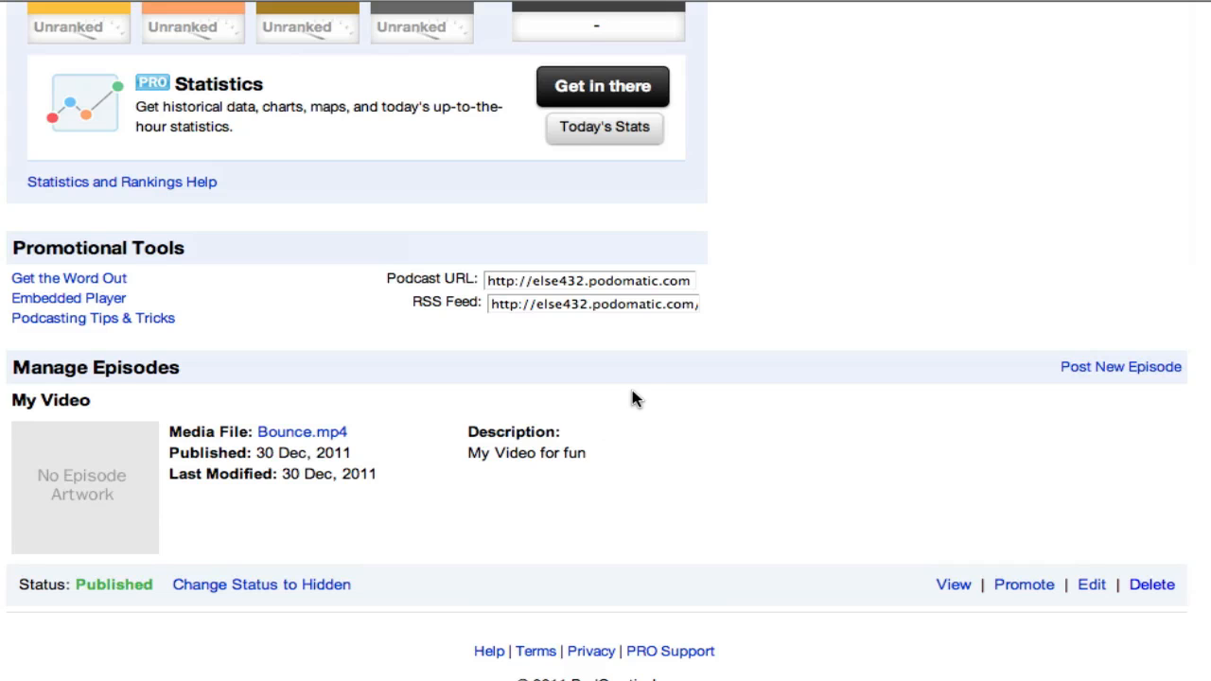
pyautogui.scroll(3)
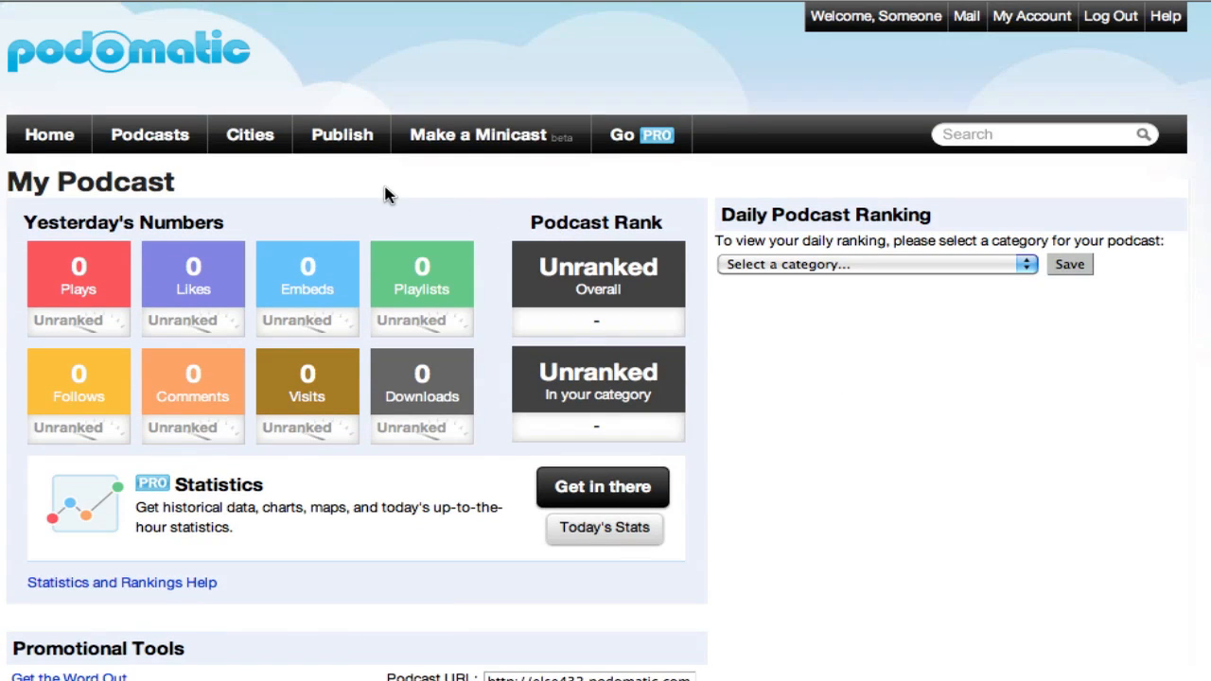
pyautogui.moveTo(371, 185)
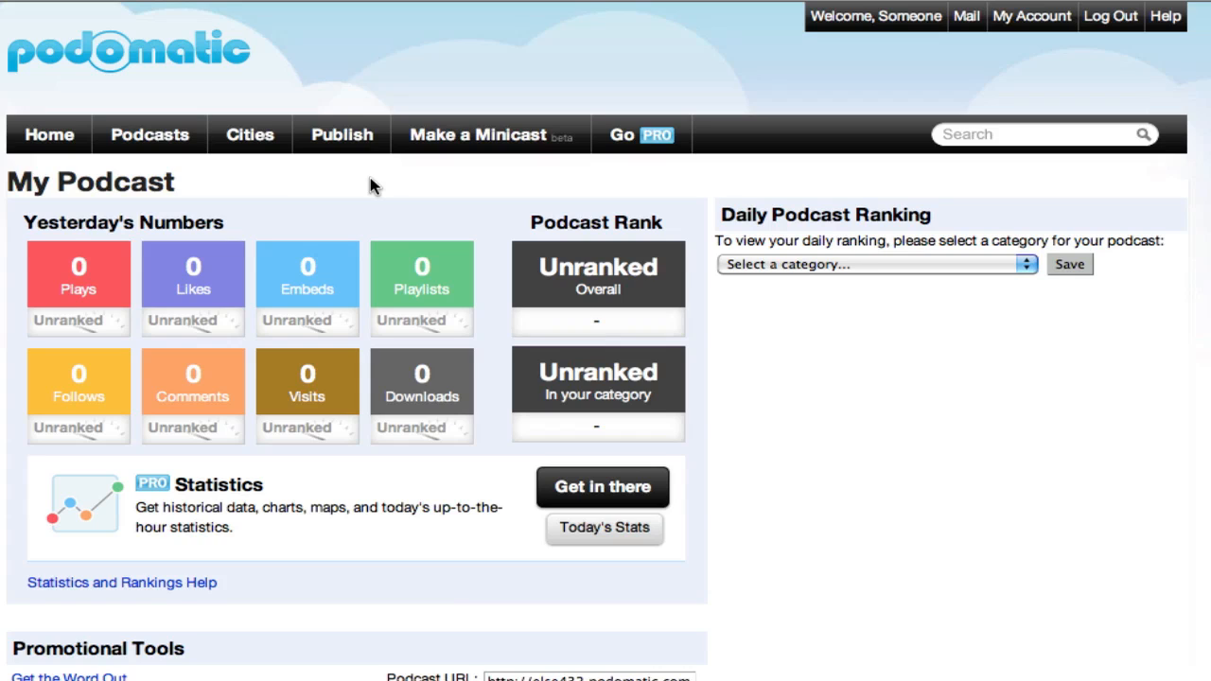
# Step: Go to Upload to My Media Library and upload the screenshot PNG
pyautogui.click(341, 134)
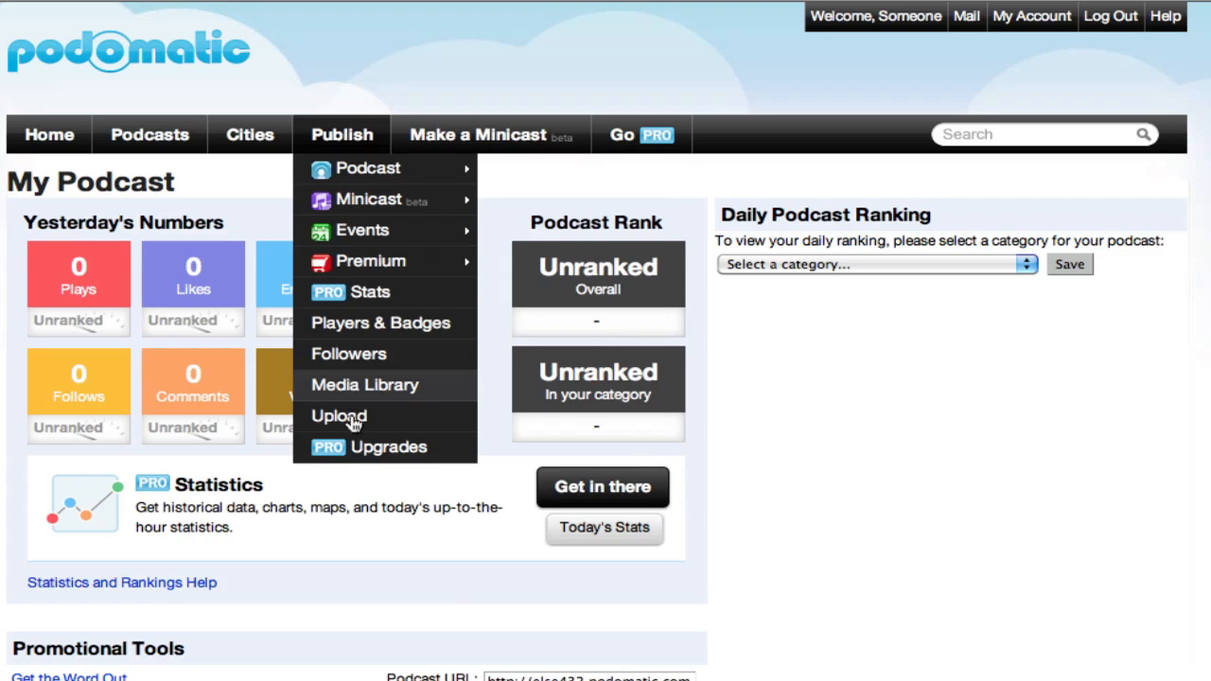
pyautogui.click(337, 416)
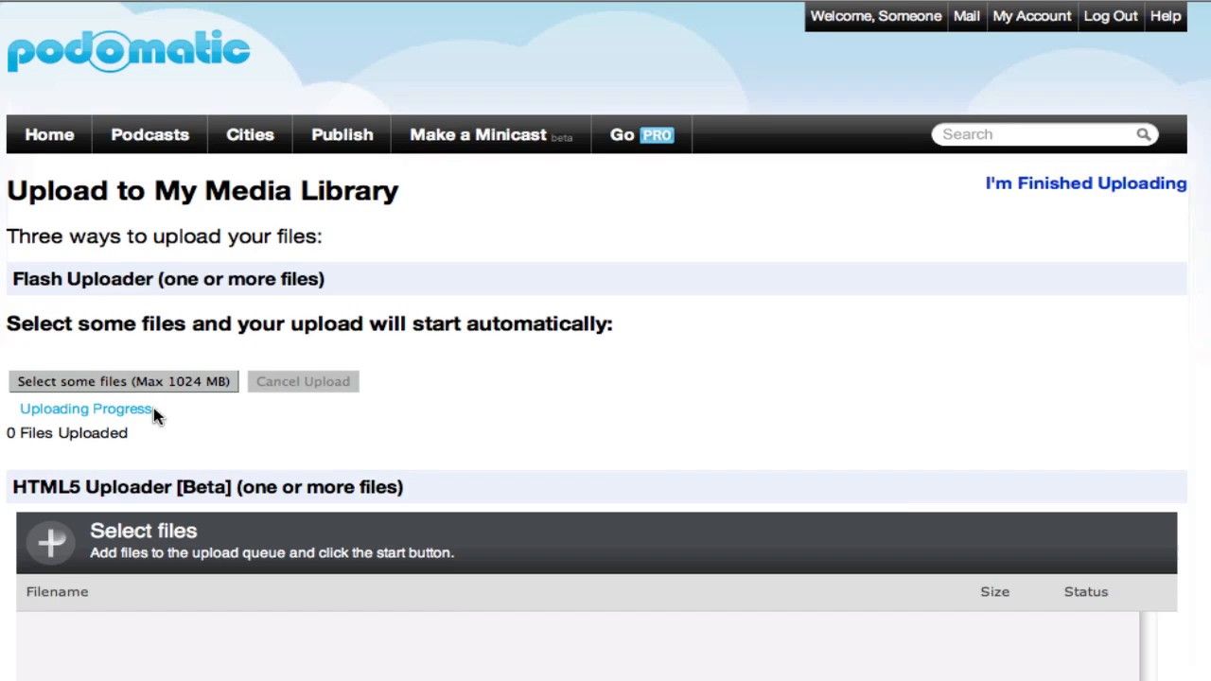
pyautogui.click(122, 382)
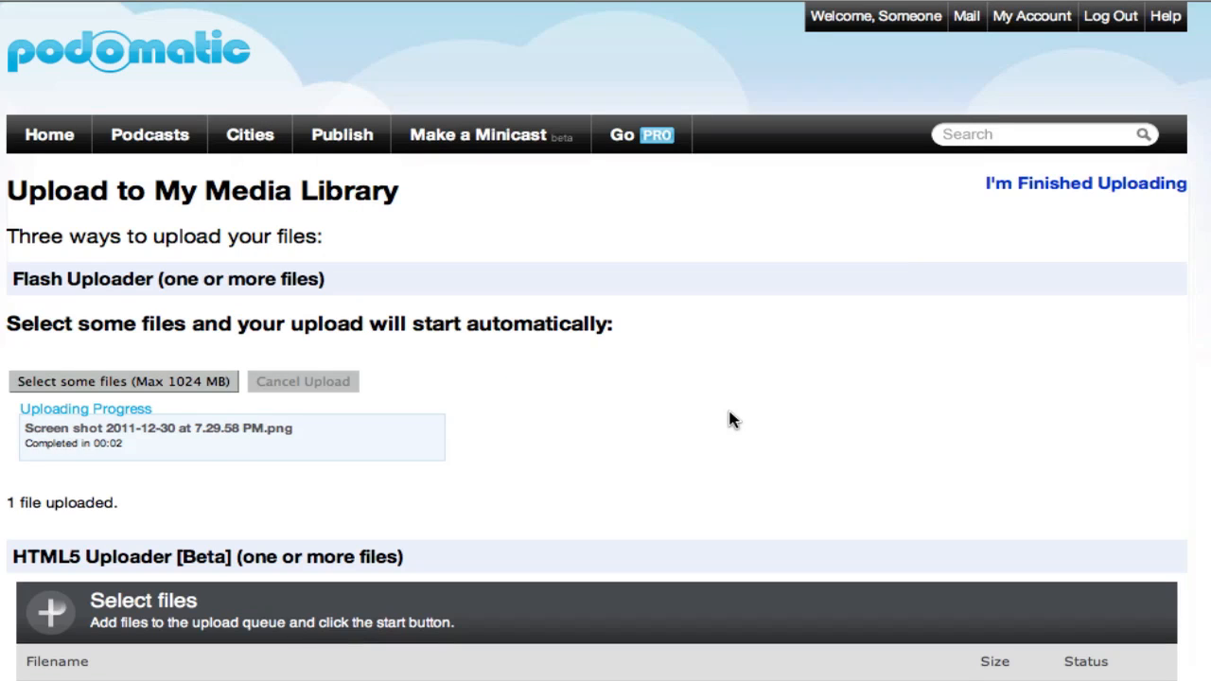
pyautogui.moveTo(501, 244)
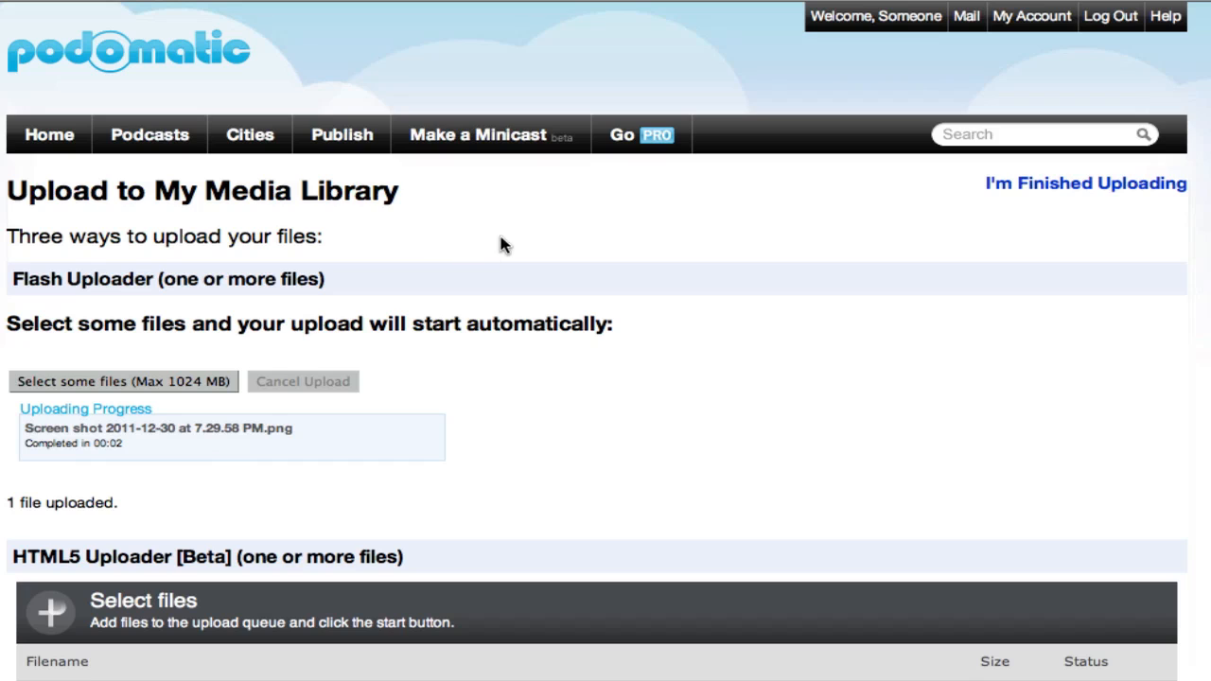
# Step: Save settings with screenshot cover art, description 'My Podcast', Business category and tag 'b'
pyautogui.click(341, 134)
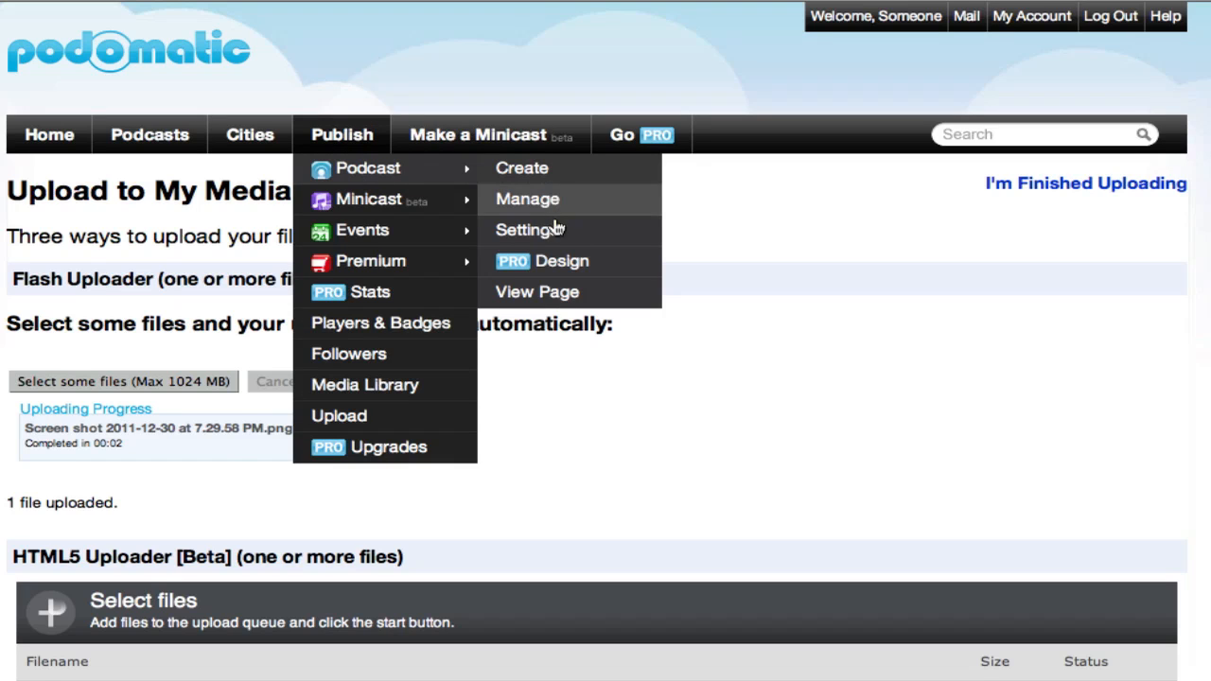
pyautogui.click(526, 229)
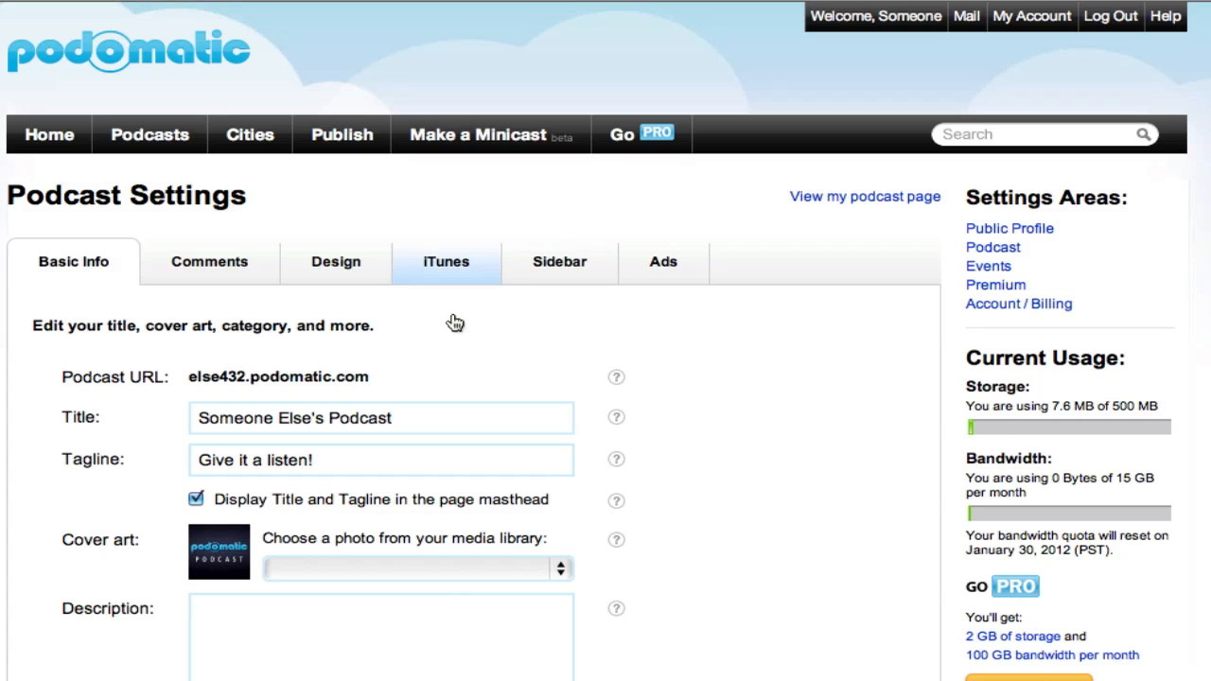
pyautogui.click(414, 568)
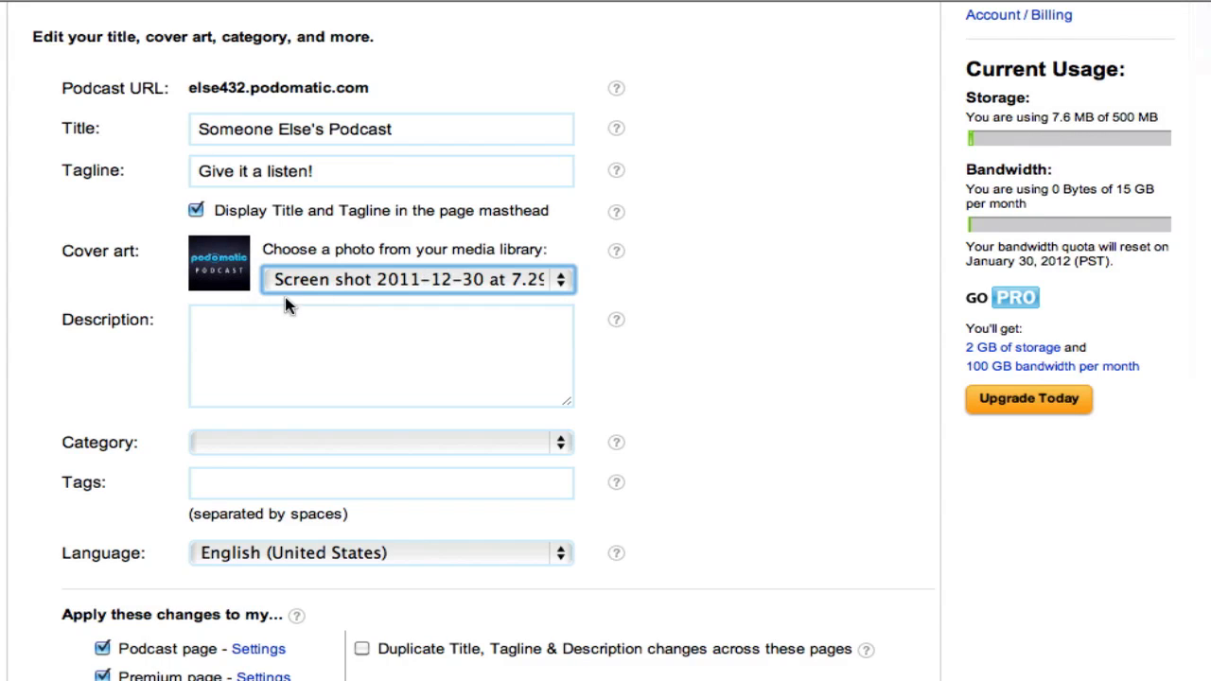
pyautogui.write('M')
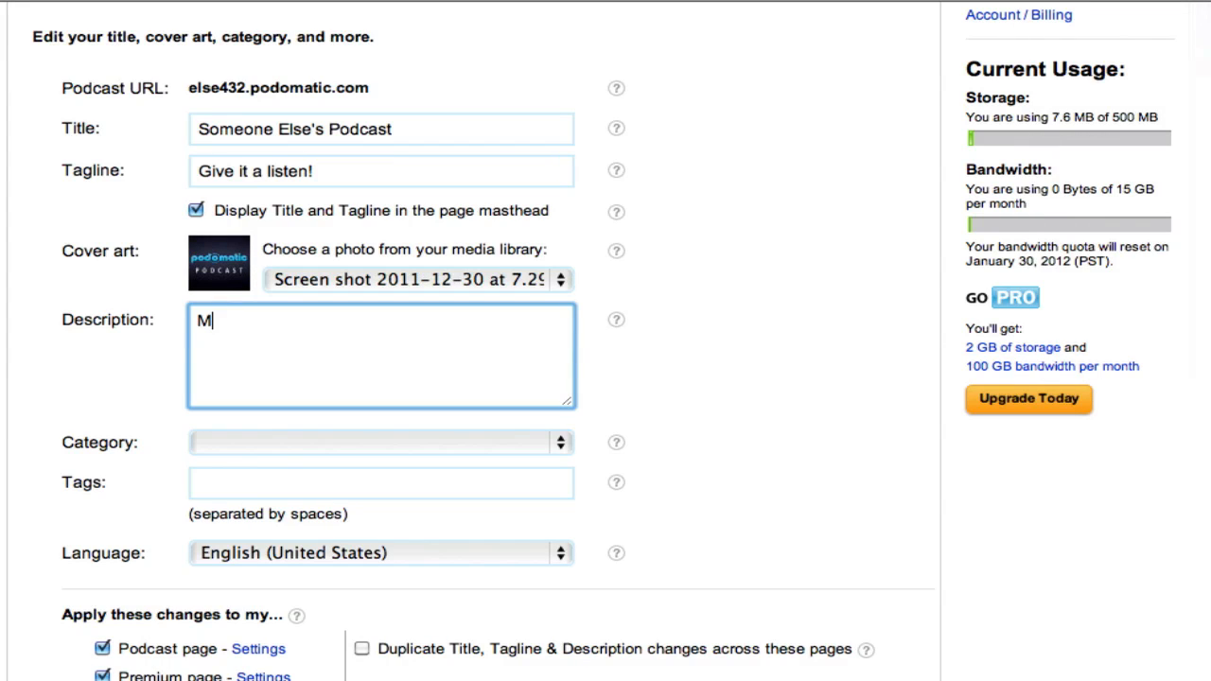
pyautogui.write('y Podcast')
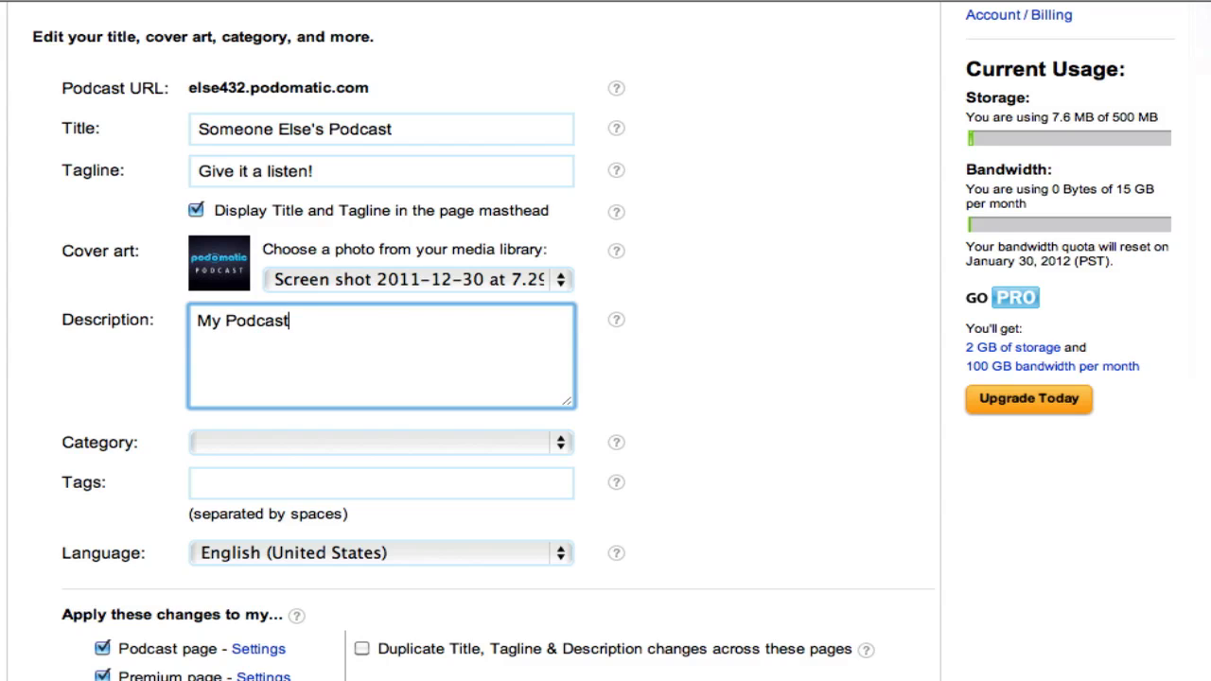
pyautogui.click(379, 443)
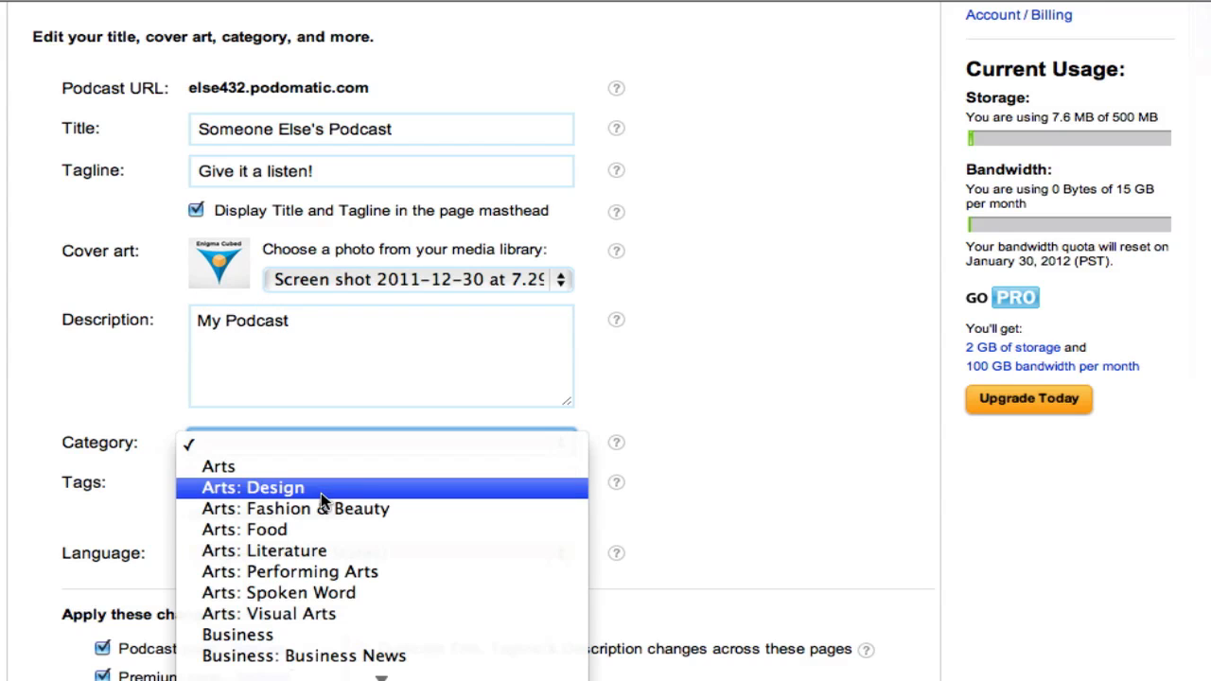
pyautogui.click(239, 633)
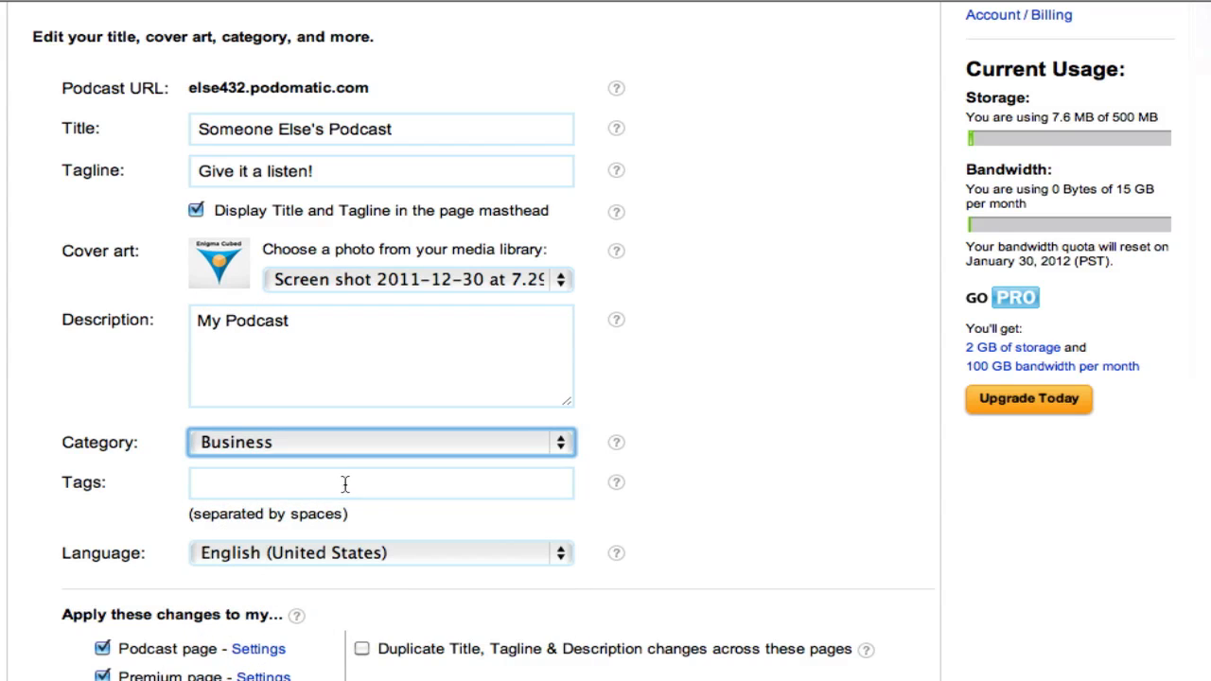
pyautogui.write('bla ble bla blu bleep')
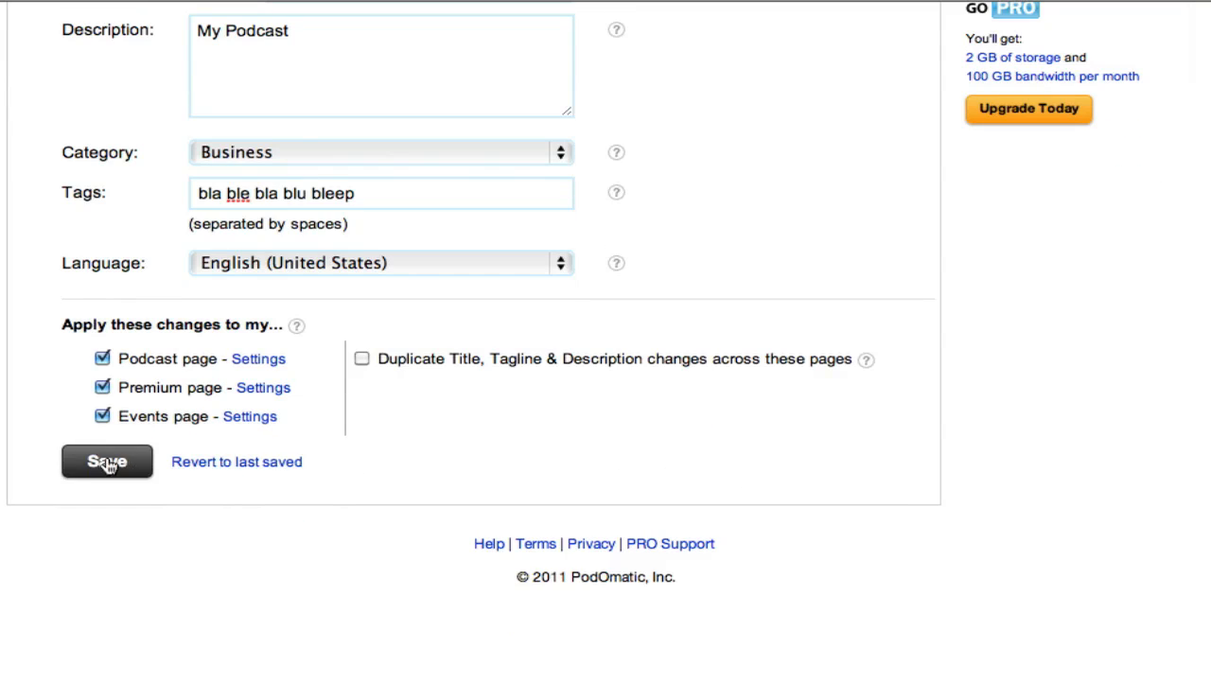
pyautogui.click(341, 133)
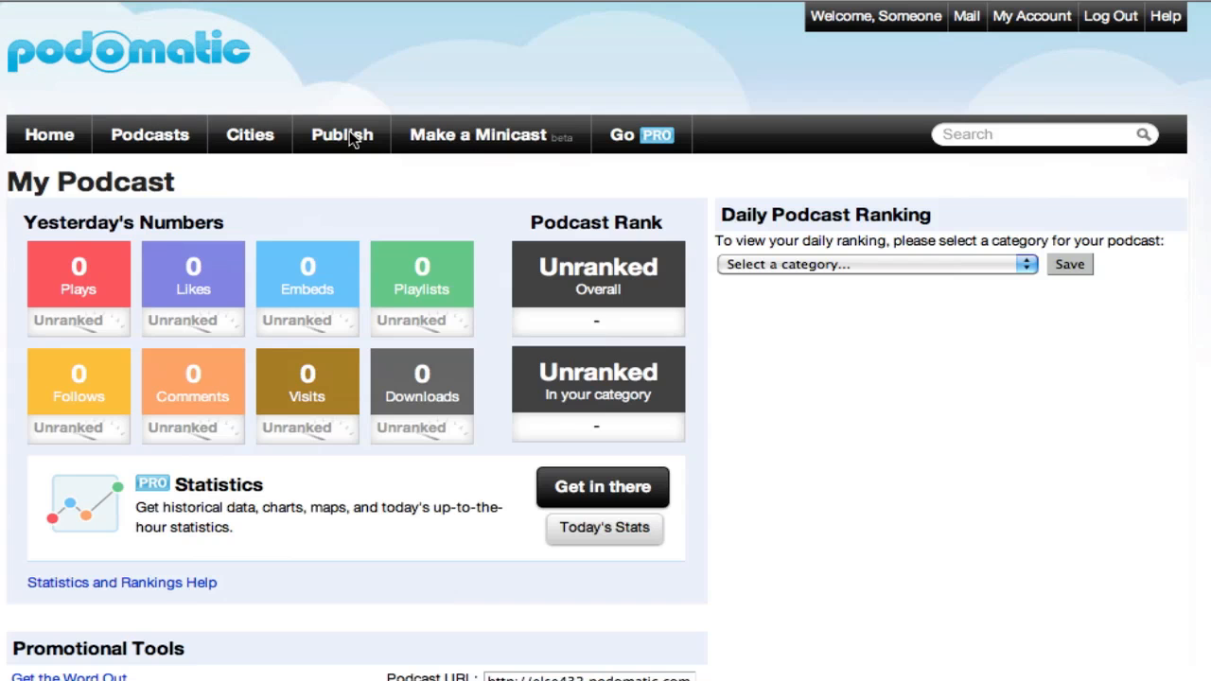
pyautogui.moveTo(999, 274)
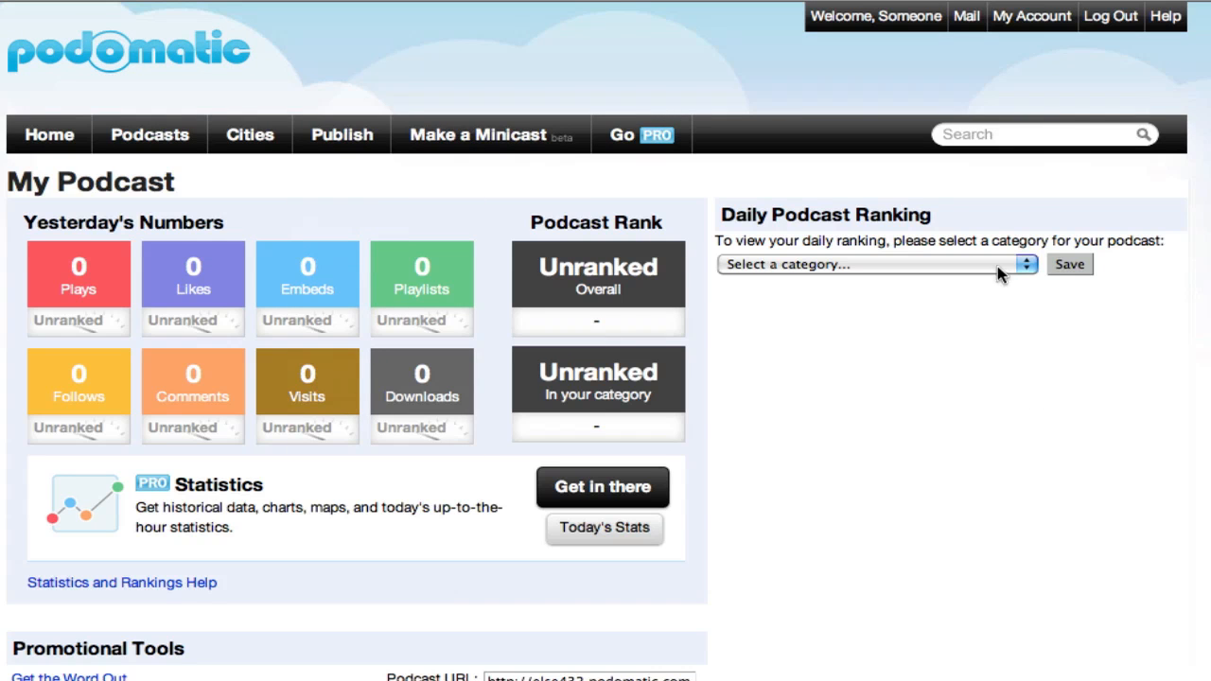
# Step: Set Daily Podcast Ranking to Business, save, and select the RSS Feed URL under Promotional Tools
pyautogui.click(867, 265)
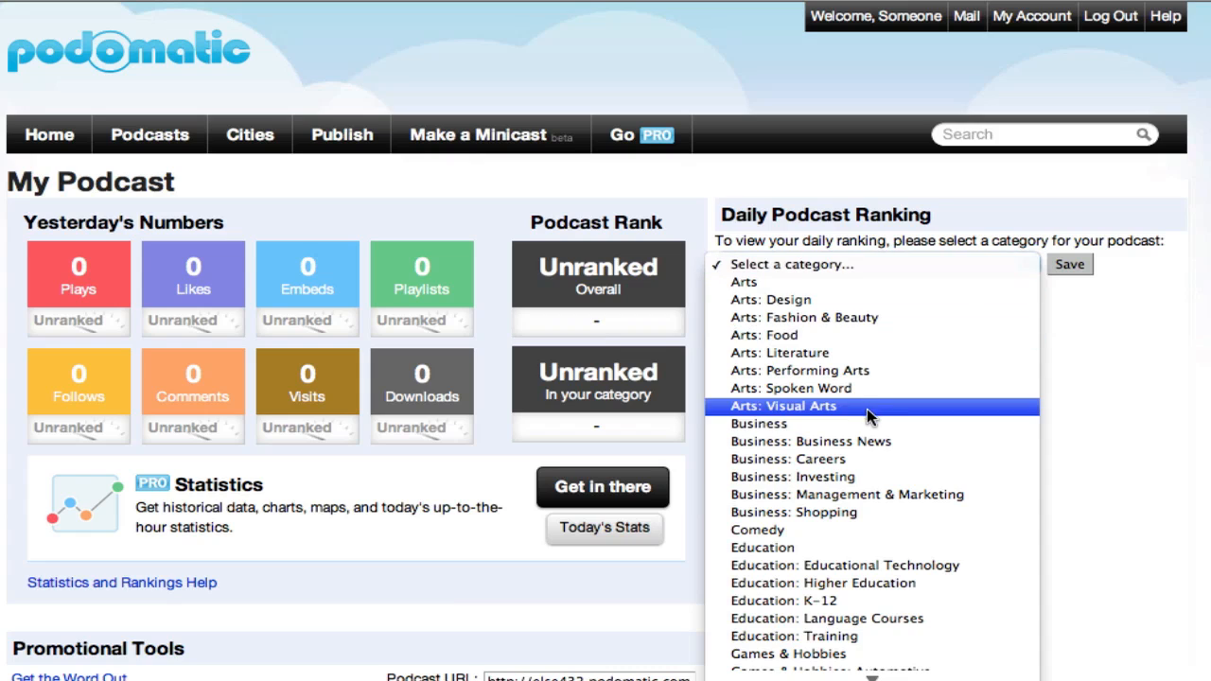
pyautogui.click(756, 424)
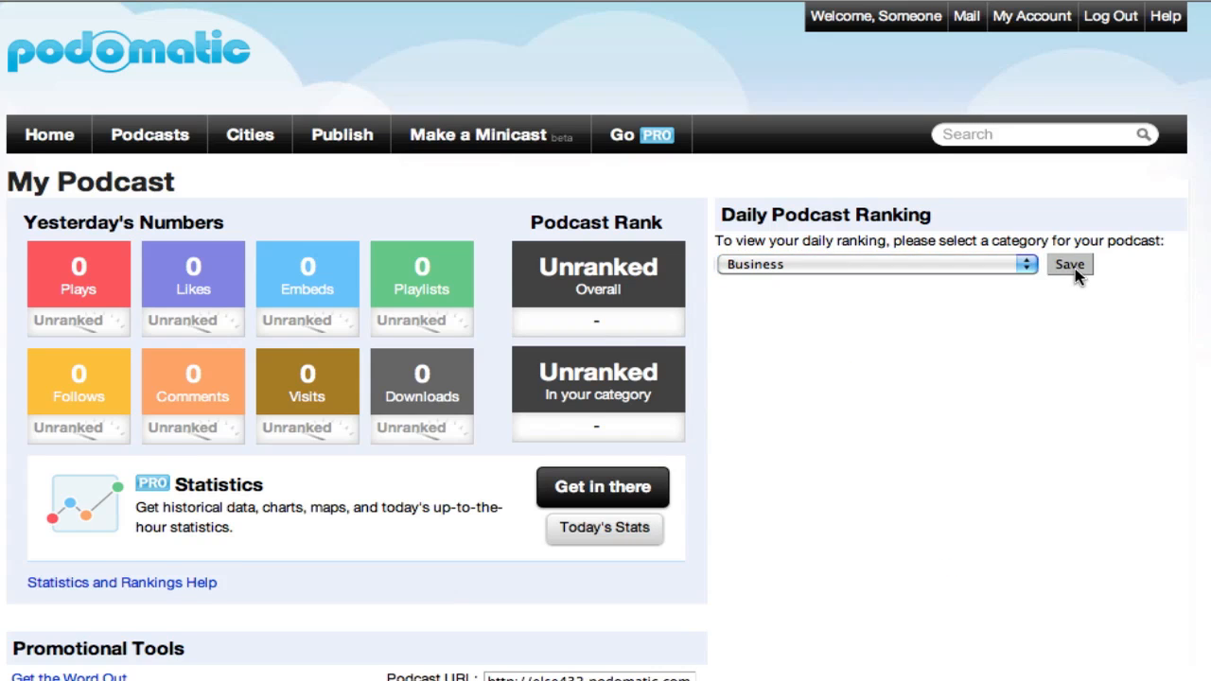
pyautogui.scroll(-3)
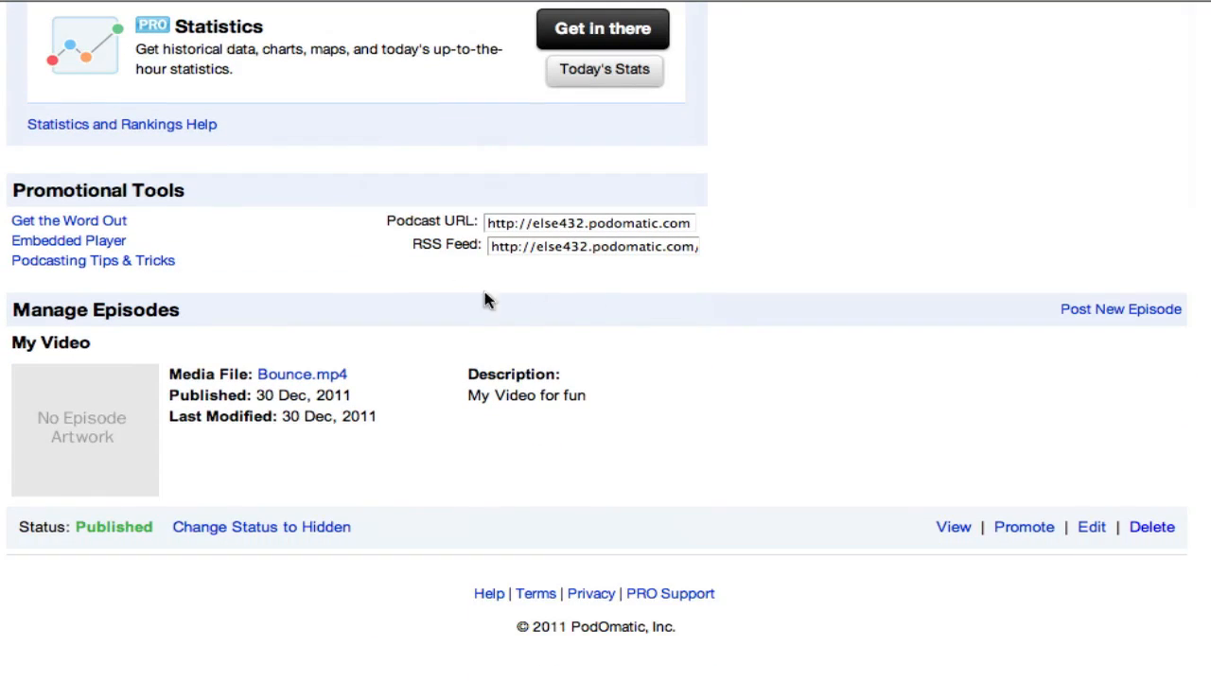
pyautogui.moveTo(450, 249)
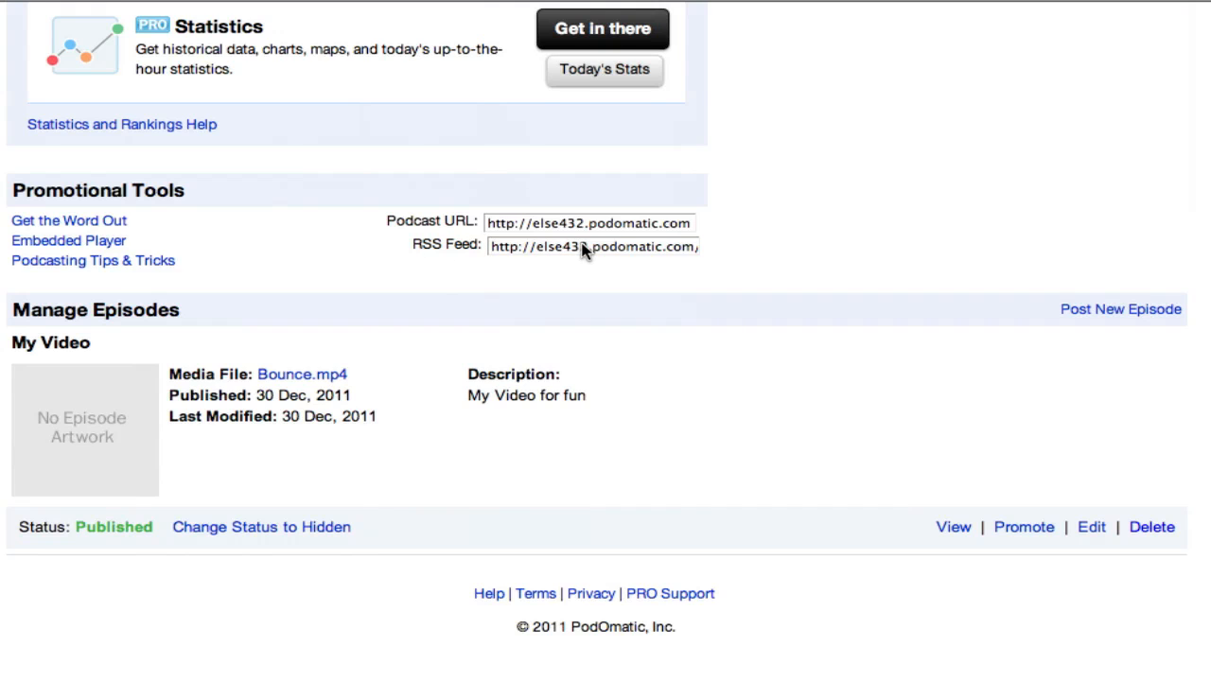
pyautogui.click(284, 21)
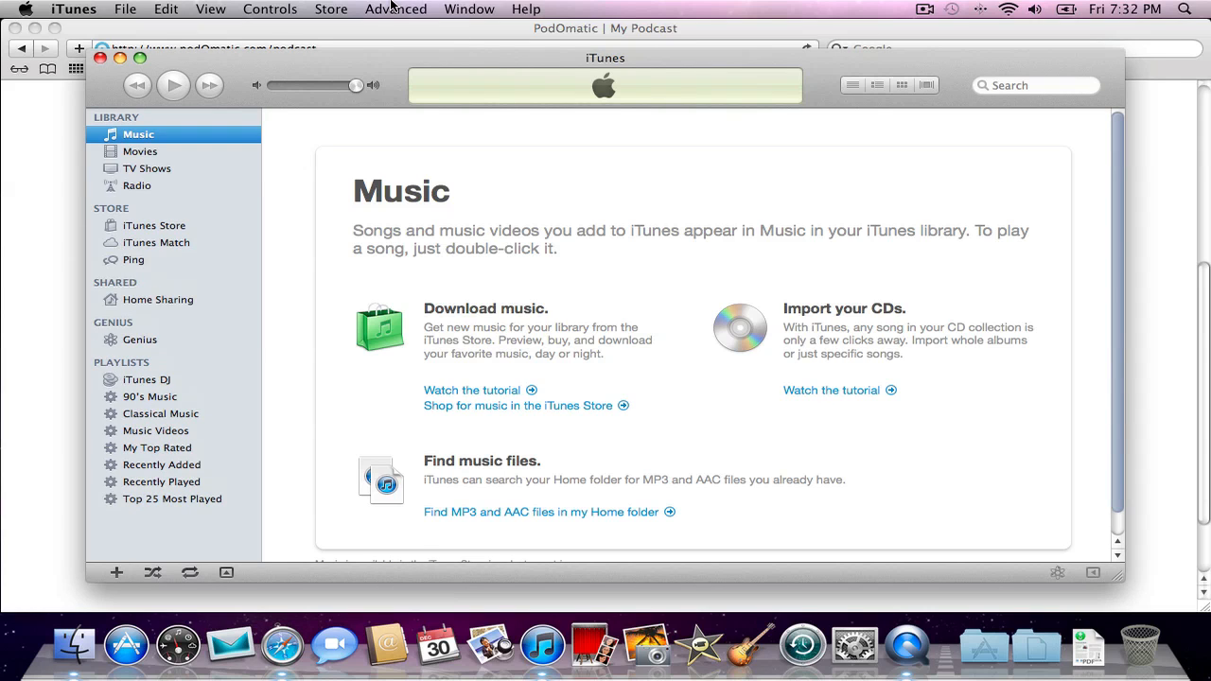
pyautogui.click(396, 8)
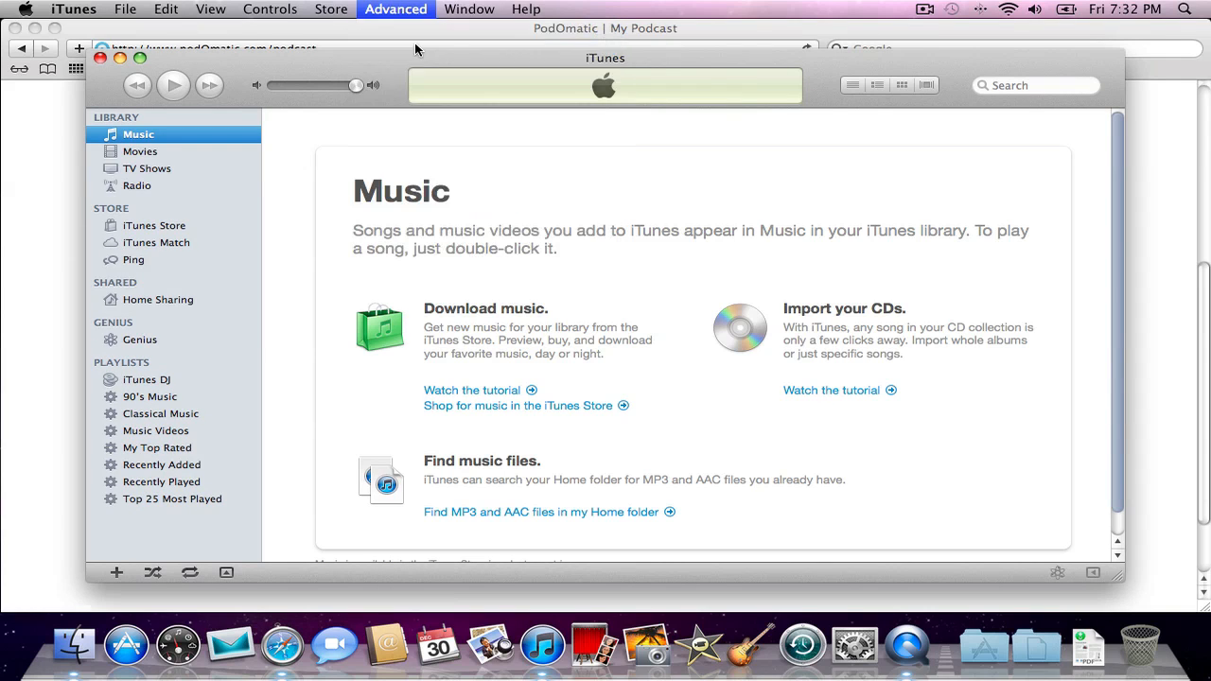
pyautogui.click(395, 8)
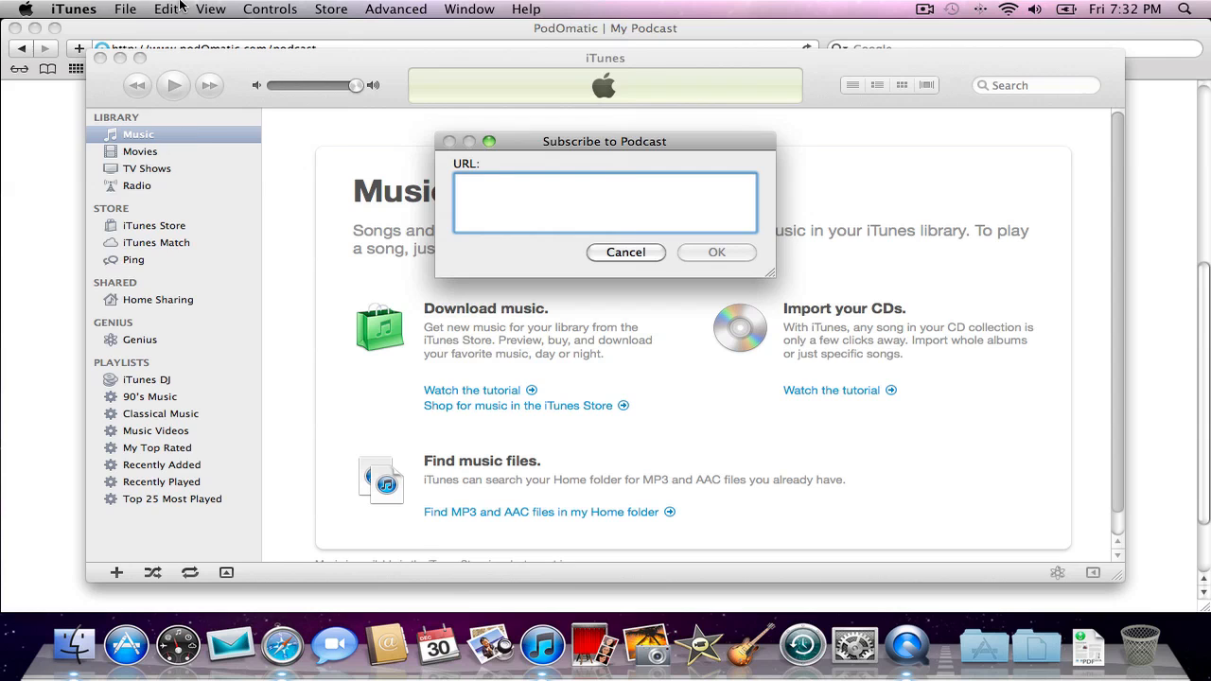
pyautogui.write('http://else432.podomatic.com/rss2.xml')
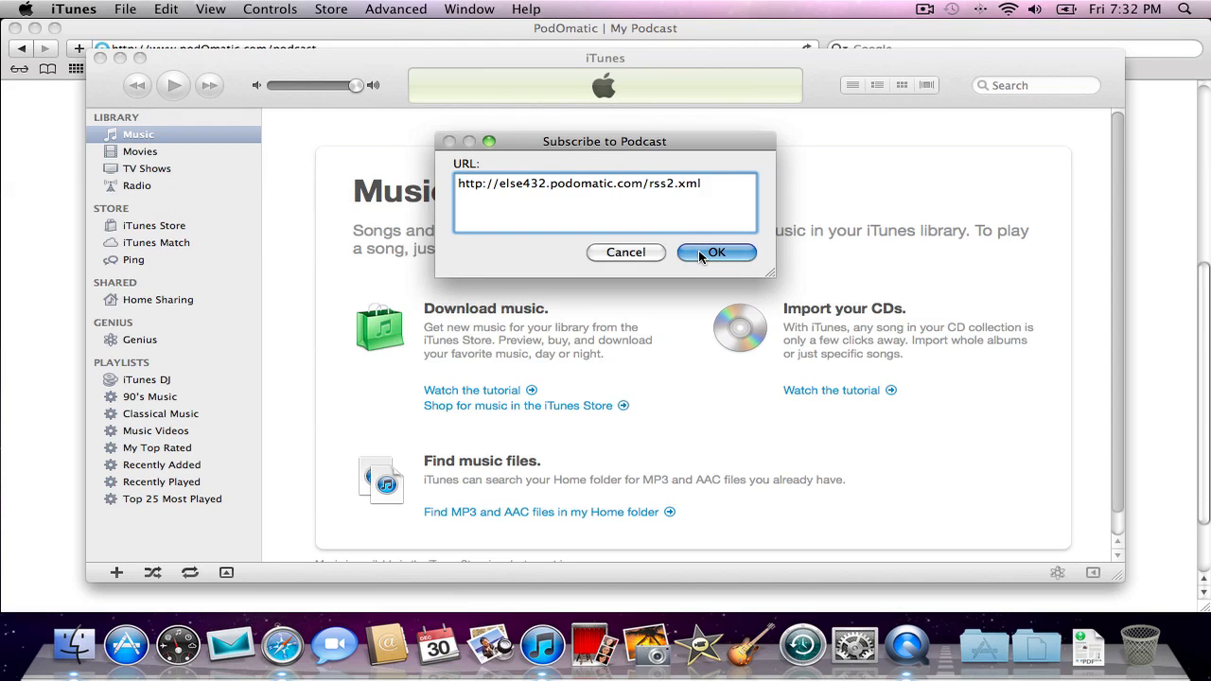
pyautogui.click(715, 251)
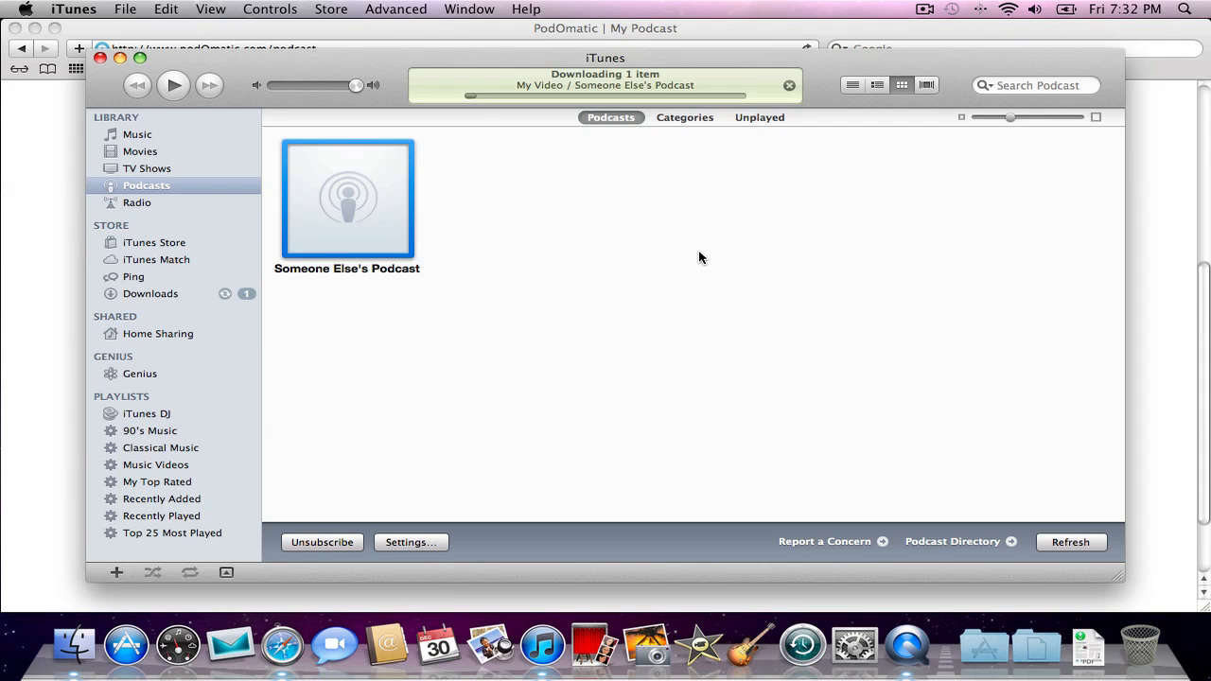
pyautogui.moveTo(347, 238)
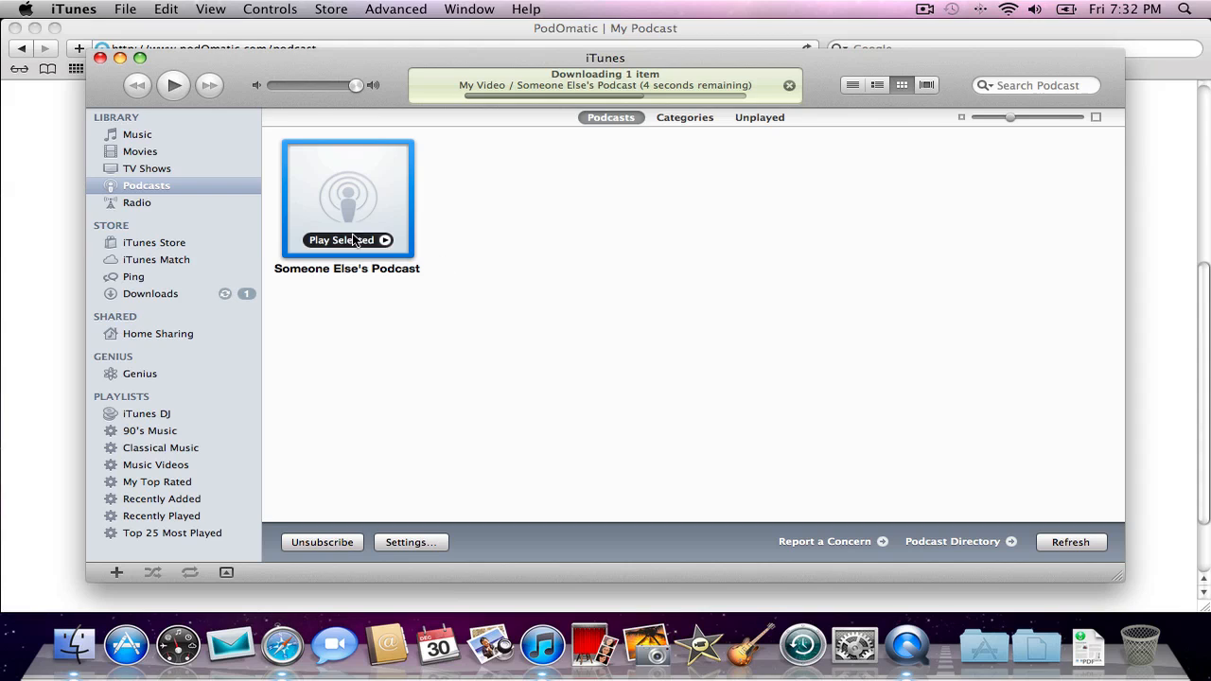
pyautogui.moveTo(329, 216)
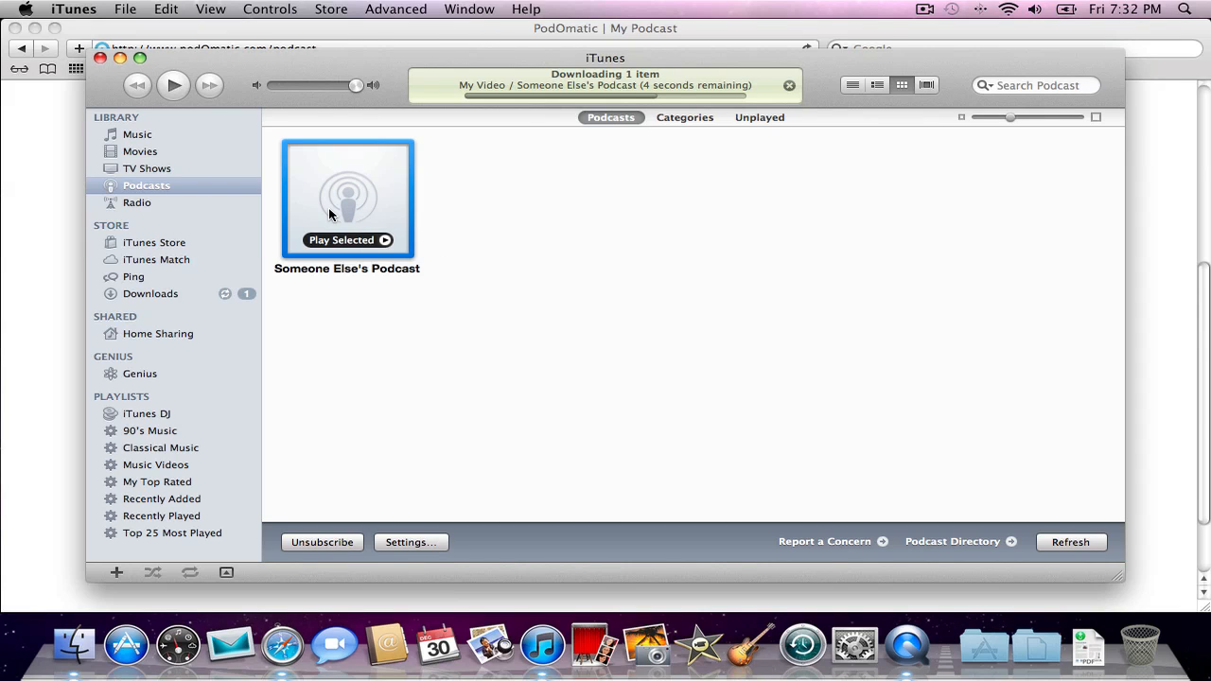
pyautogui.moveTo(376, 299)
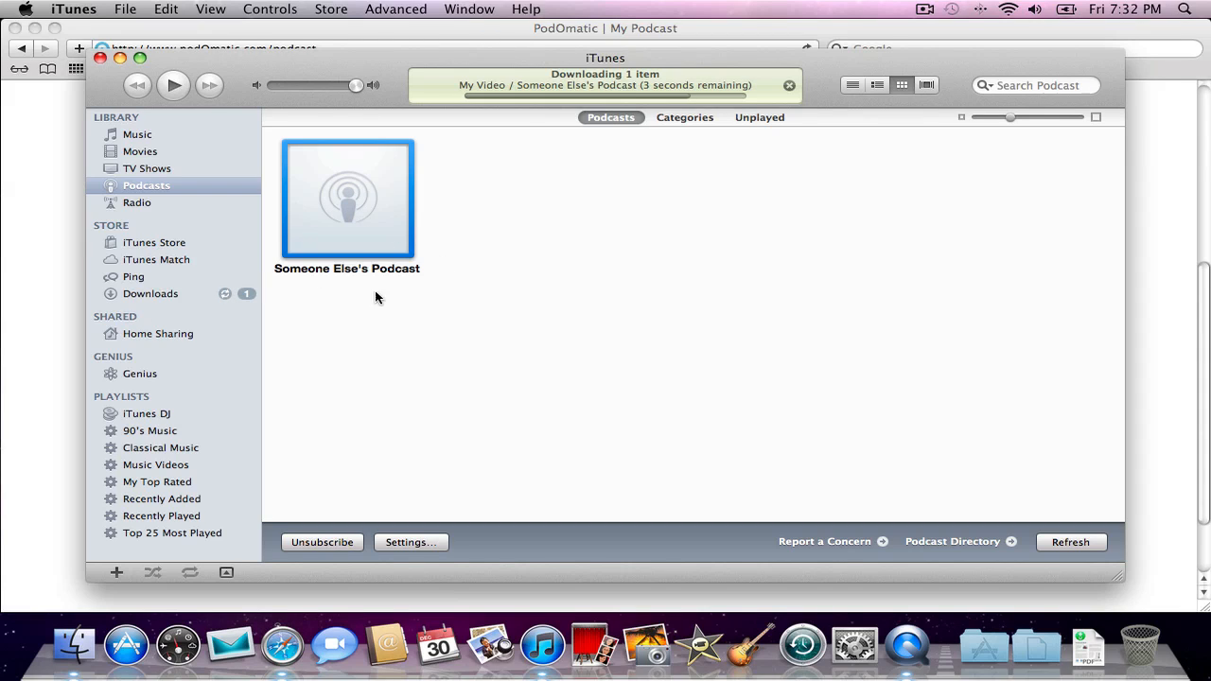
# Step: Play the downloaded My Video episode, then head to the iTunes Store
pyautogui.doubleClick(347, 199)
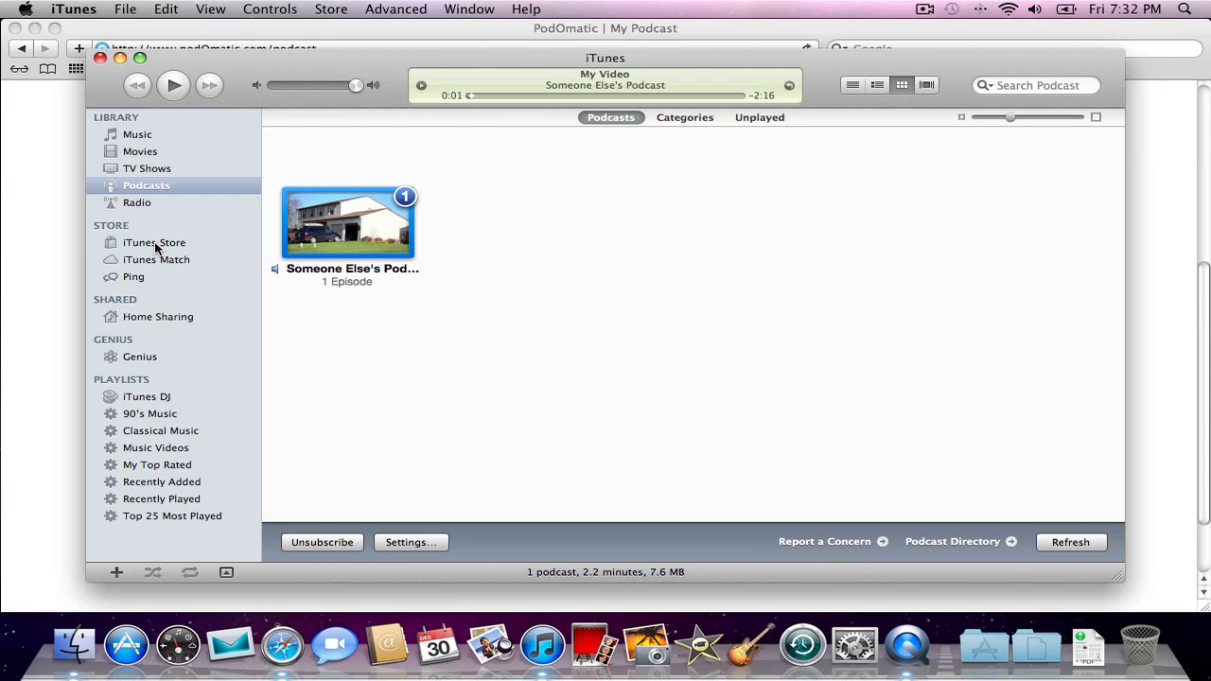
pyautogui.click(155, 243)
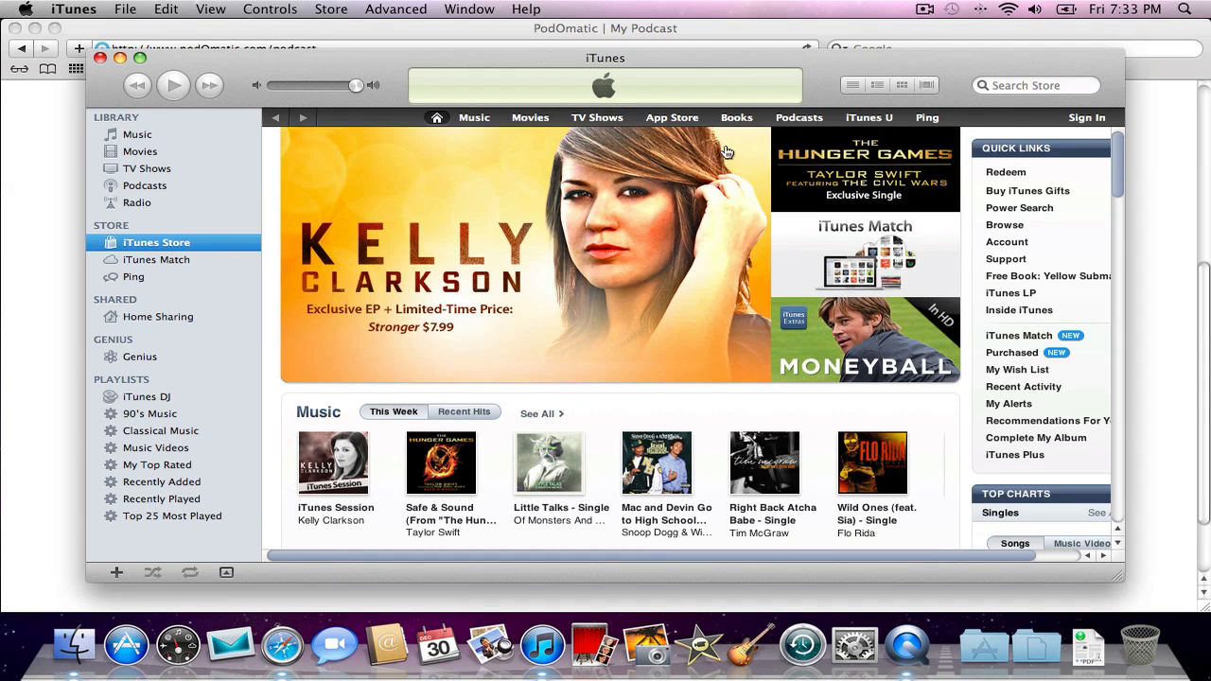
# Step: Go to the Podcasts section of the iTunes Store and reach Submit a Podcast in Quick Links
pyautogui.click(799, 118)
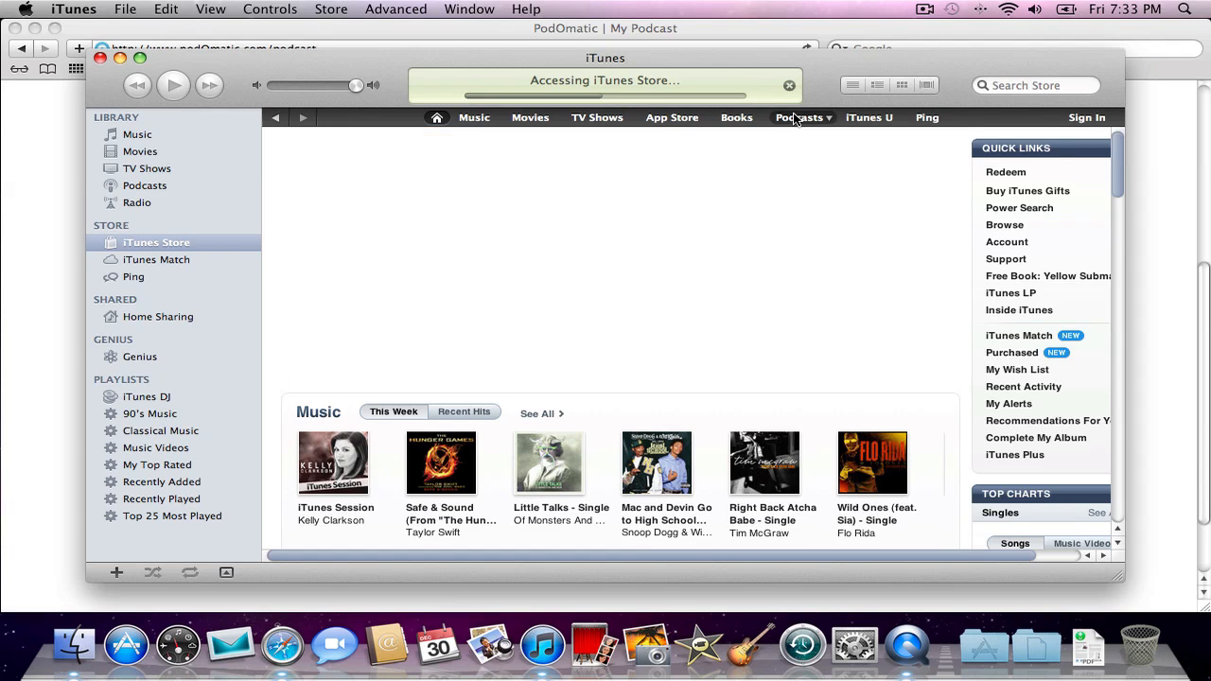
pyautogui.click(798, 117)
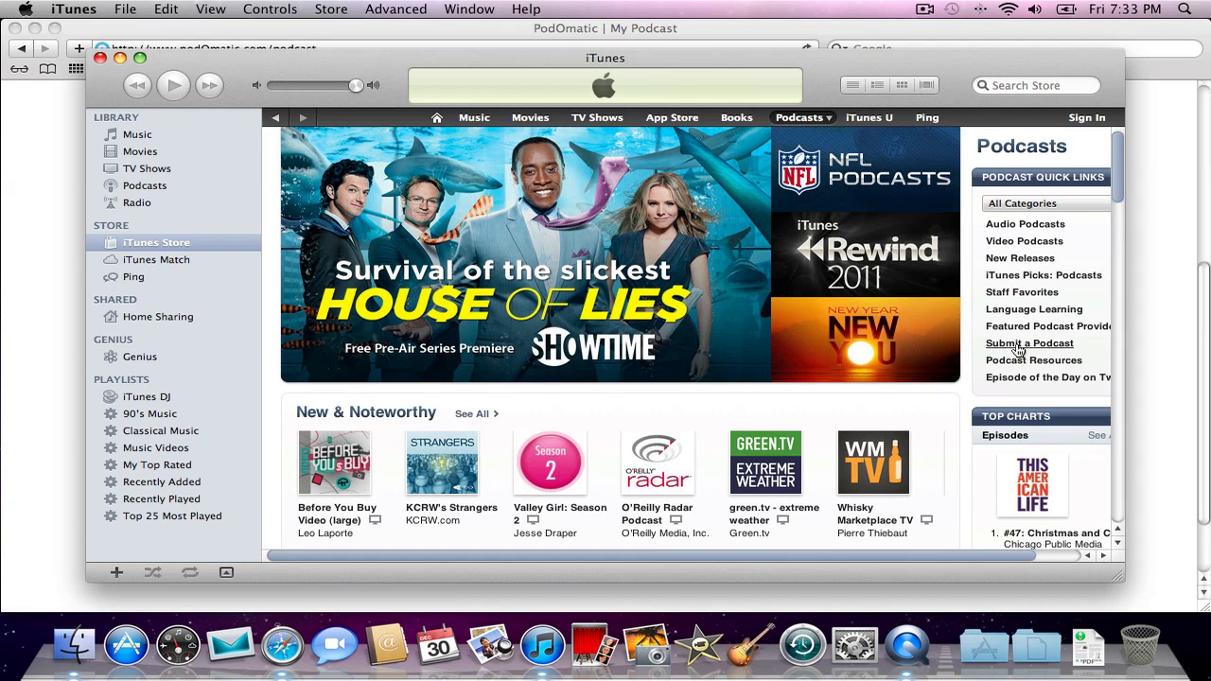
pyautogui.click(1029, 345)
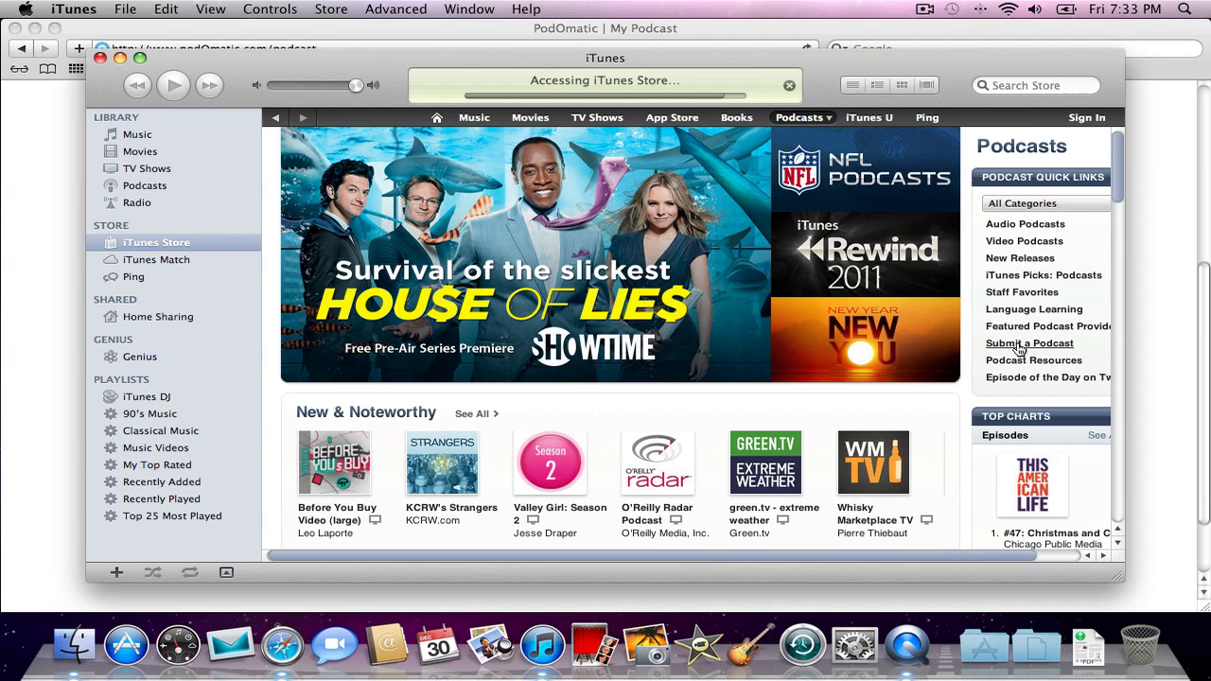
# Step: Sign in with the Apple ID and land on the Submit Podcasts to the iTunes Directory form
pyautogui.click(1029, 342)
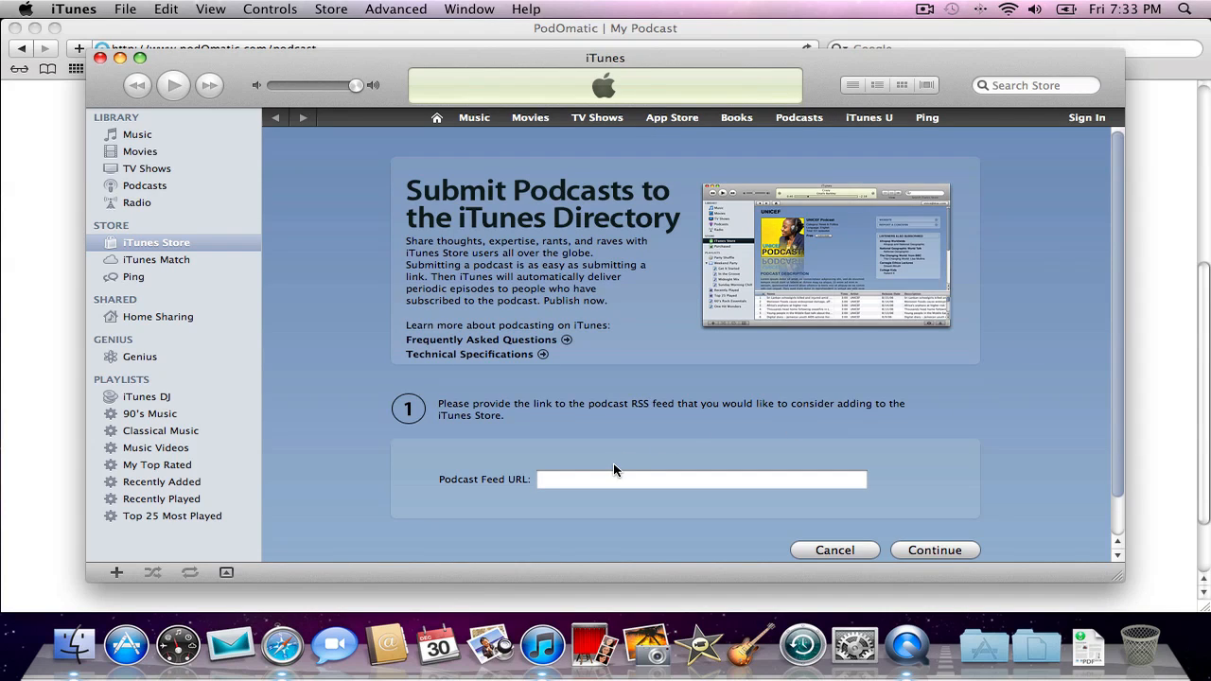
pyautogui.click(1086, 117)
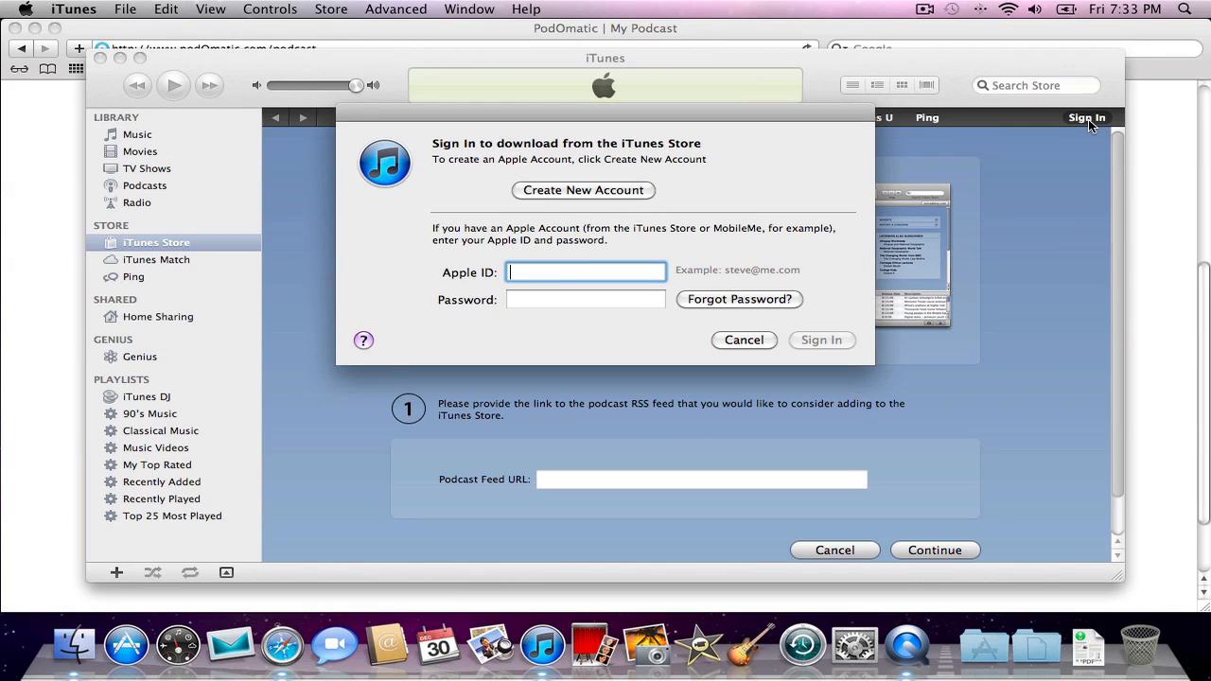
pyautogui.click(744, 341)
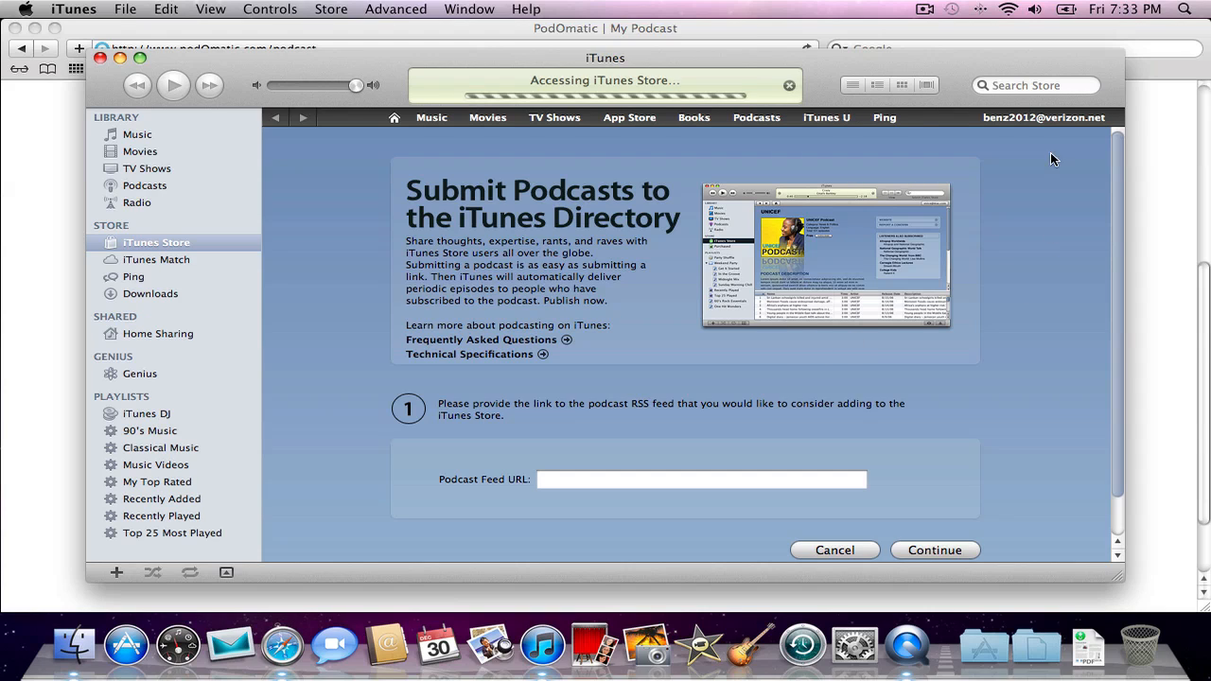
pyautogui.click(700, 481)
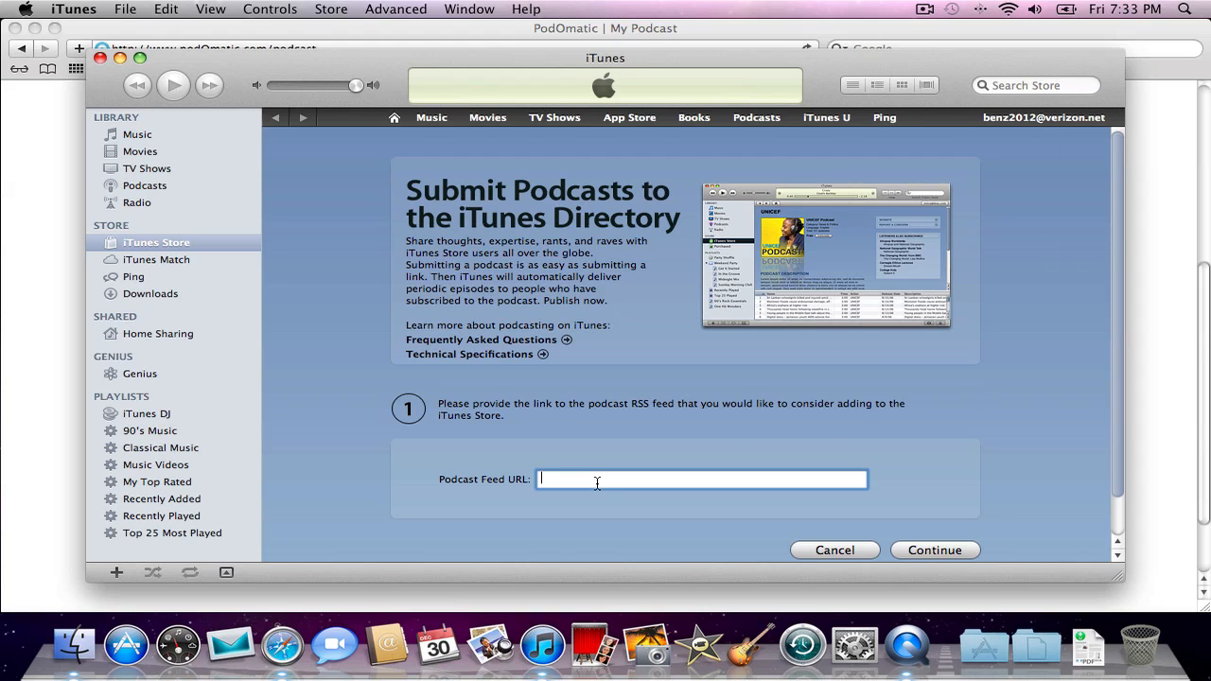
# Step: Paste the RSS feed address into the Podcast Feed URL field and continue to the details review
pyautogui.click(167, 8)
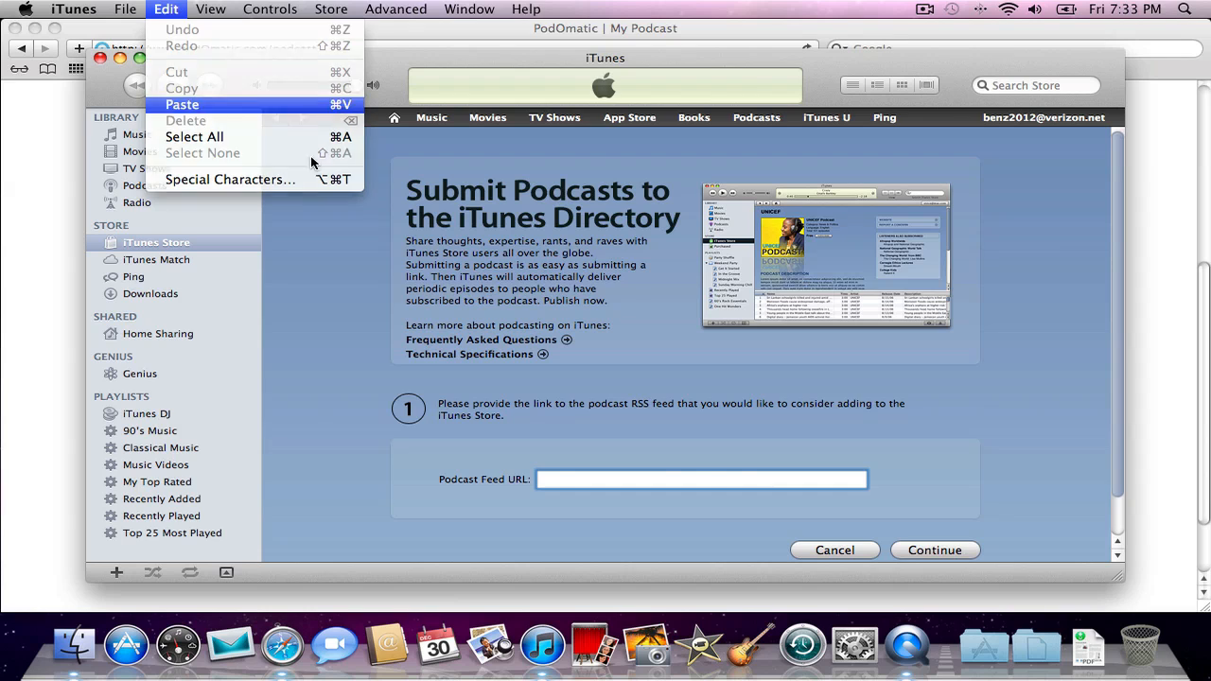
pyautogui.click(182, 104)
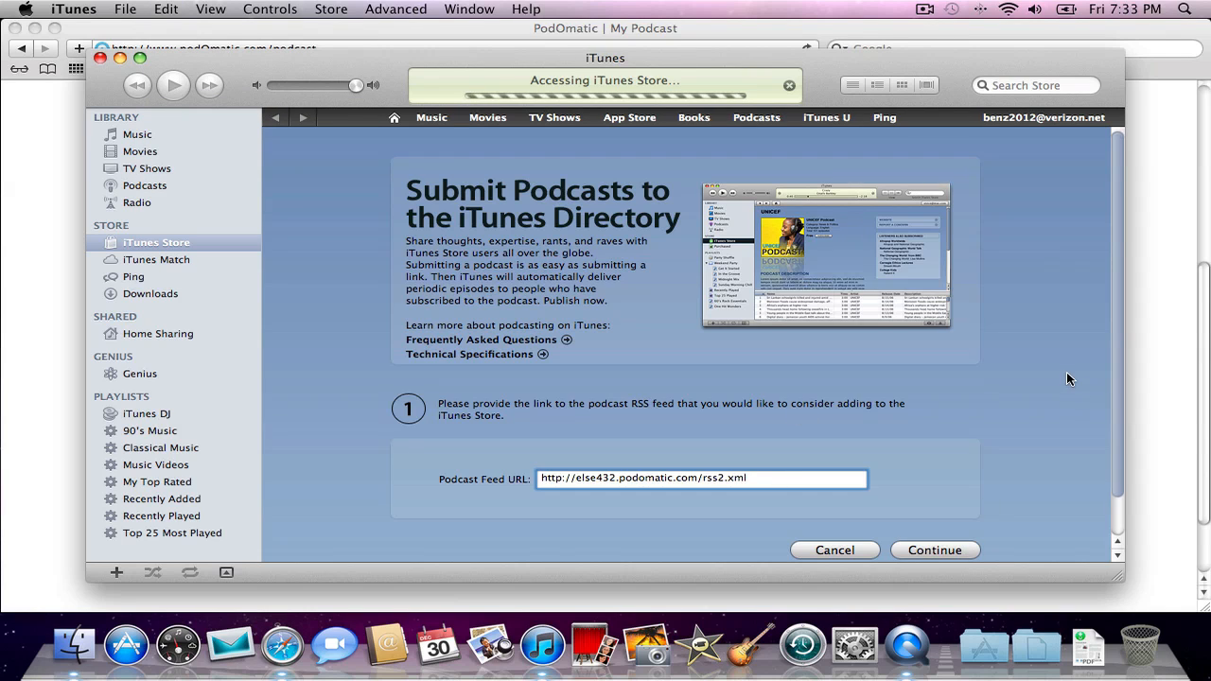
pyautogui.click(934, 549)
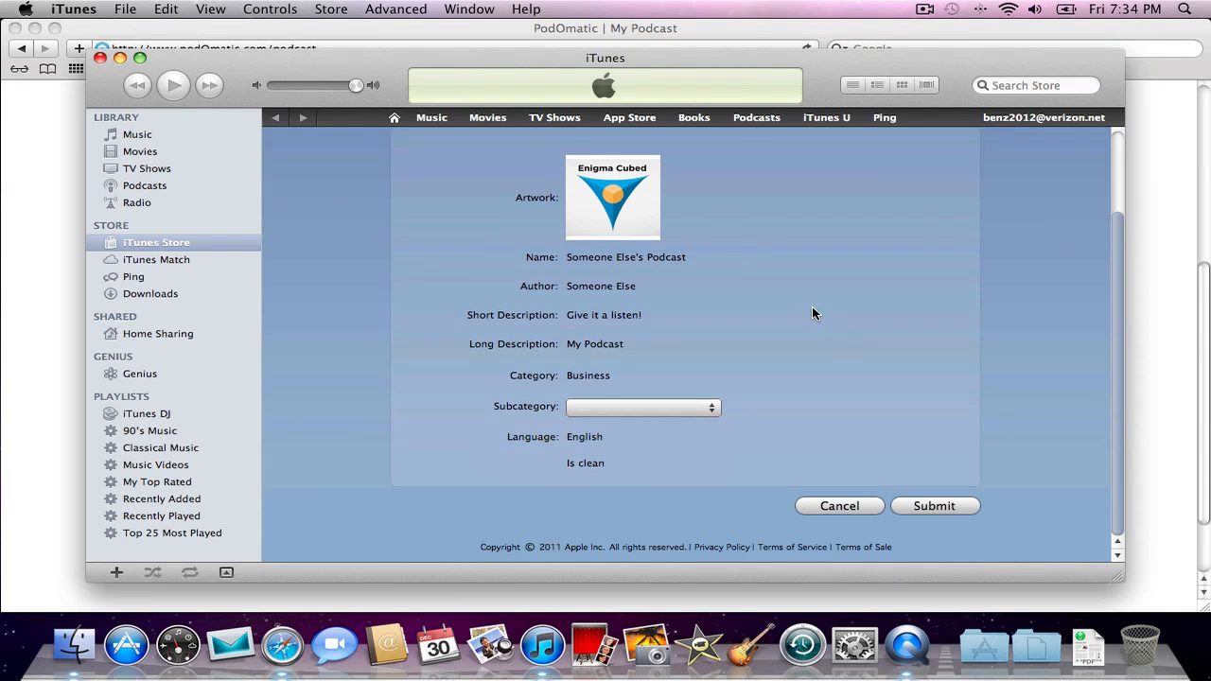
pyautogui.moveTo(632, 252)
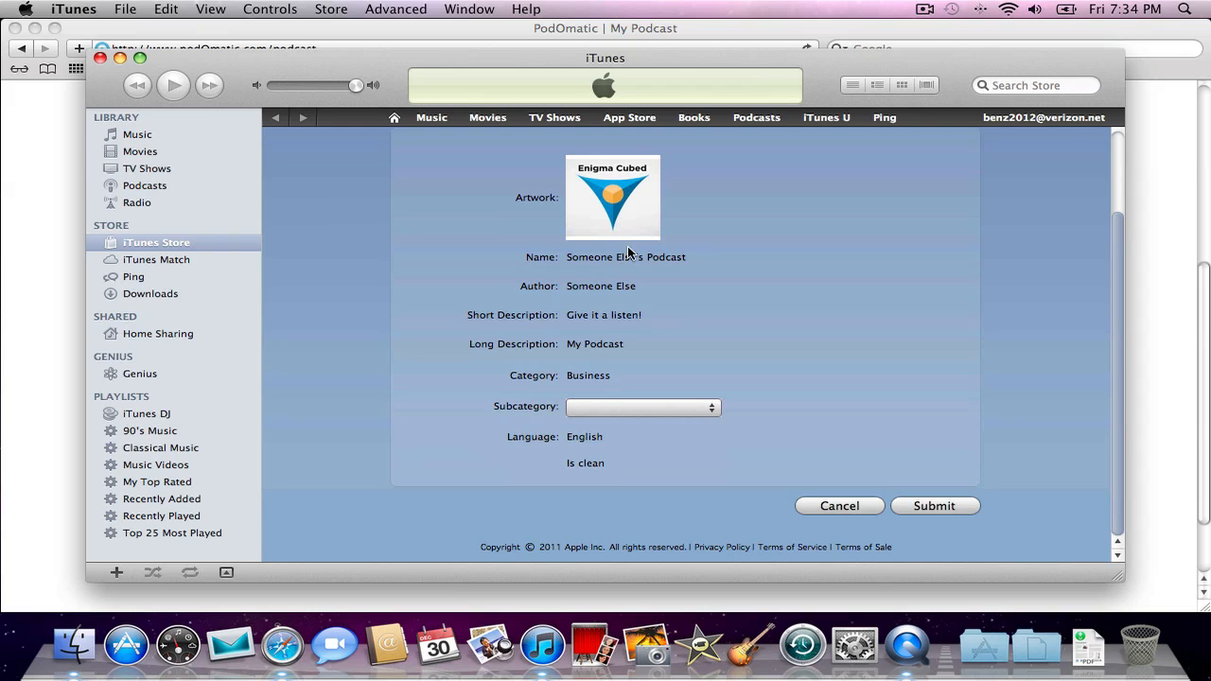
# Step: Choose Business News as the subcategory and submit the podcast to the iTunes Store
pyautogui.click(644, 405)
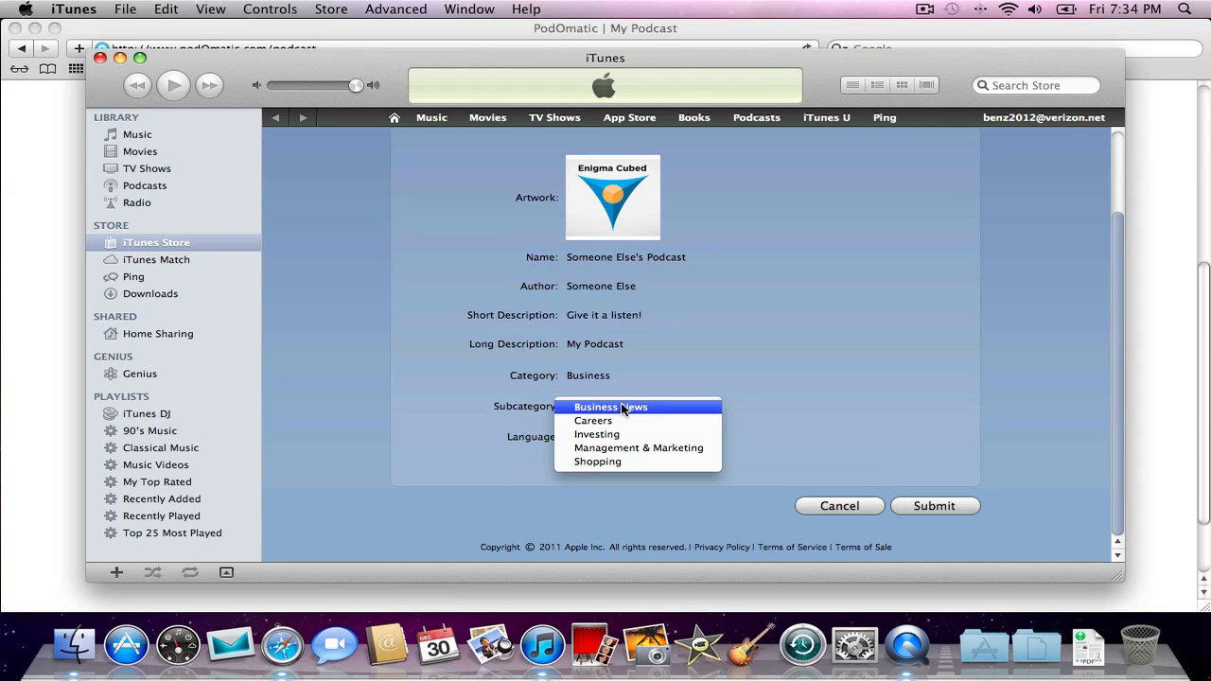
pyautogui.moveTo(640, 447)
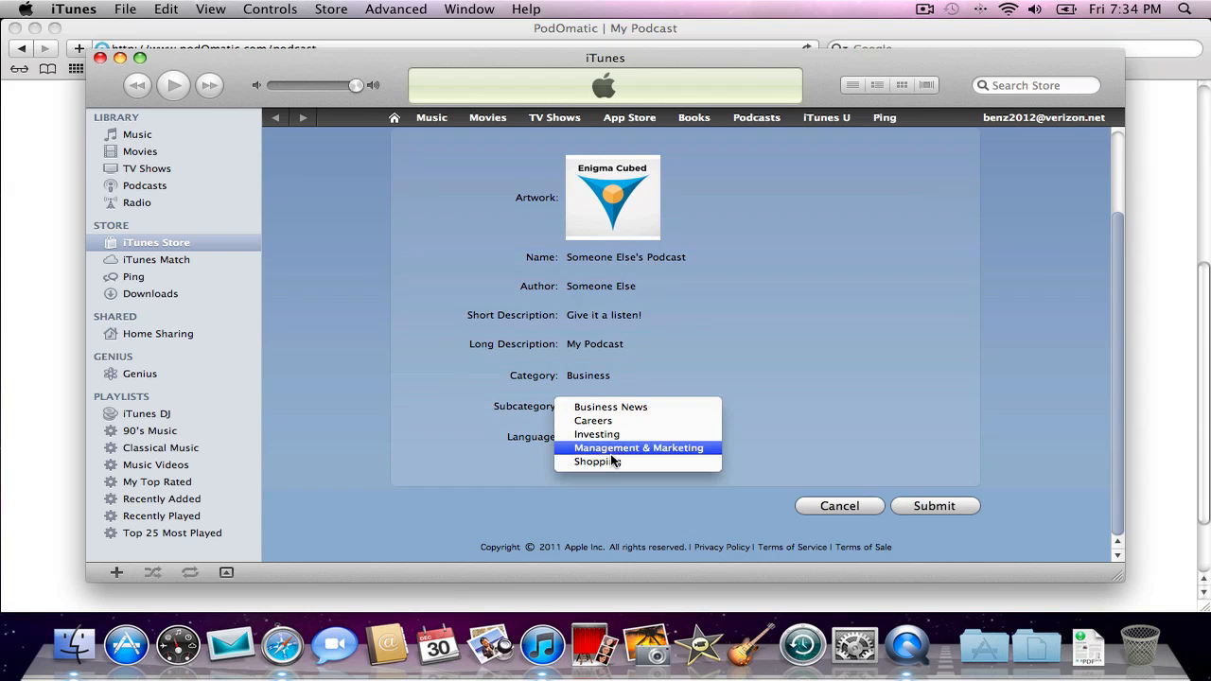
pyautogui.click(609, 407)
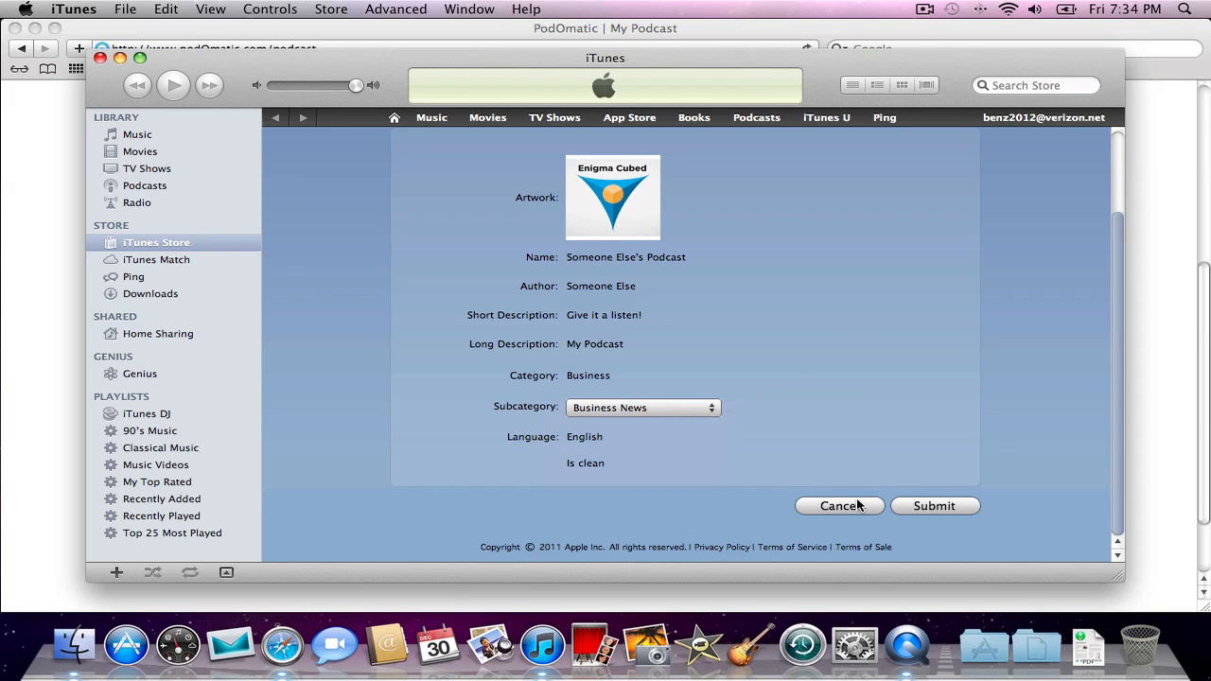
pyautogui.click(935, 505)
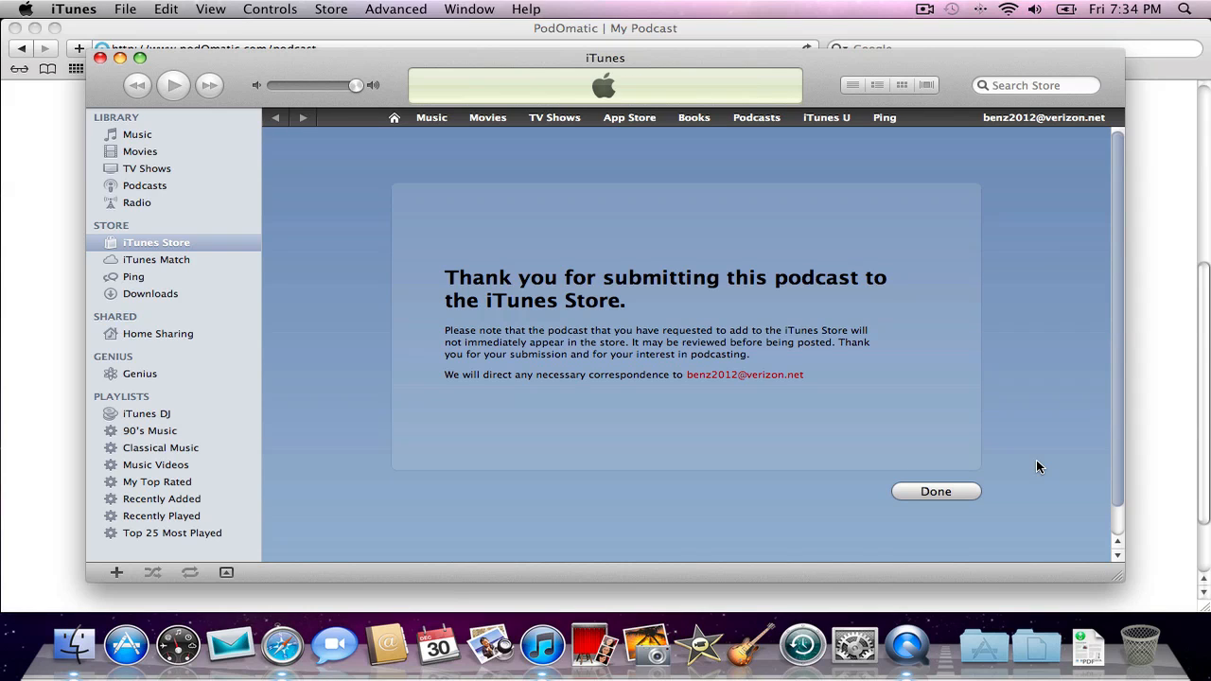
pyautogui.moveTo(581, 273)
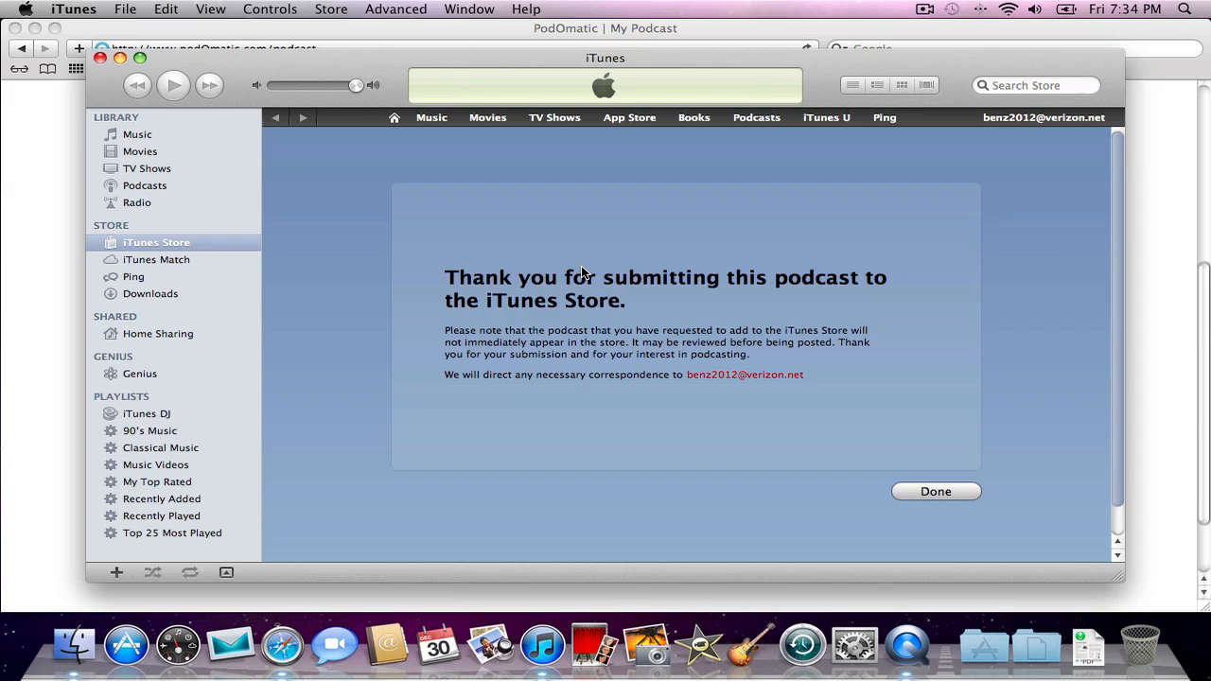
pyautogui.moveTo(810, 386)
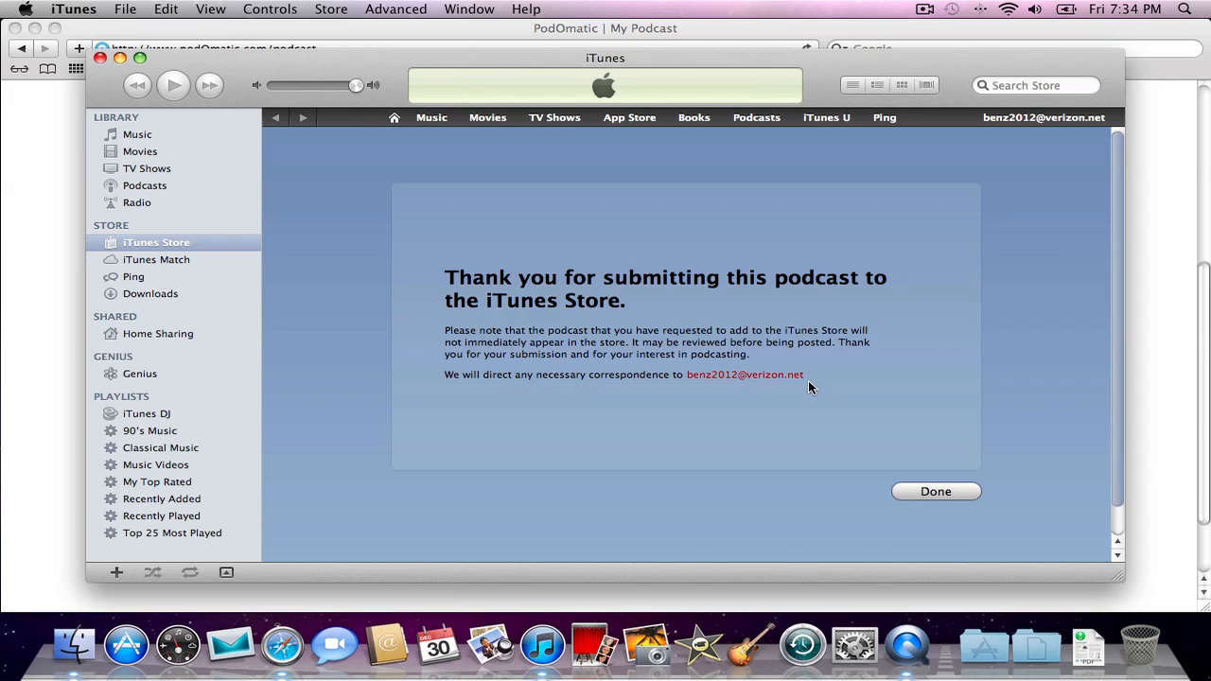
pyautogui.moveTo(829, 388)
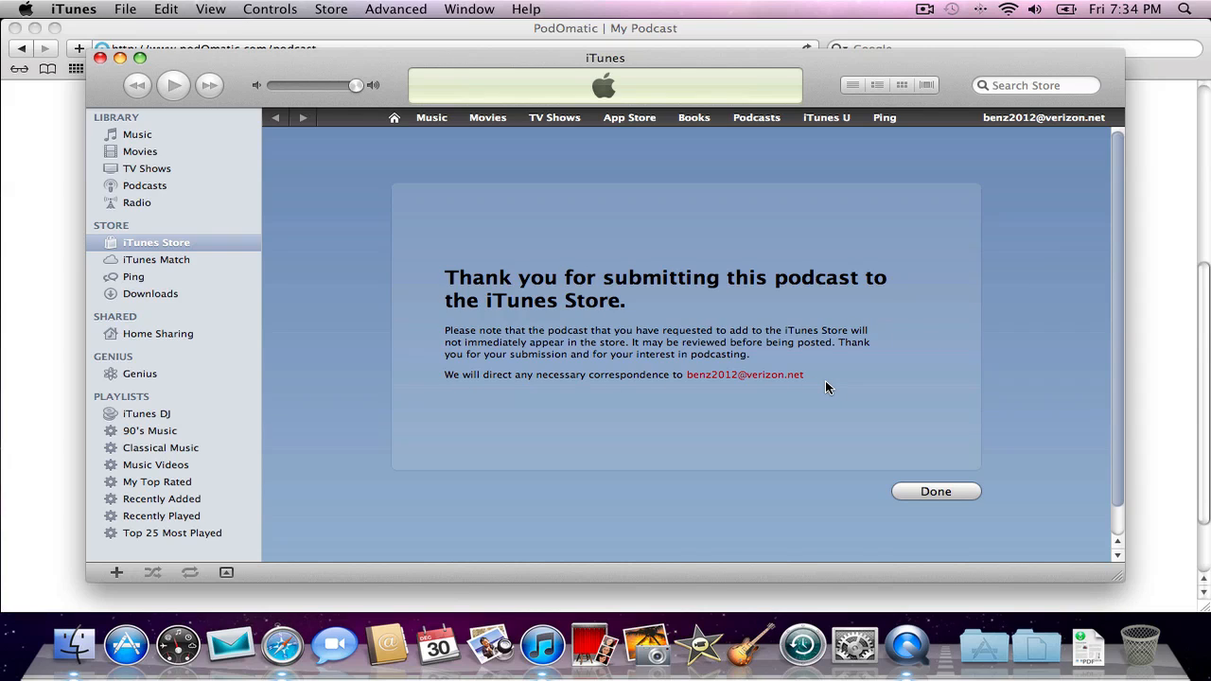
pyautogui.moveTo(553, 305)
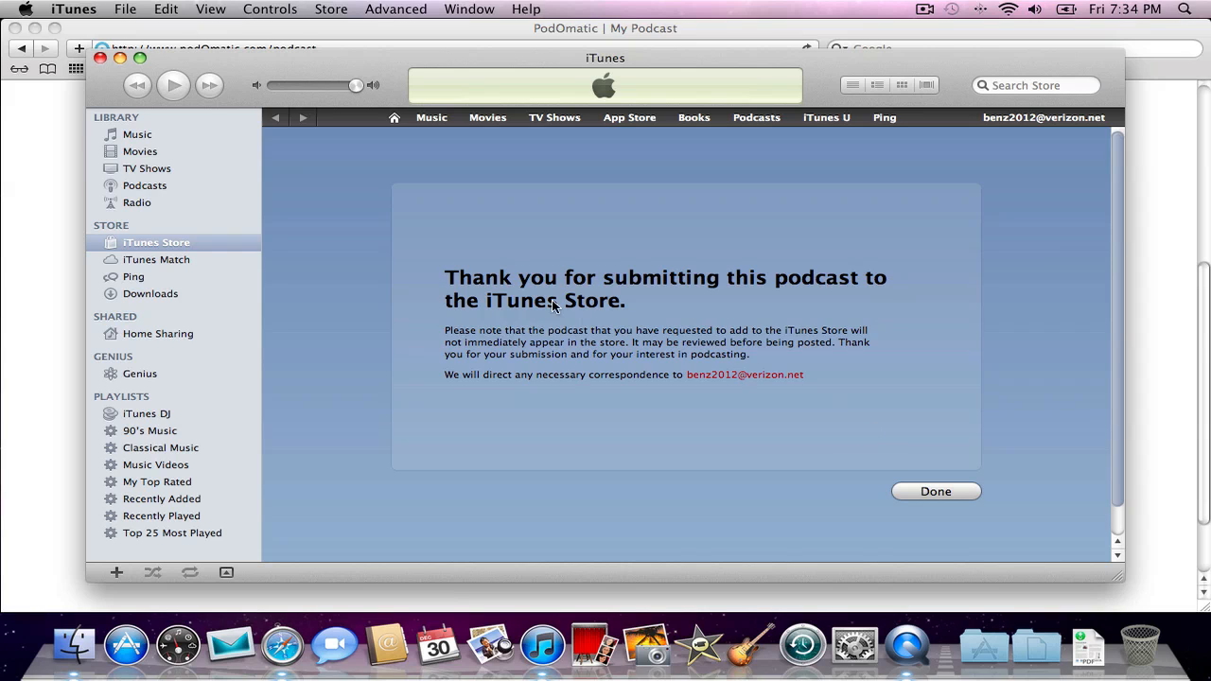
pyautogui.moveTo(621, 420)
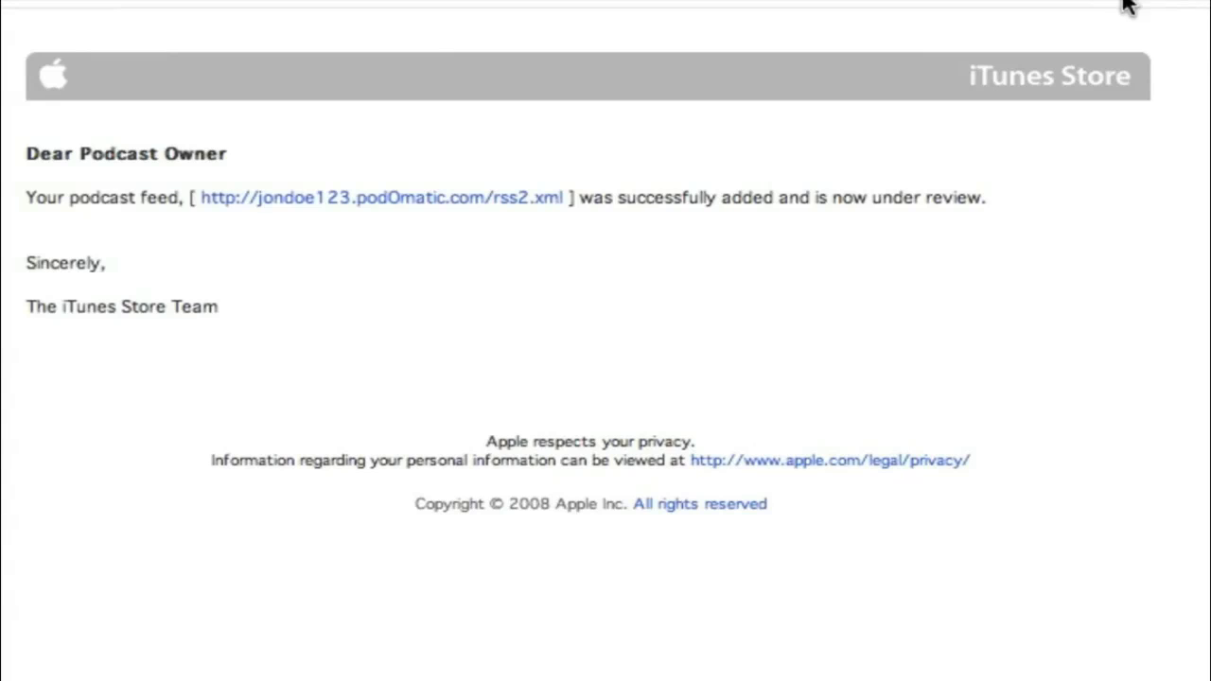
pyautogui.moveTo(1026, 379)
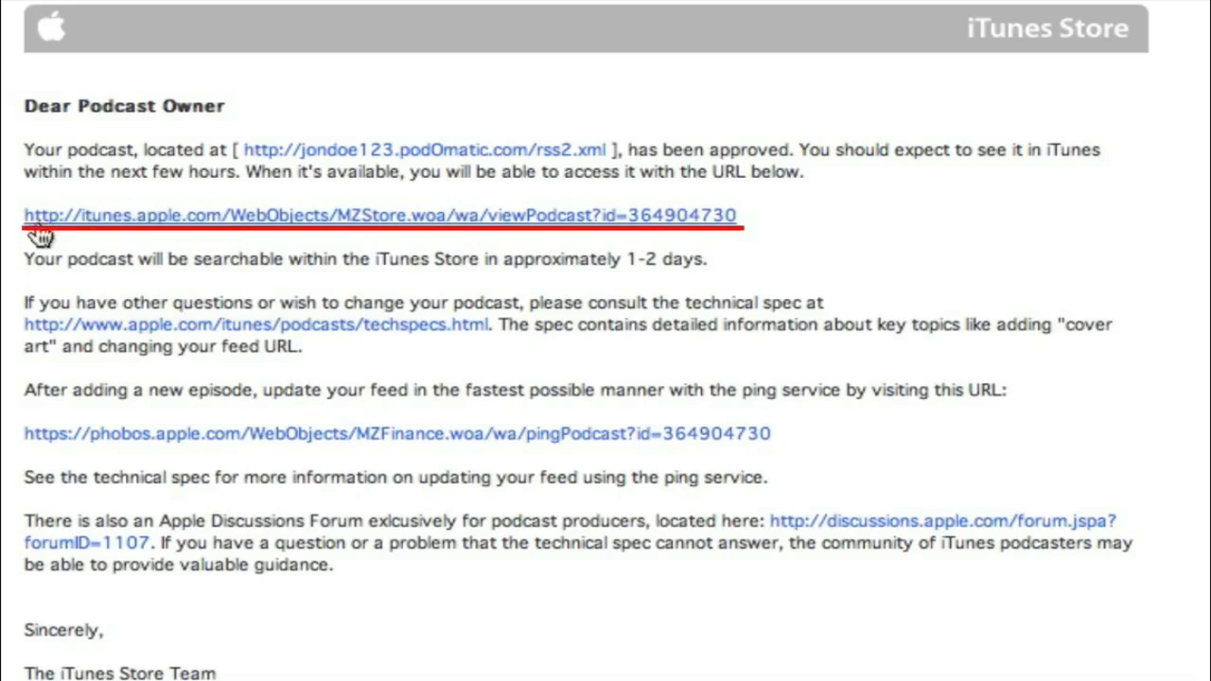
pyautogui.moveTo(810, 227)
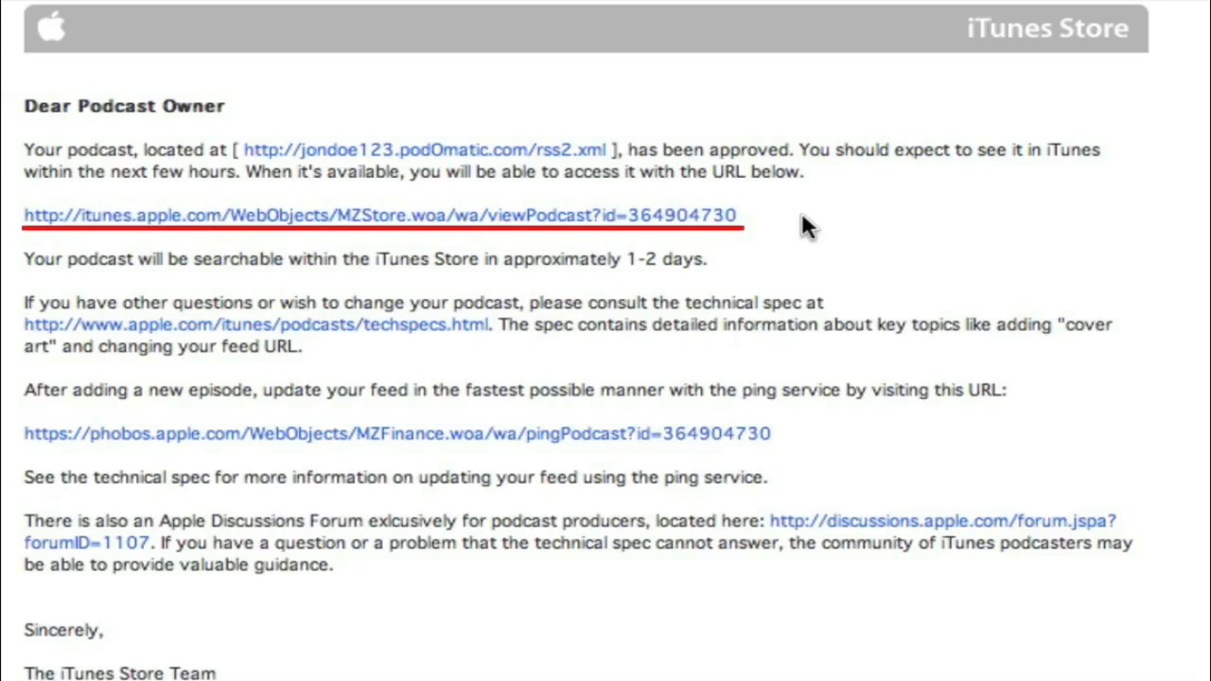